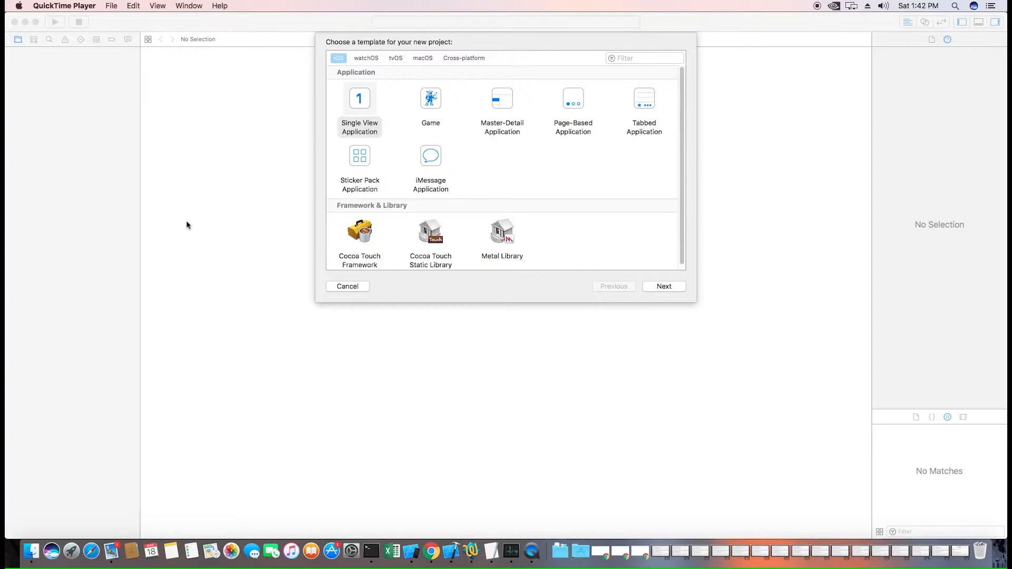
- Create a Single View Application project named UserLocation in Swift
{"action": "left_click", "coordinate": [360, 110]}
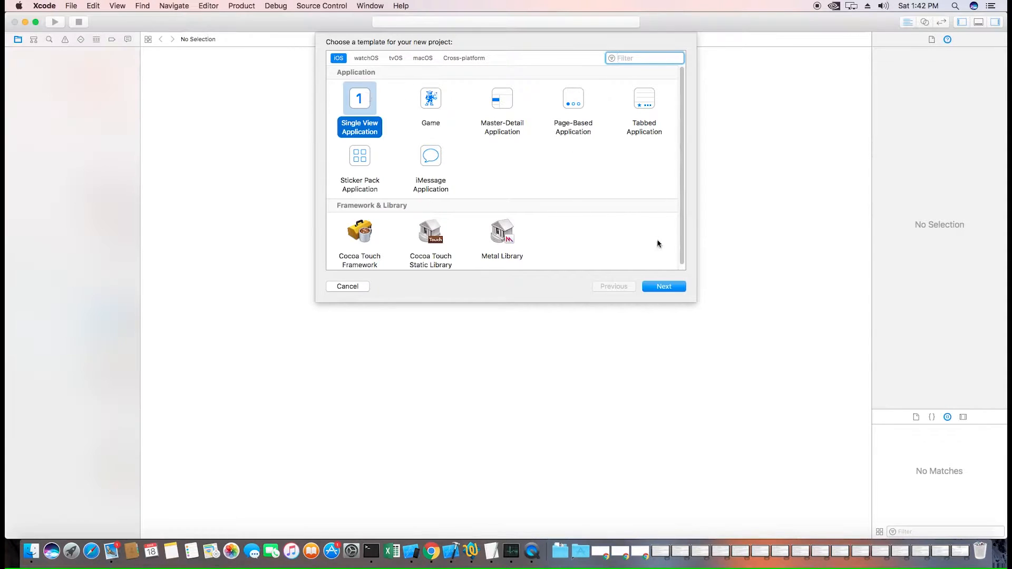
{"action": "left_click", "coordinate": [664, 285]}
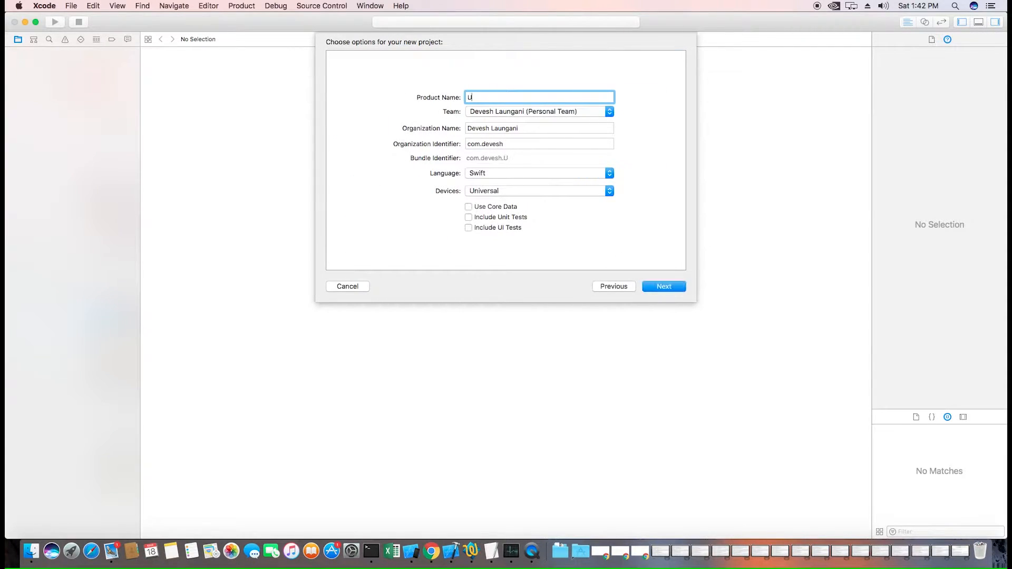
{"action": "type", "text": "serLoc"}
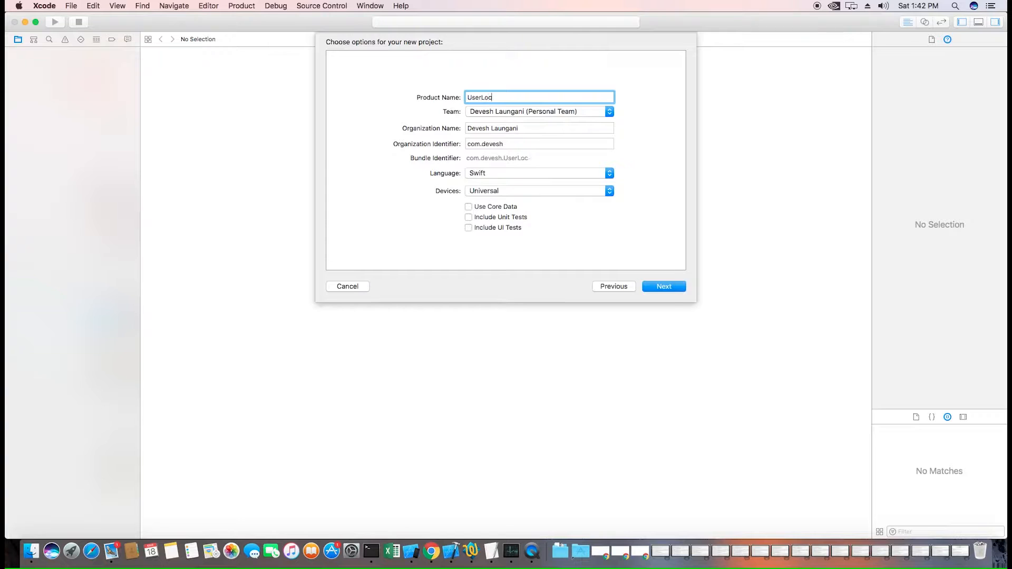
{"action": "left_click", "coordinate": [664, 285]}
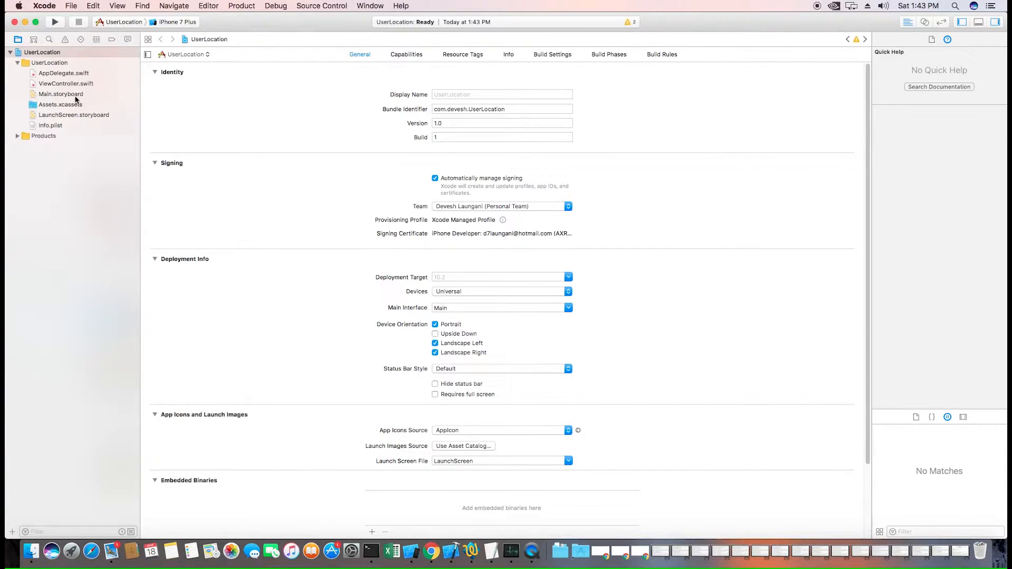
- In Main.storyboard, place a Map Kit View sized to fill the upper area
{"action": "left_click", "coordinate": [60, 94]}
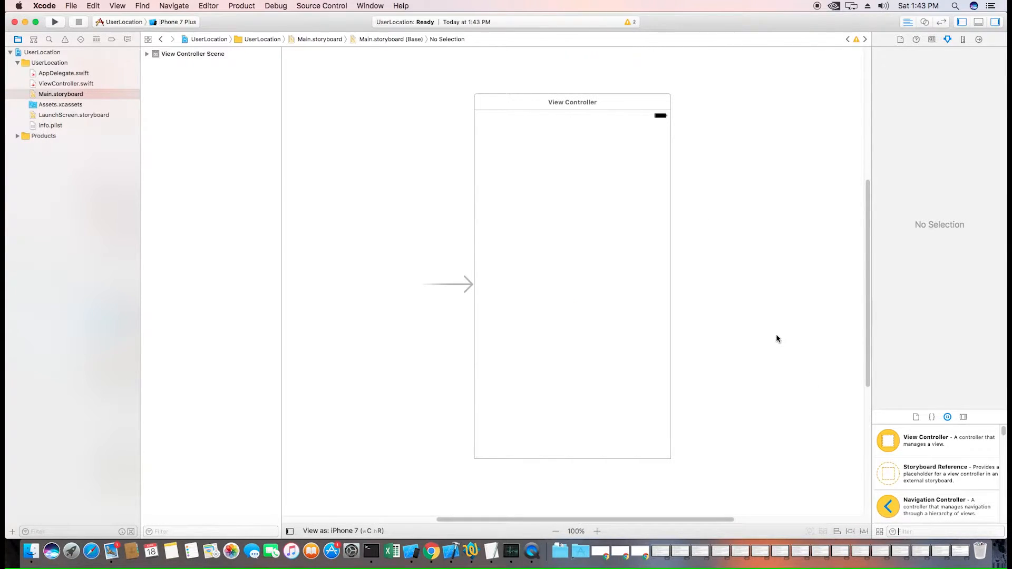
{"action": "type", "text": "map"}
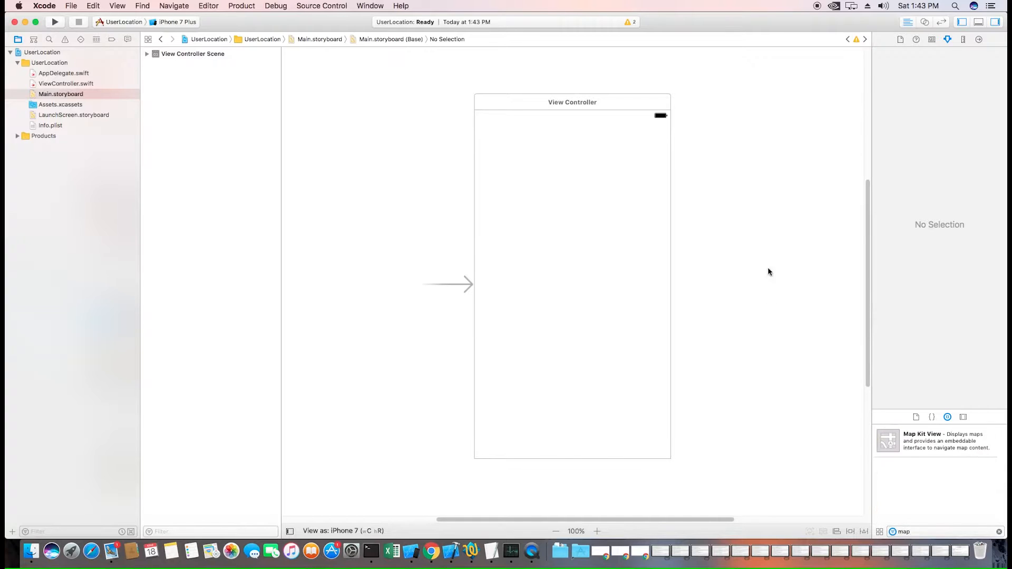
{"action": "left_click_drag", "start_coordinate": [888, 440], "coordinate": [537, 185]}
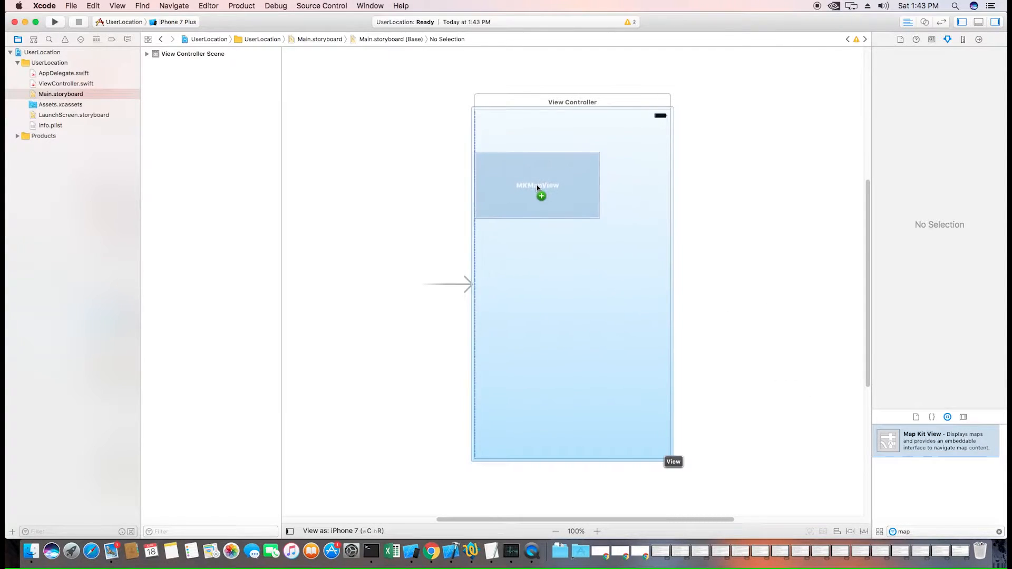
{"action": "left_click_drag", "start_coordinate": [541, 195], "coordinate": [673, 343]}
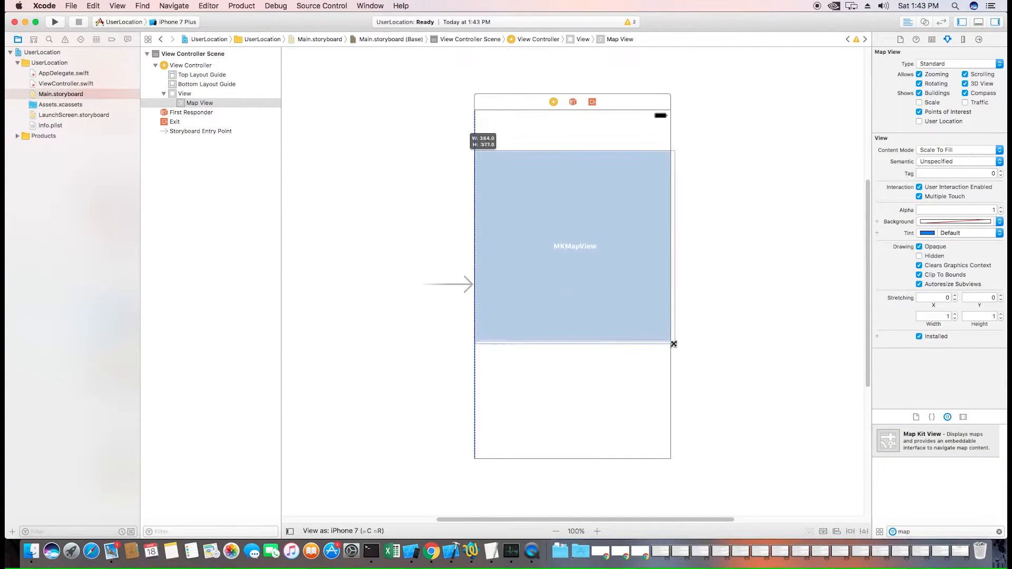
{"action": "left_click_drag", "start_coordinate": [674, 342], "coordinate": [669, 356]}
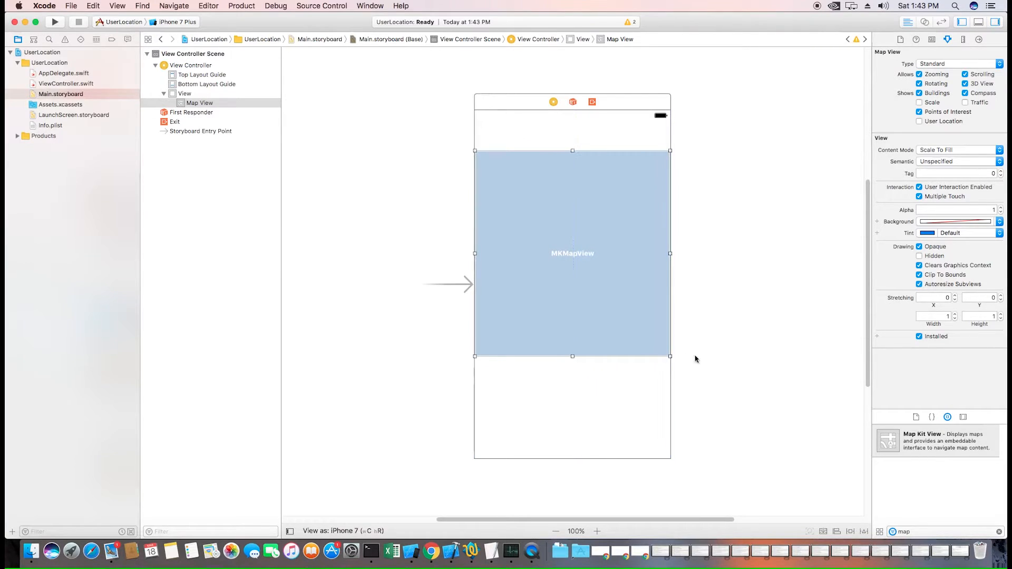
- Add a Go to User Location button below the map view
{"action": "left_click", "coordinate": [930, 531]}
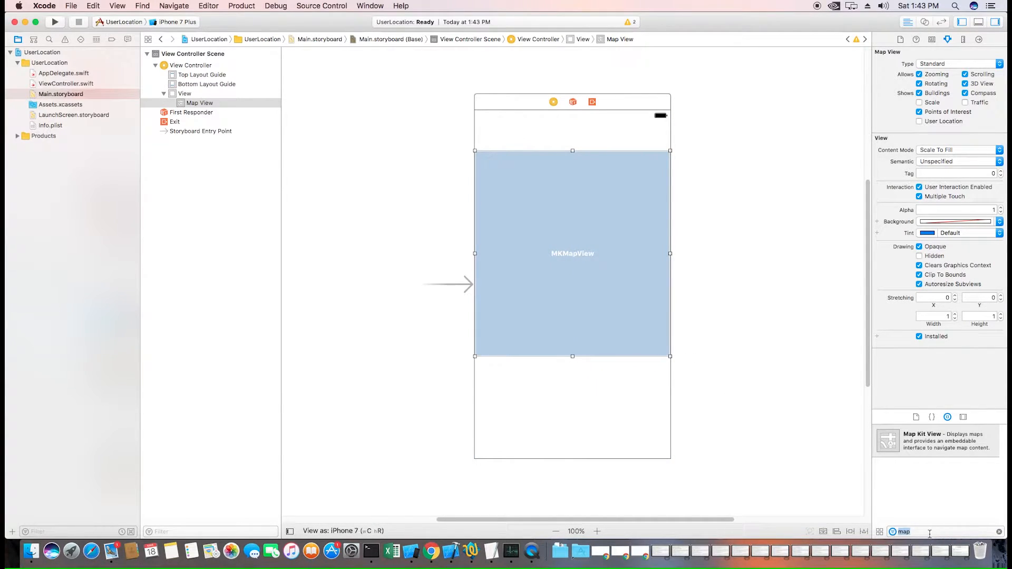
{"action": "type", "text": "button"}
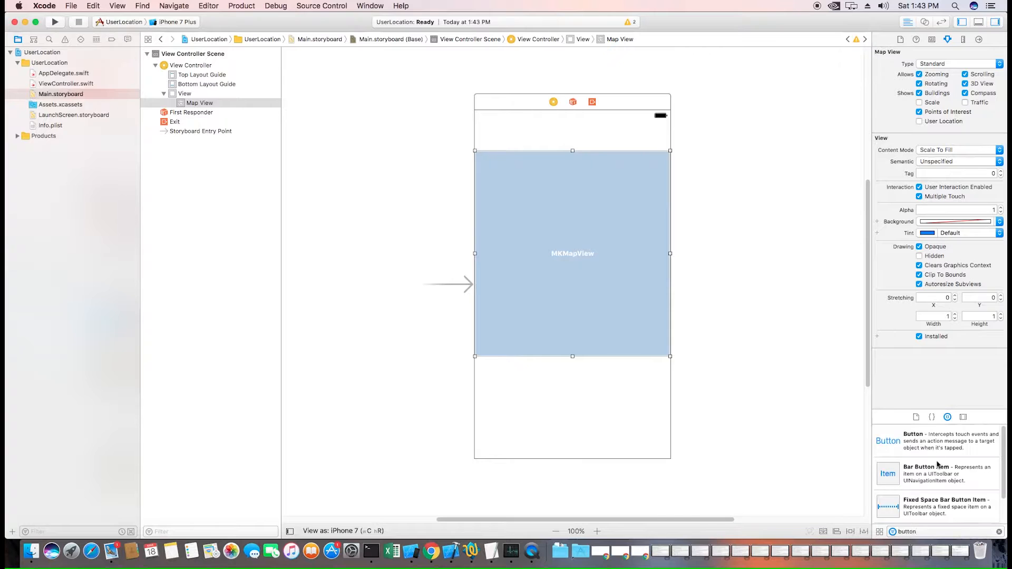
{"action": "left_click_drag", "start_coordinate": [888, 441], "coordinate": [572, 390]}
{"action": "type", "text": "label"}
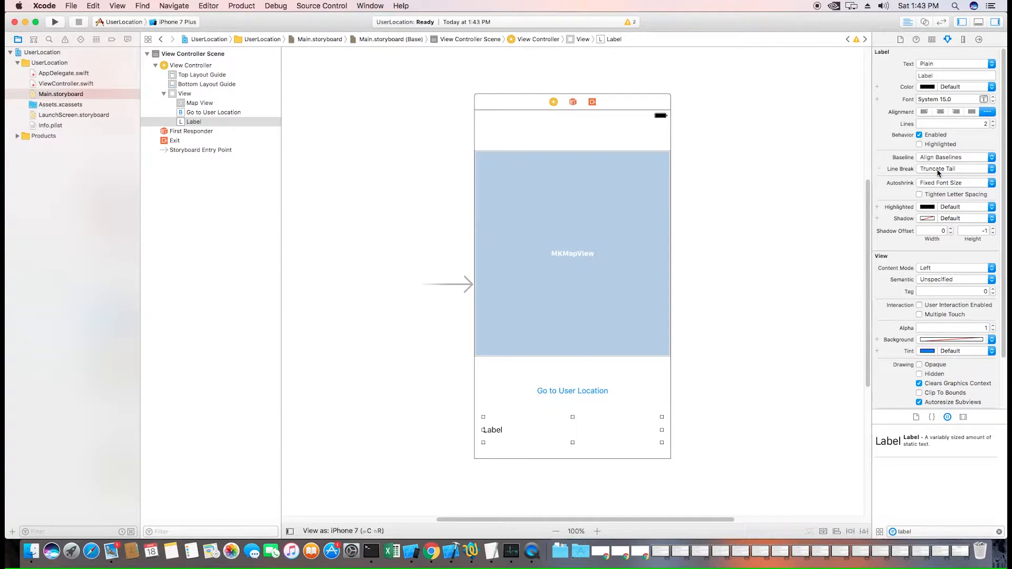
- Set the label's Line Break to Character Wrap and reset all views to suggested constraints
{"action": "left_click", "coordinate": [952, 169]}
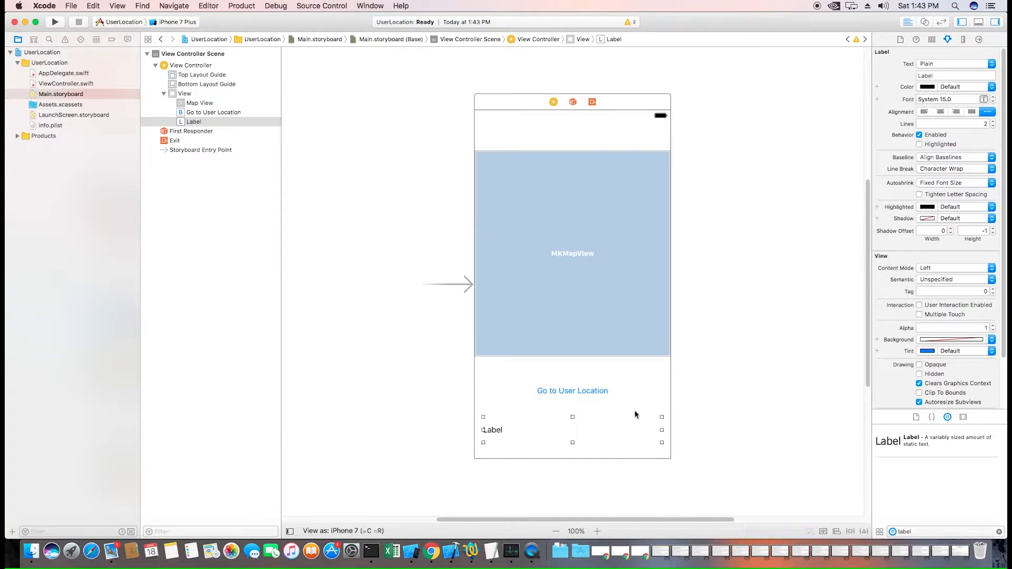
{"action": "mouse_move", "coordinate": [597, 395]}
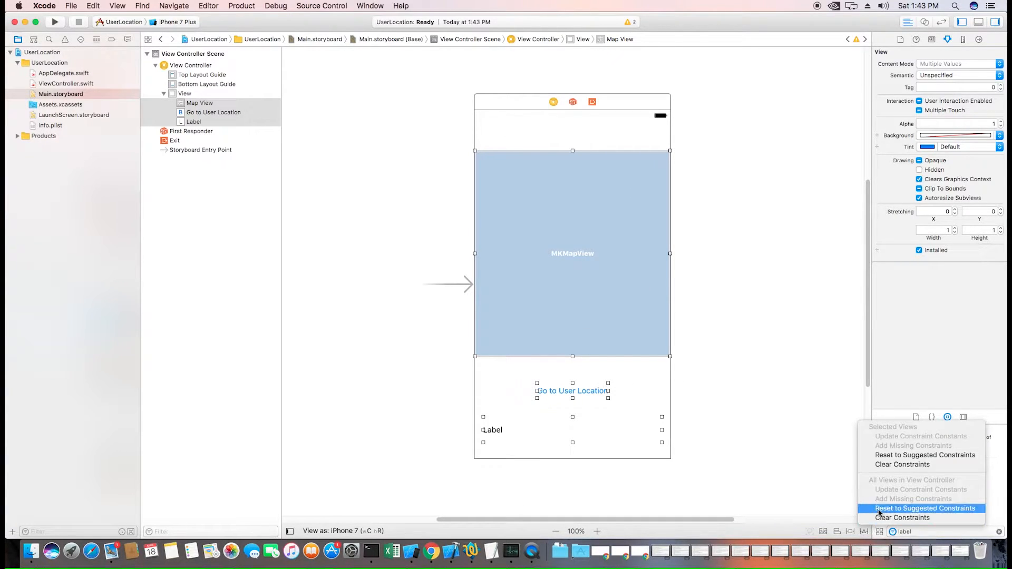
{"action": "left_click", "coordinate": [924, 508]}
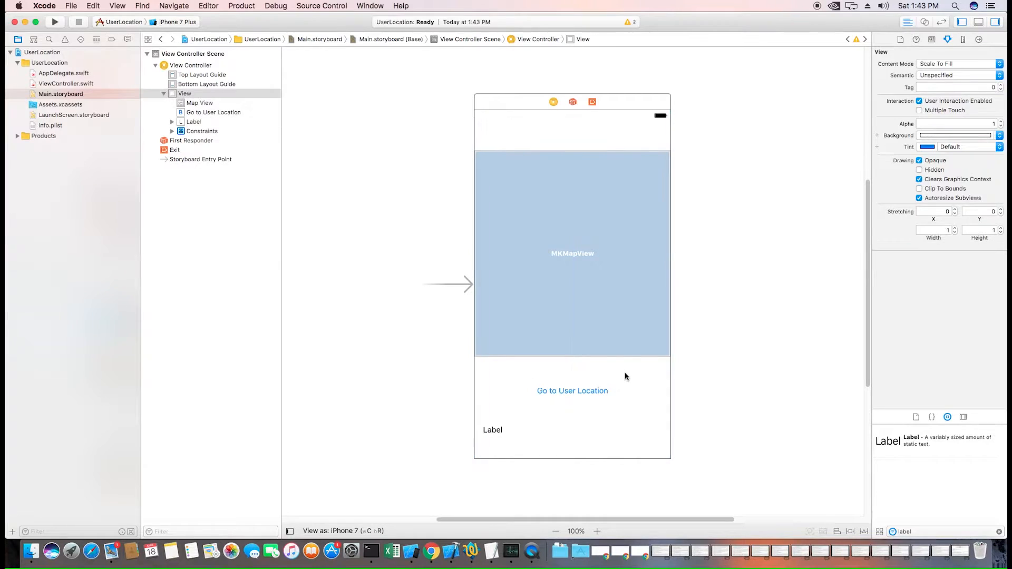
{"action": "mouse_move", "coordinate": [625, 388]}
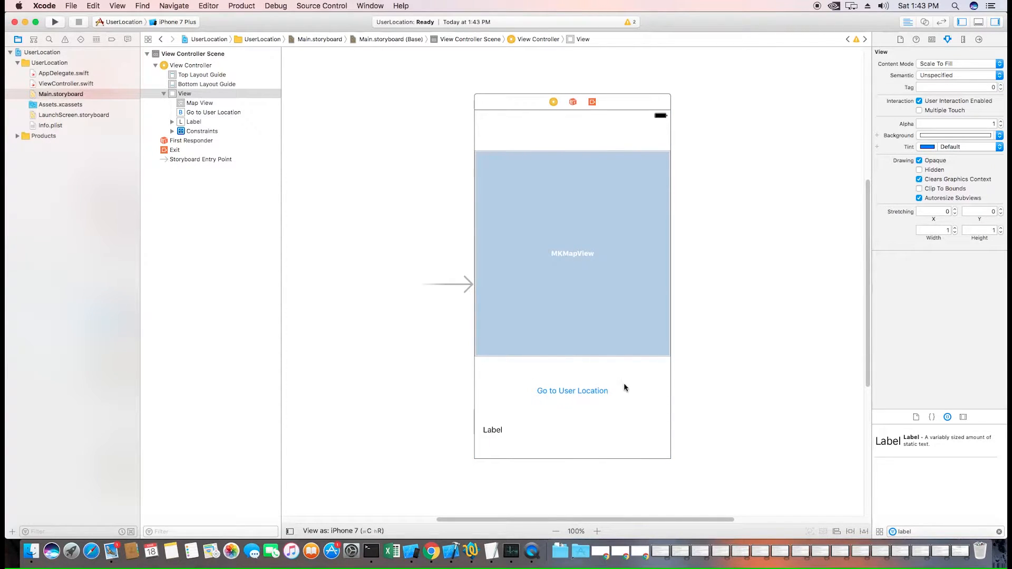
{"action": "mouse_move", "coordinate": [417, 268]}
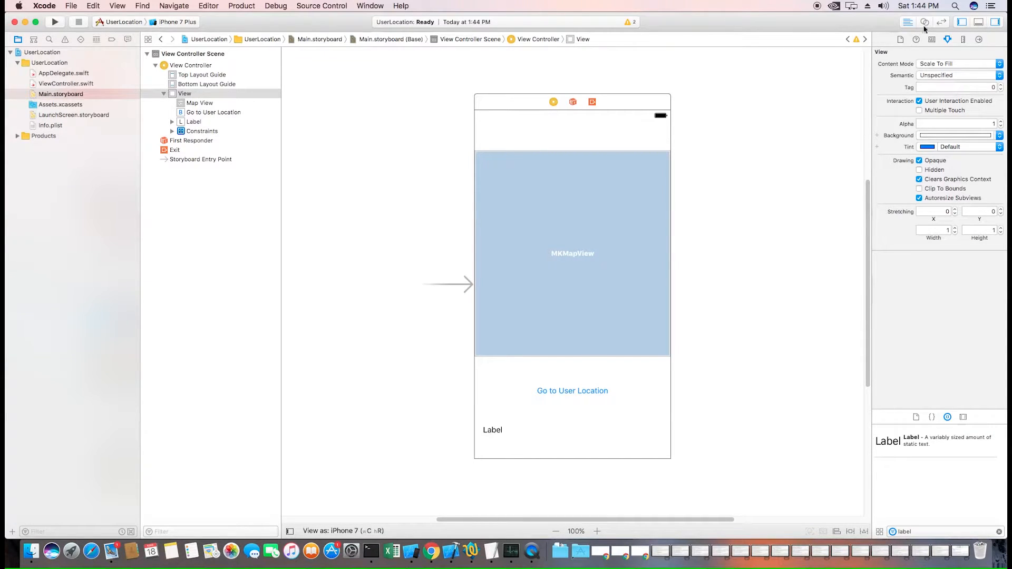
- In the Assistant Editor, connect the map view as outlet mapView
{"action": "left_click", "coordinate": [924, 21]}
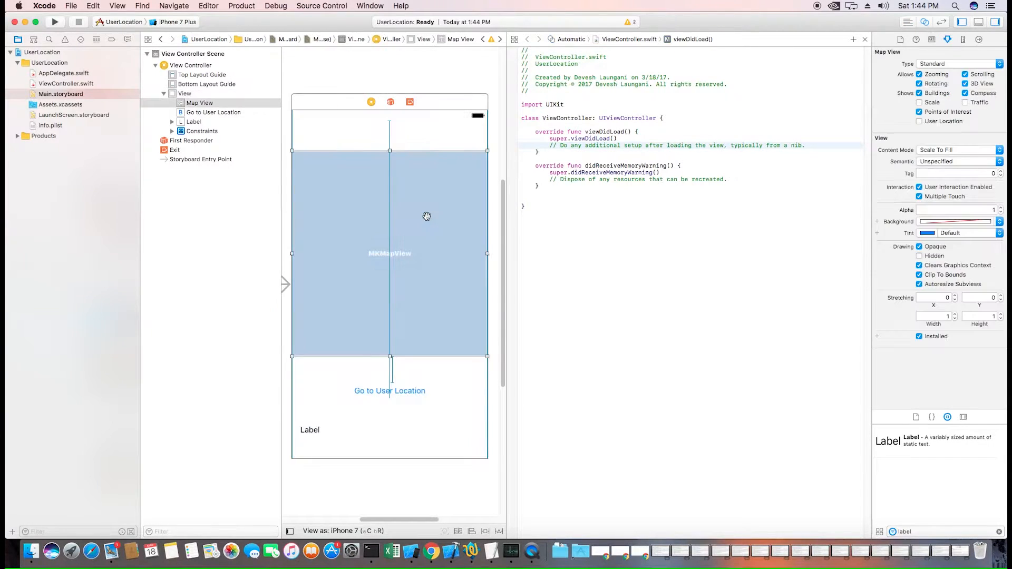
{"action": "left_click_drag", "start_coordinate": [413, 224], "coordinate": [540, 141]}
{"action": "type", "text": "map"}
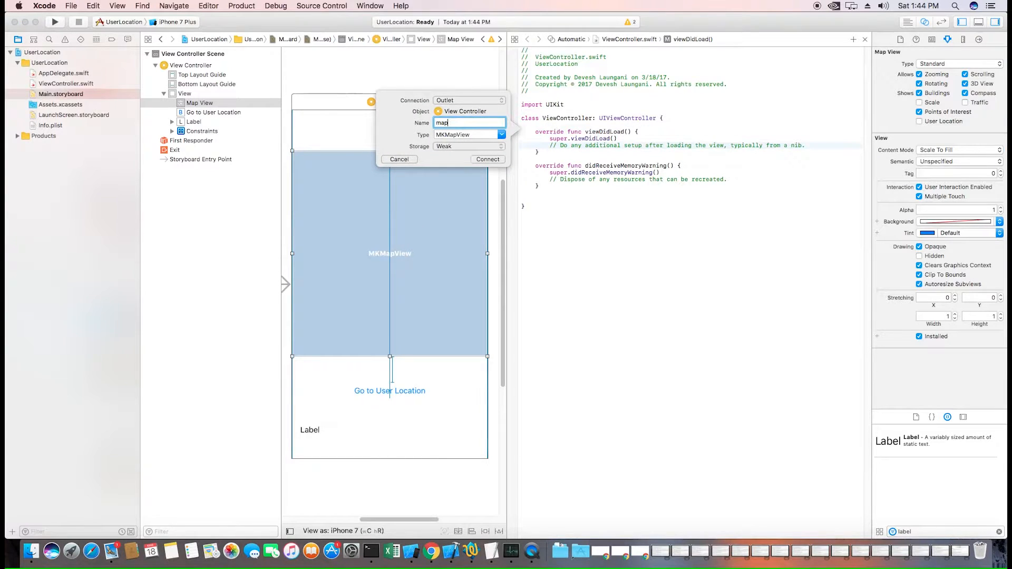
{"action": "type", "text": "View"}
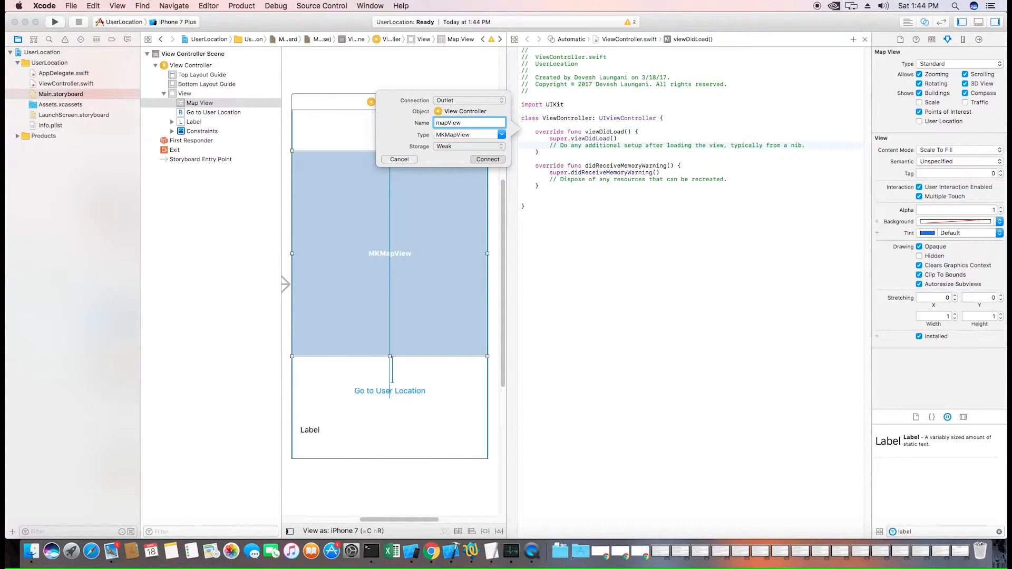
{"action": "left_click", "coordinate": [487, 159]}
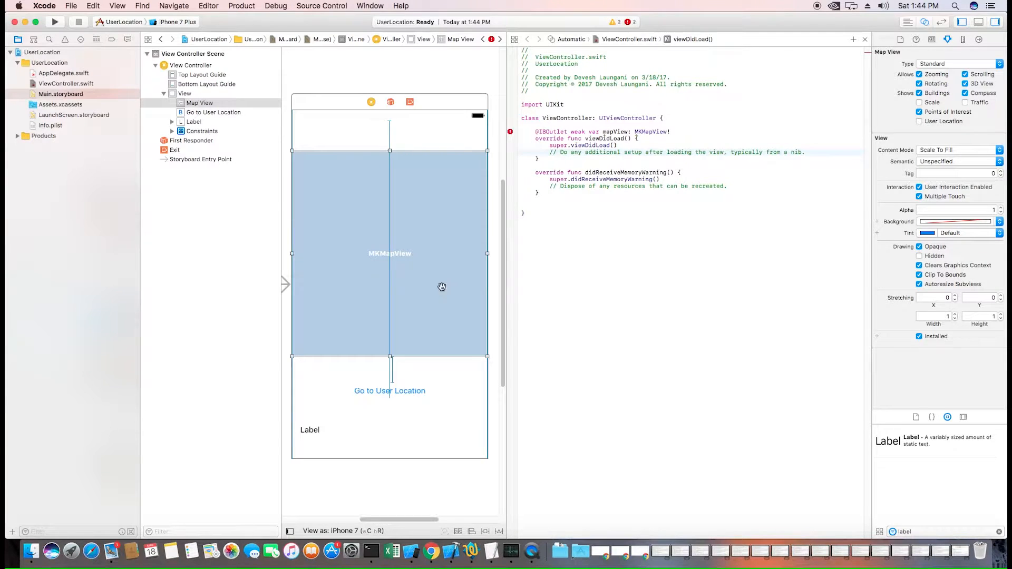
- Connect the Go to User Location button as action userLocation, then begin the label outlet
{"action": "left_click", "coordinate": [389, 391]}
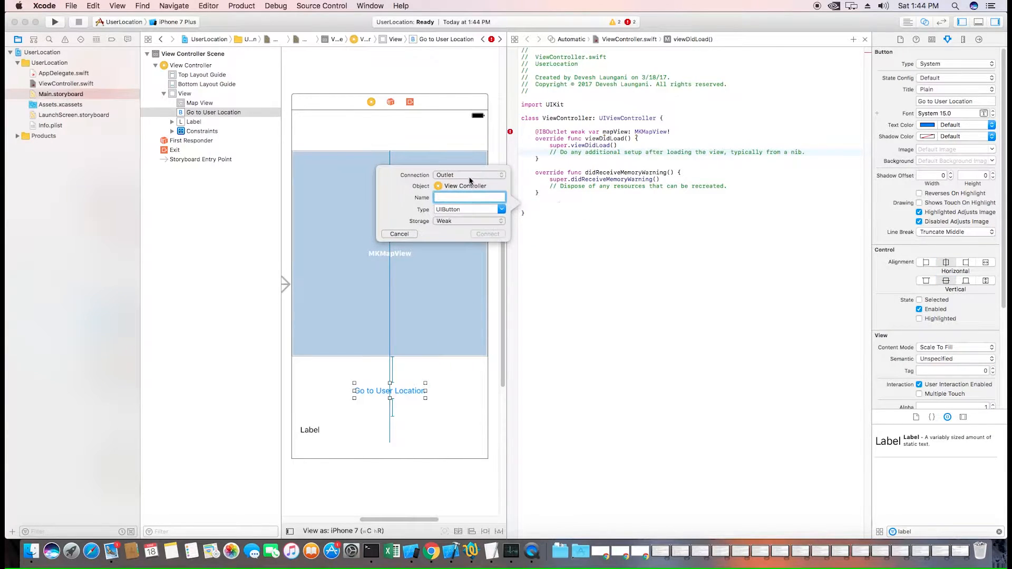
{"action": "left_click", "coordinate": [498, 175]}
{"action": "type", "text": "userLoc"}
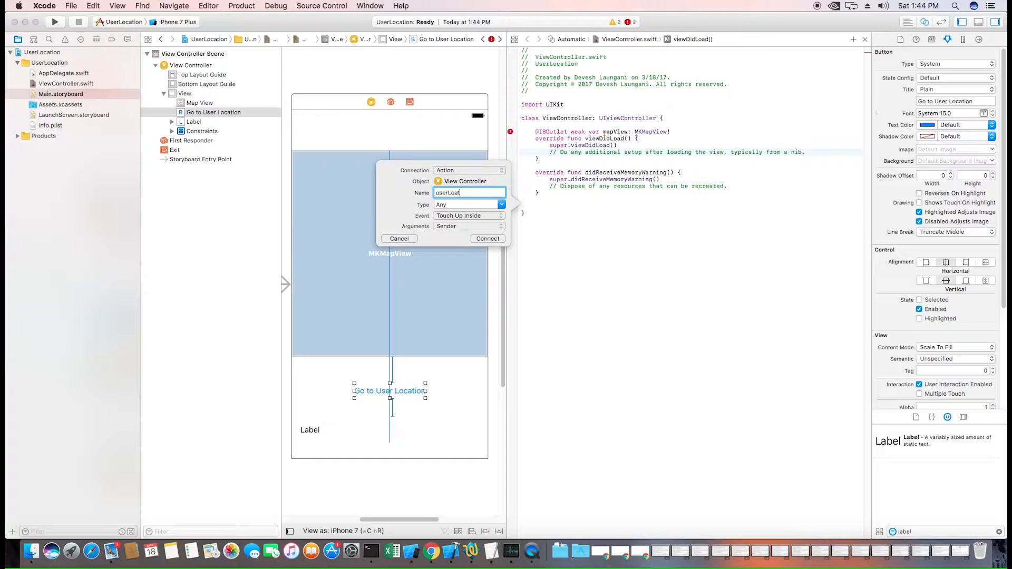
{"action": "left_click", "coordinate": [487, 239]}
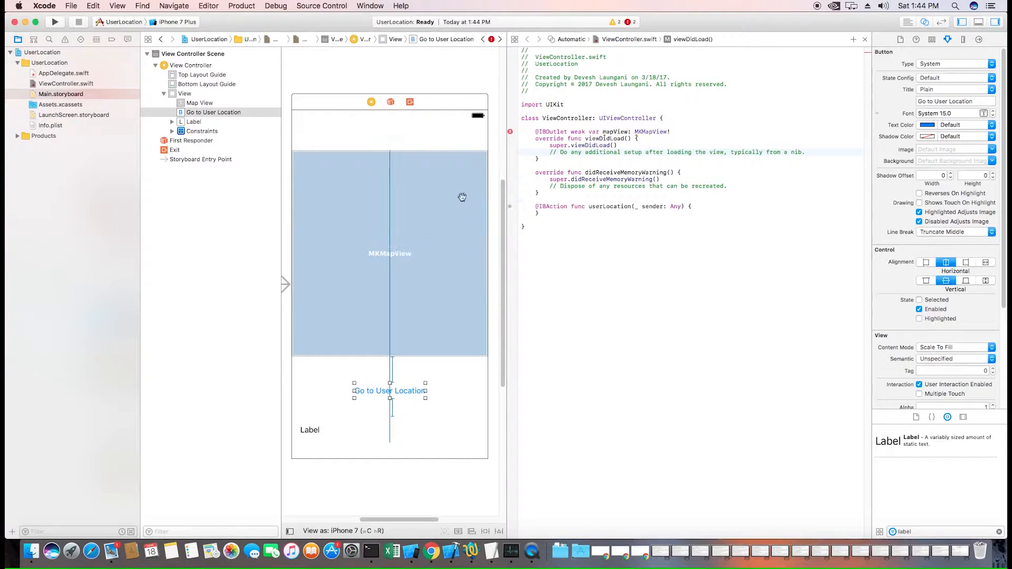
{"action": "left_click_drag", "start_coordinate": [310, 430], "coordinate": [570, 133]}
{"action": "type", "text": "address"}
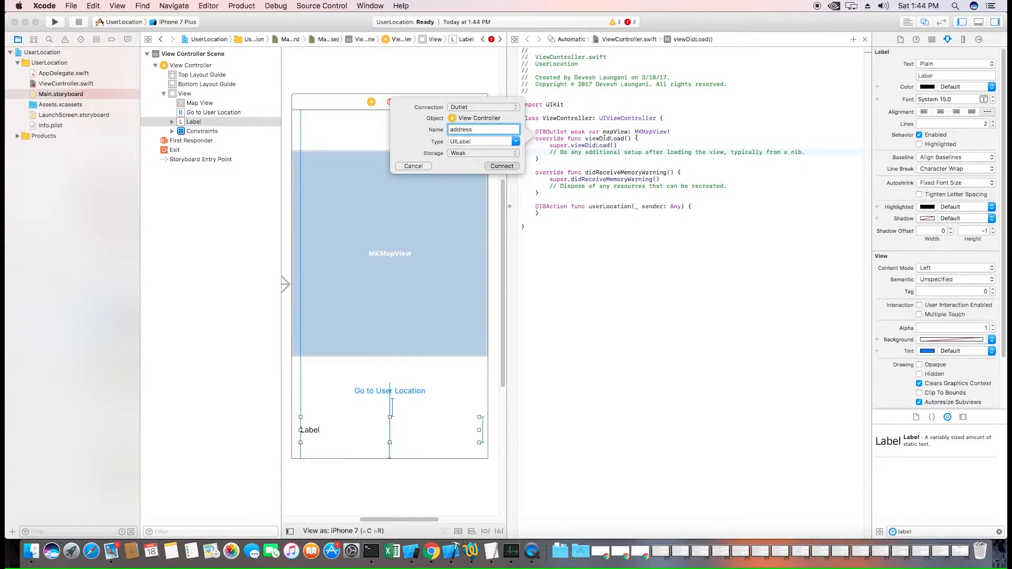
- Connect the address label outlet, import MapKit, declare locationManager, and adopt CLLocationManagerDelegate
{"action": "left_click", "coordinate": [502, 166]}
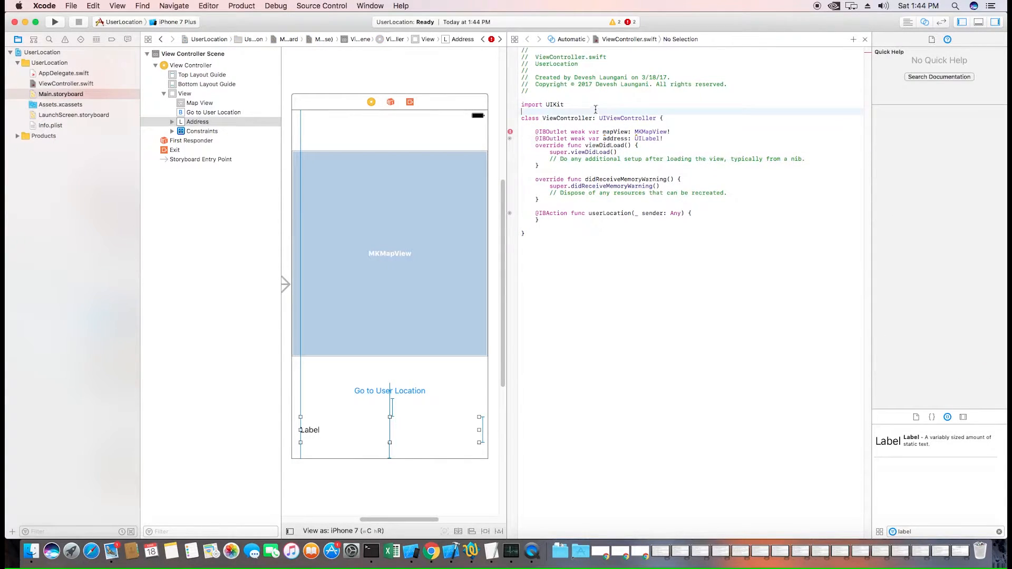
{"action": "type", "text": "im"}
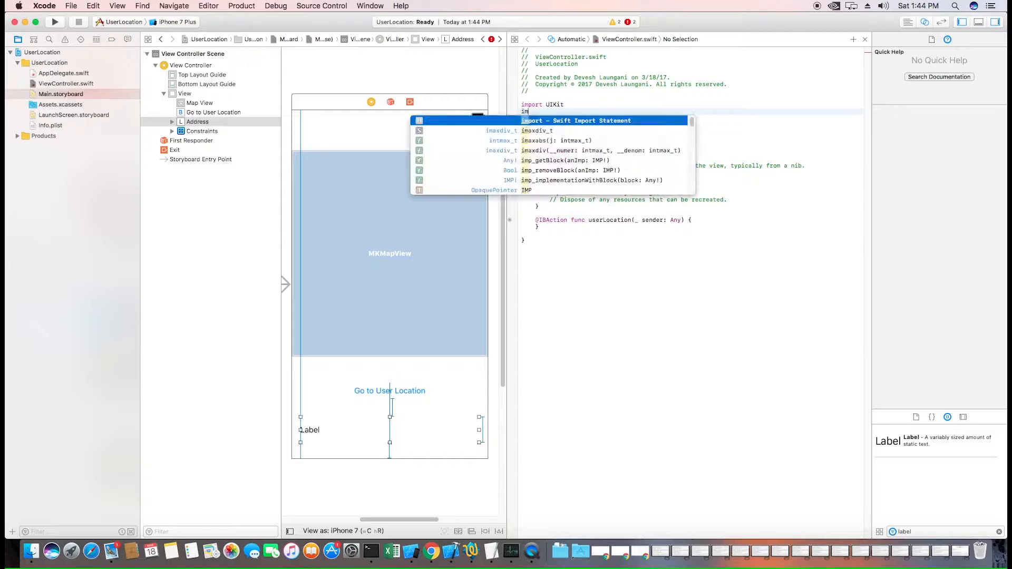
{"action": "type", "text": "M"}
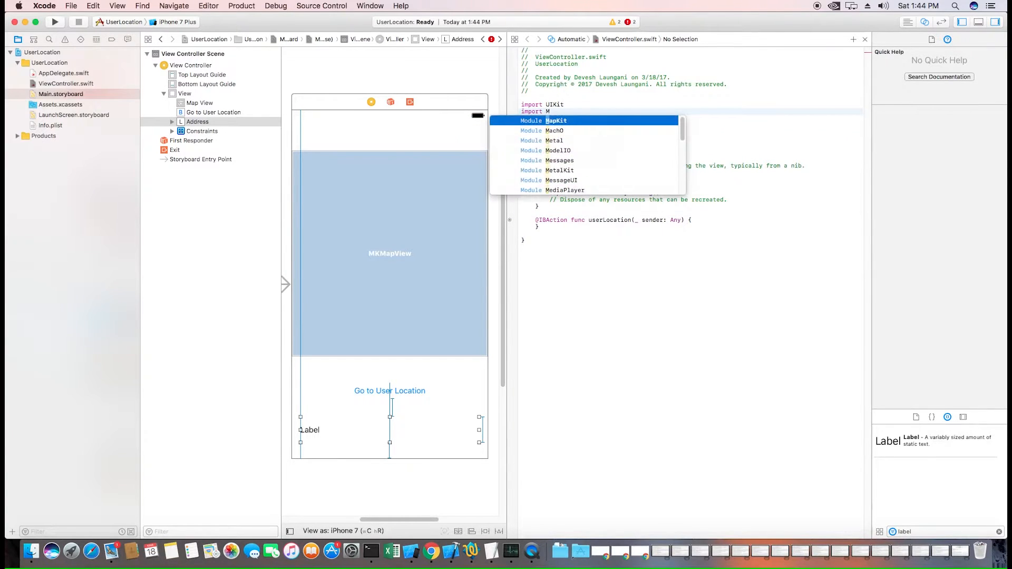
{"action": "key", "text": "Return"}
{"action": "type", "text": "var"}
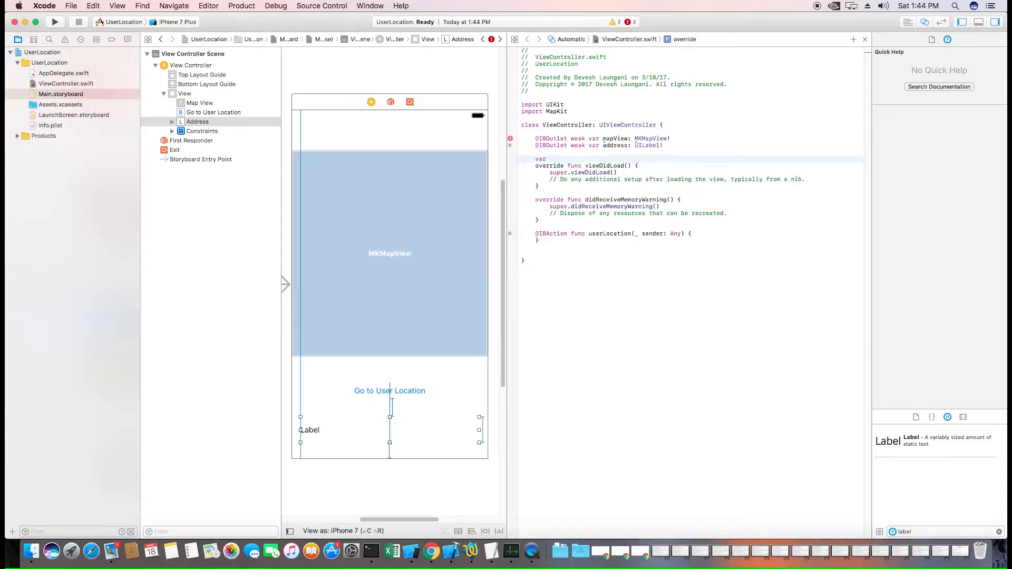
{"action": "type", "text": "locationManager:CLLocationManager"}
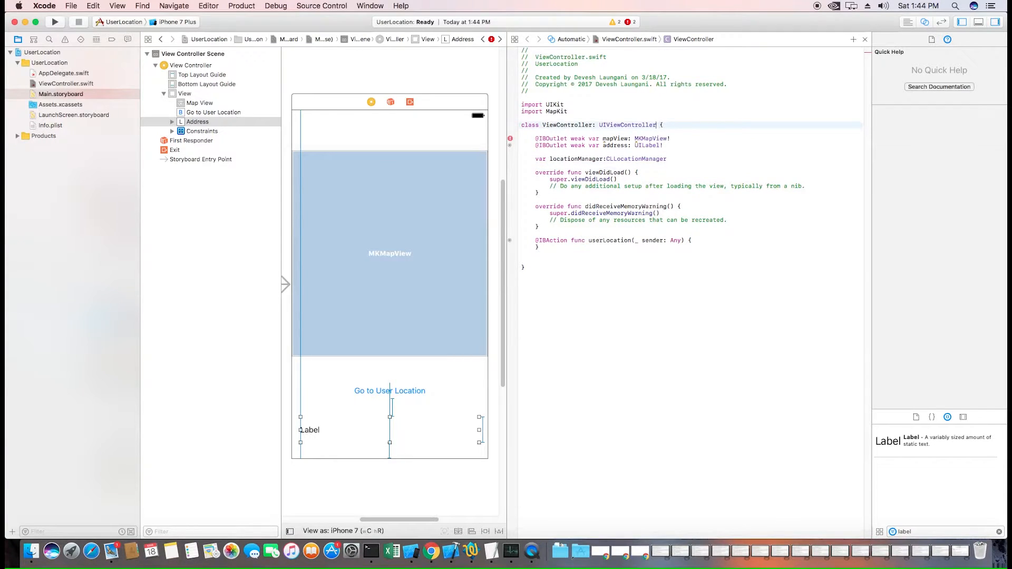
{"action": "type", "text": ",CLLocationManagerDelegate"}
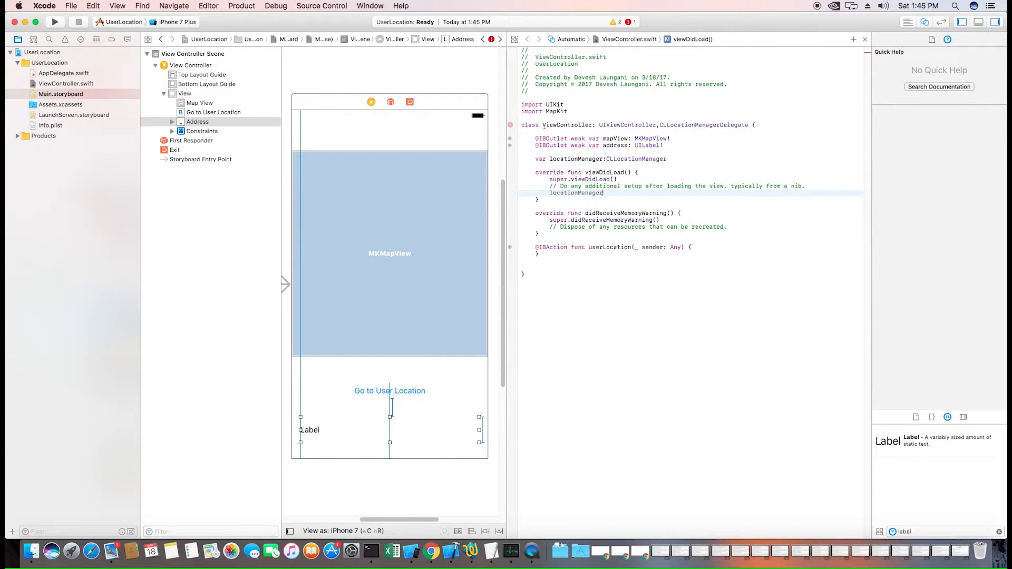
- In viewDidLoad, set locationManager = CLLocationManager() as optional with delegate = self
{"action": "type", "text": "= CL"}
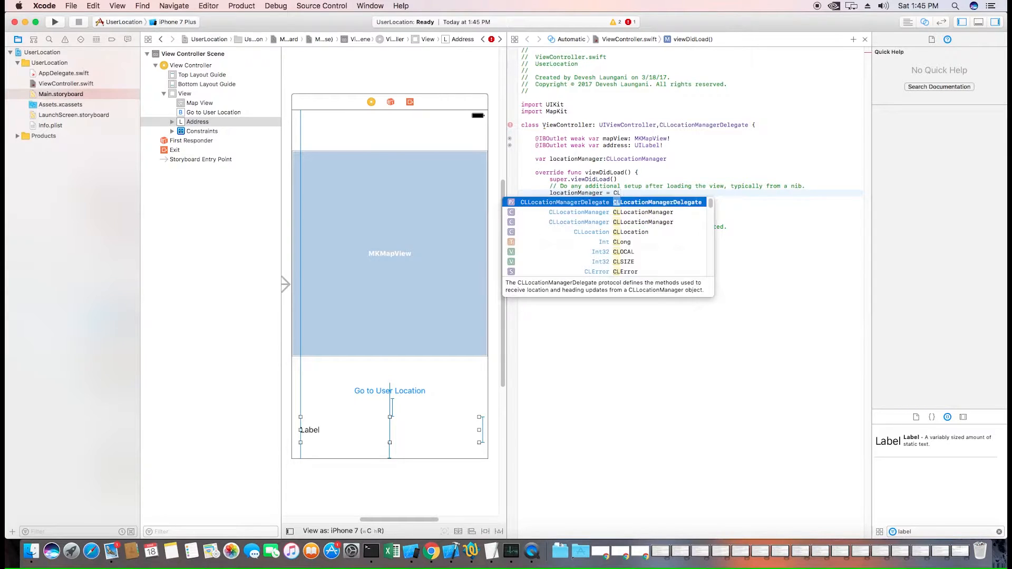
{"action": "key", "text": "Return"}
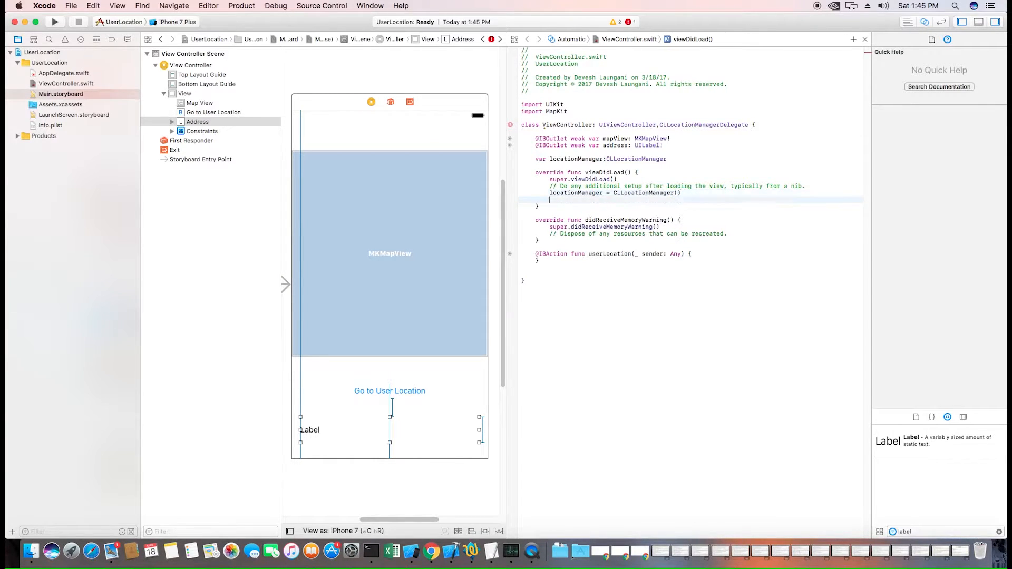
{"action": "type", "text": "?"}
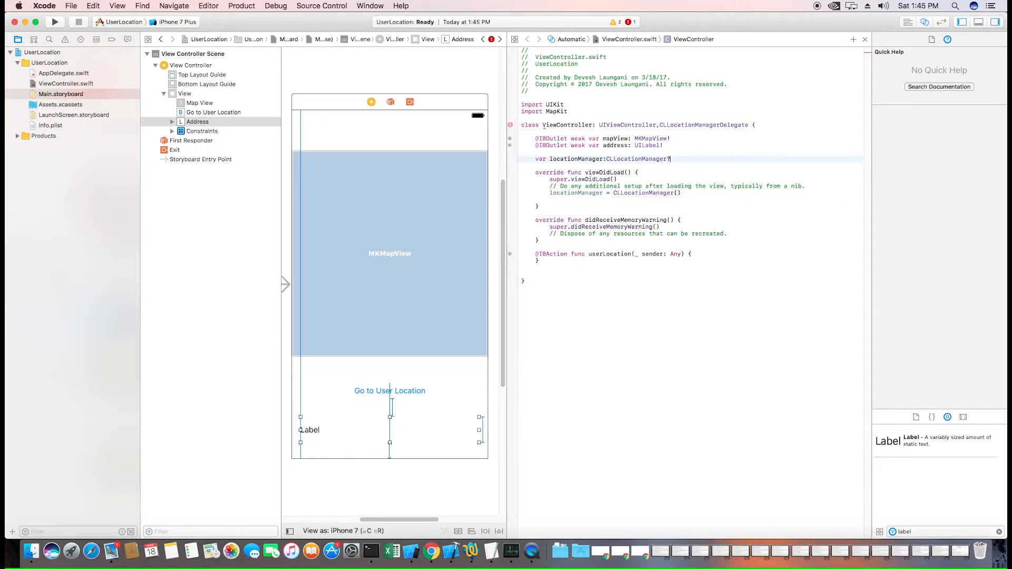
{"action": "type", "text": "locationManager?"}
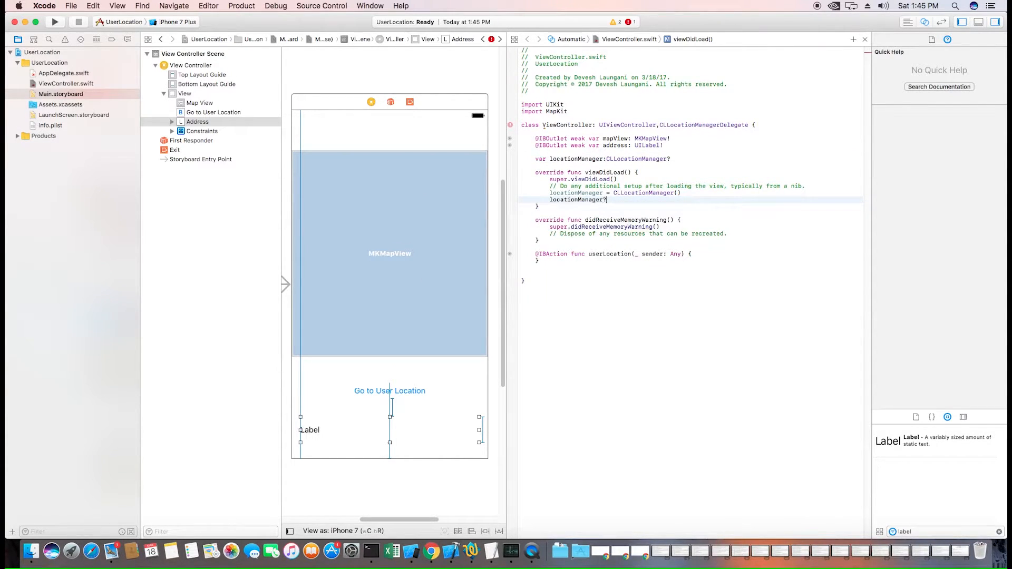
{"action": "type", "text": "d"}
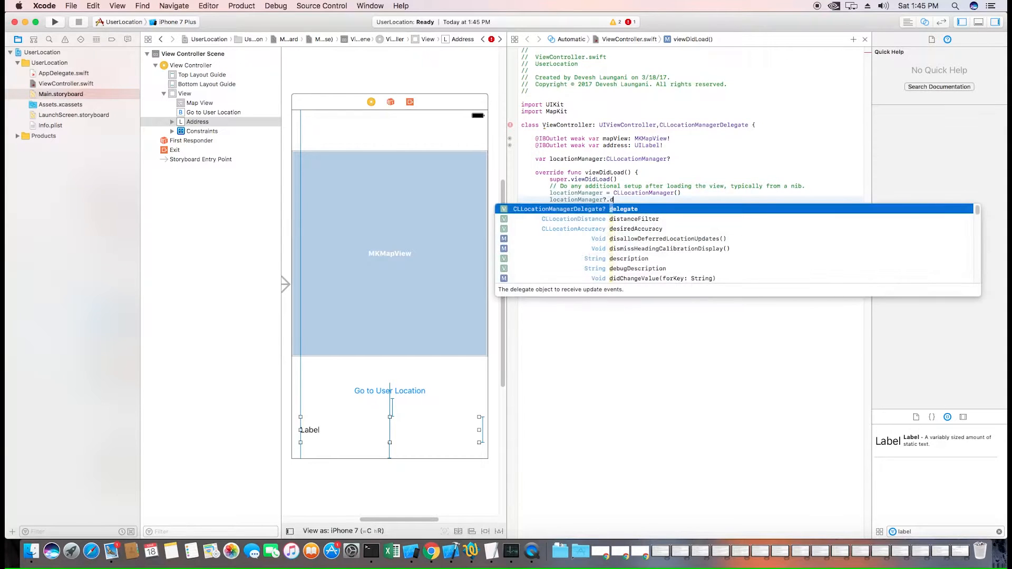
{"action": "type", "text": "elegate = self"}
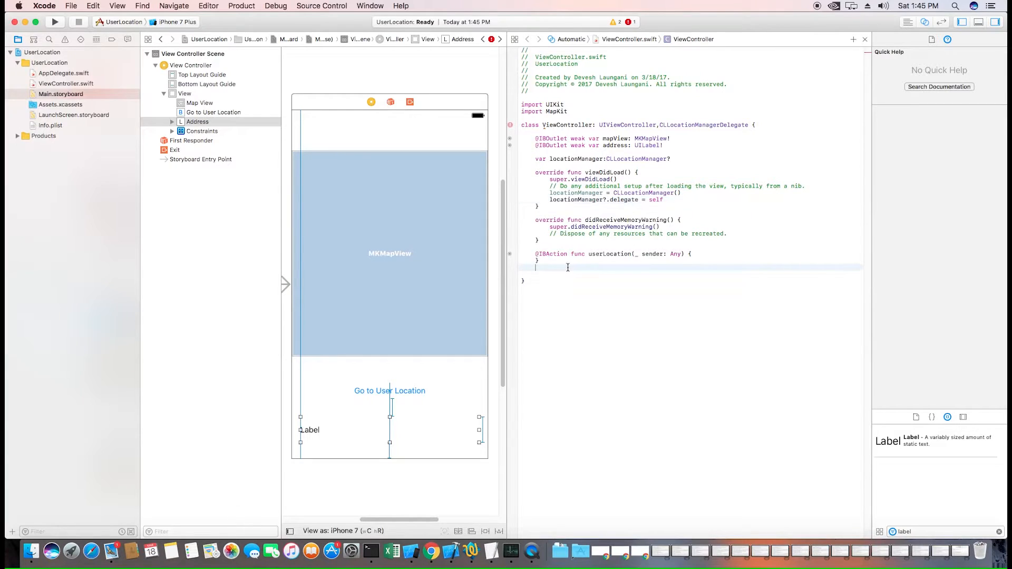
{"action": "type", "text": "func"}
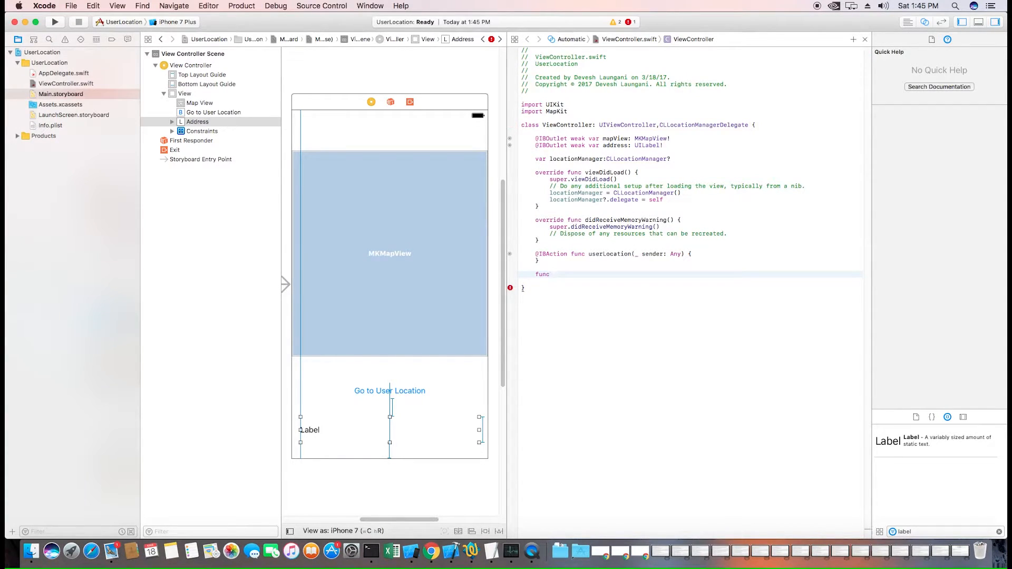
- Start func enableLocation() calling locationManager?.requestWhenInUseAuthorization()
{"action": "type", "text": "enableLoca"}
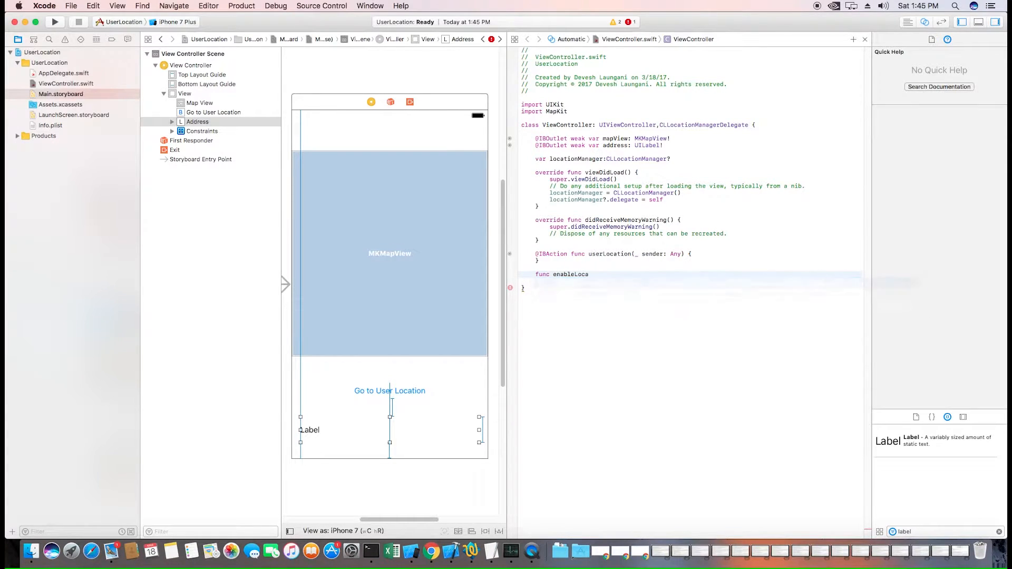
{"action": "type", "text": "tion ()"}
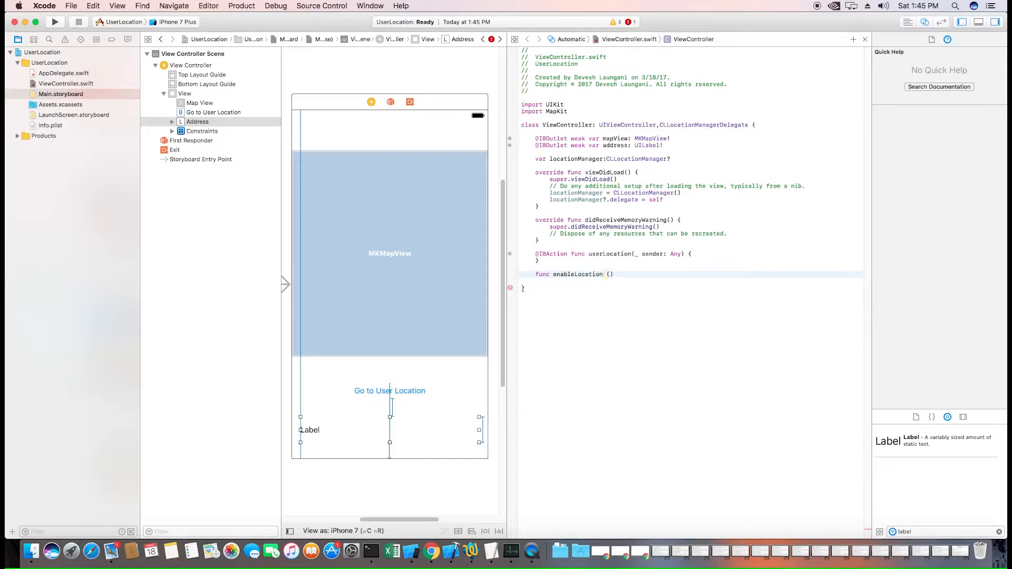
{"action": "type", "text": "{"}
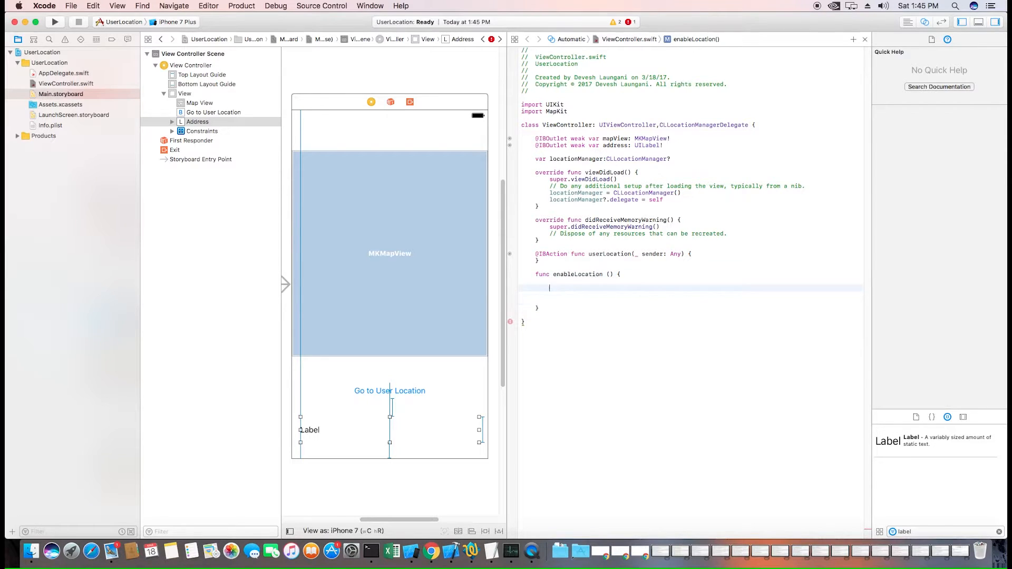
{"action": "type", "text": "locationManager?"}
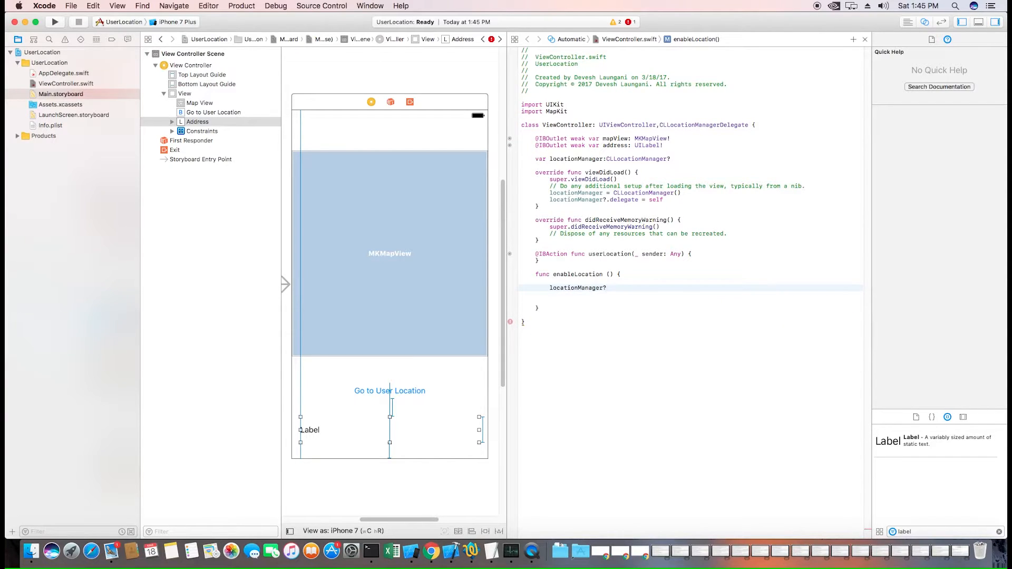
{"action": "type", "text": ".requestWhenInUseAuthorization()"}
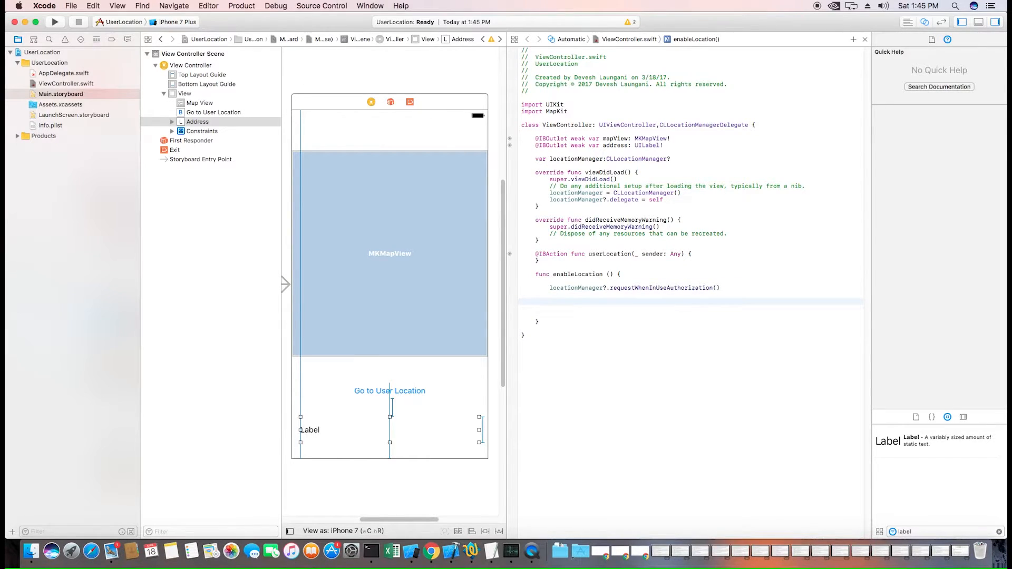
- Add an if CLLocationManager.locationServicesEnabled() check that calls startUpdatingLocation()
{"action": "type", "text": "if (C"}
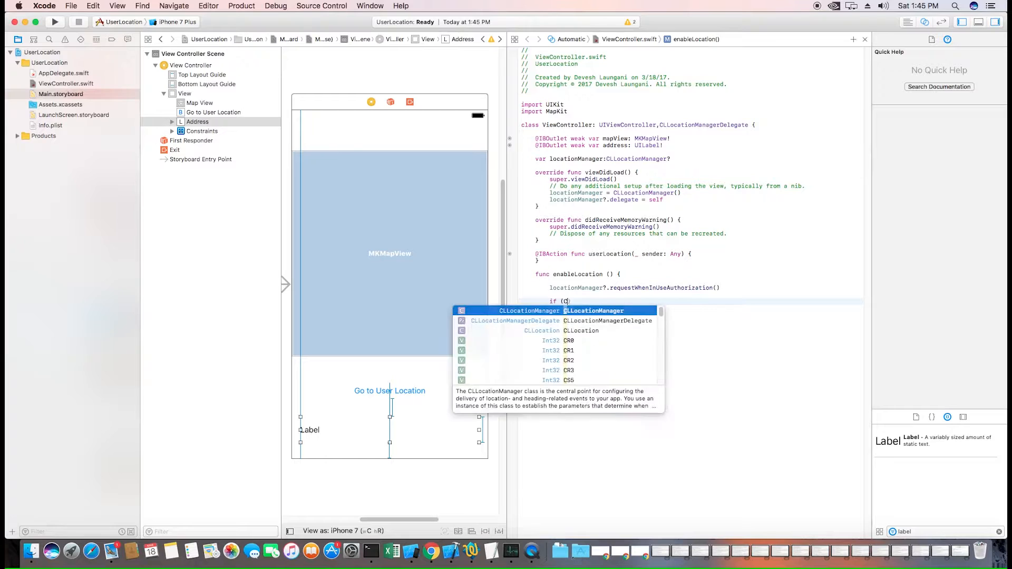
{"action": "type", "text": "L"}
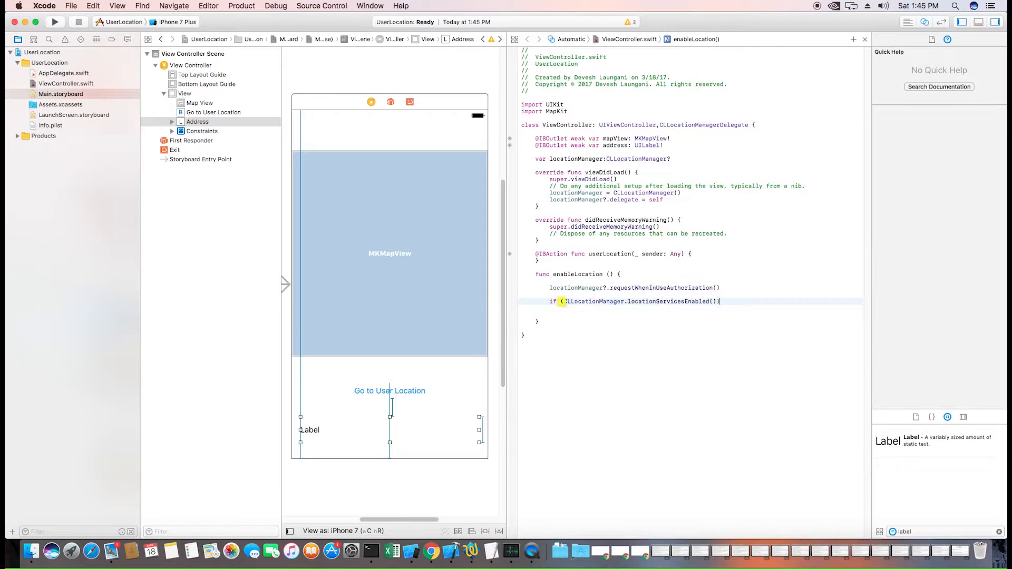
{"action": "type", "text": "{"}
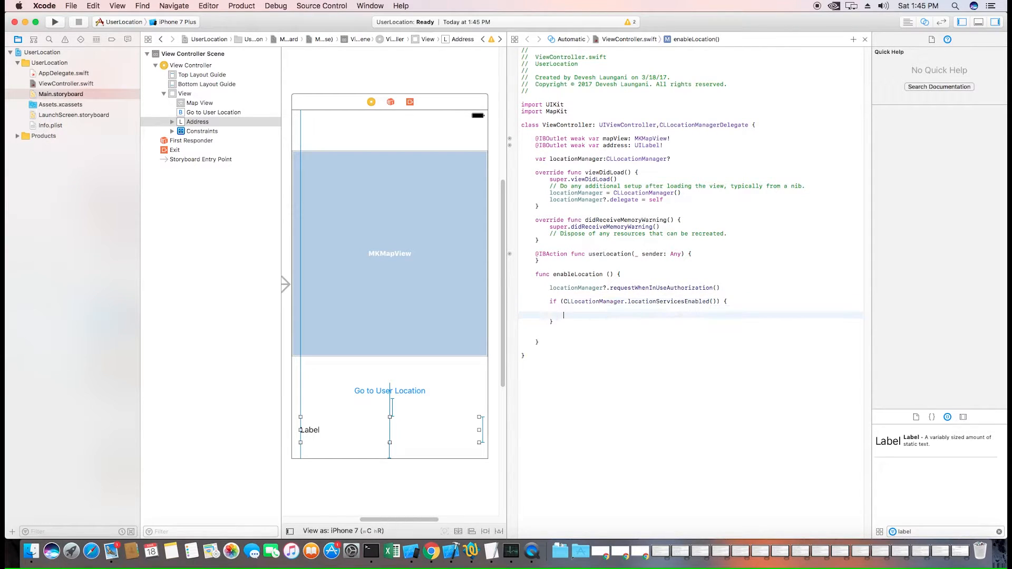
{"action": "type", "text": "locationManager?"}
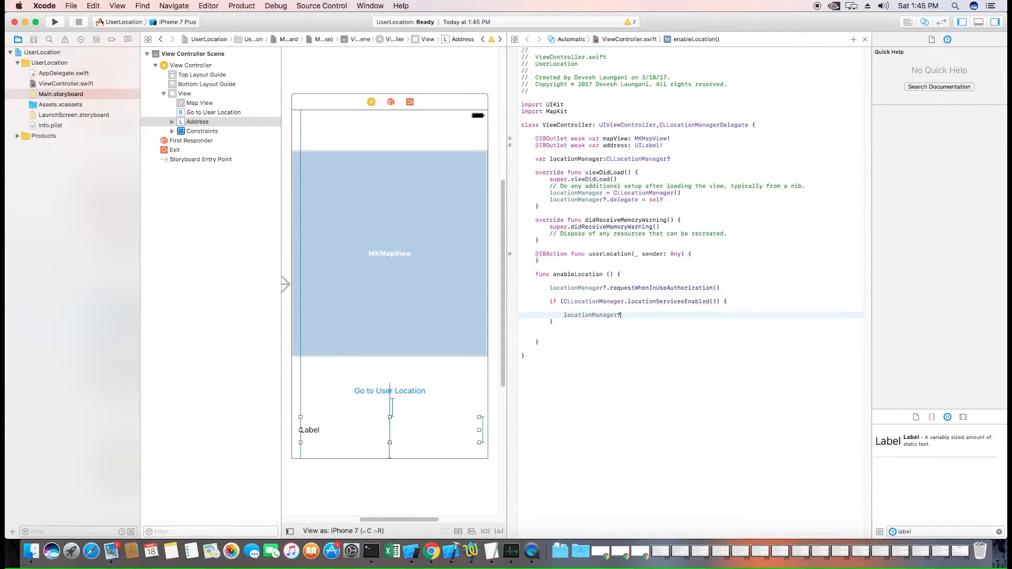
{"action": "type", "text": ".startUpdatingLocation()"}
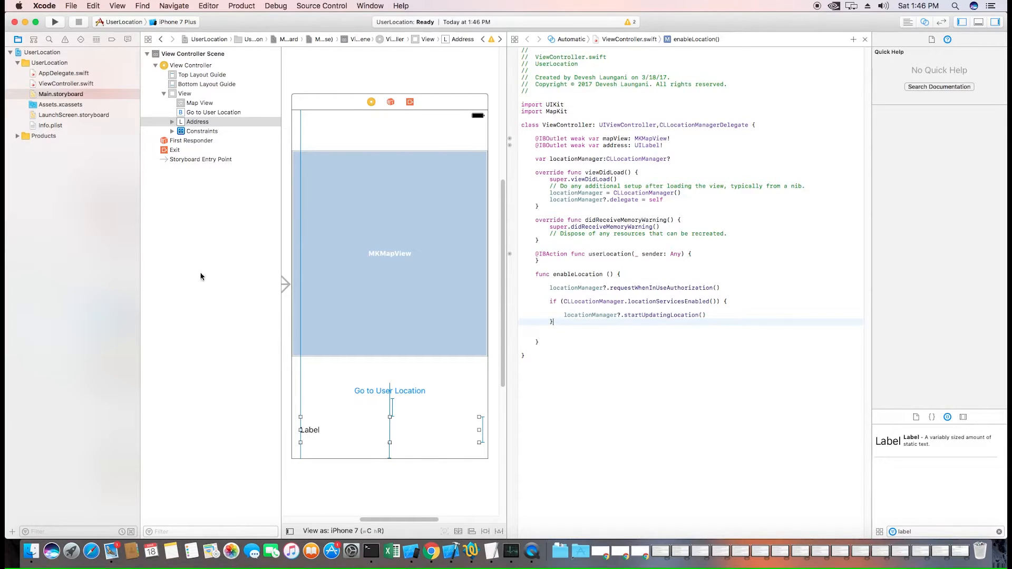
- Add 'Privacy - Location When In Use Usage Description' = 'To display the user's location' to Info.plist
{"action": "left_click", "coordinate": [50, 124]}
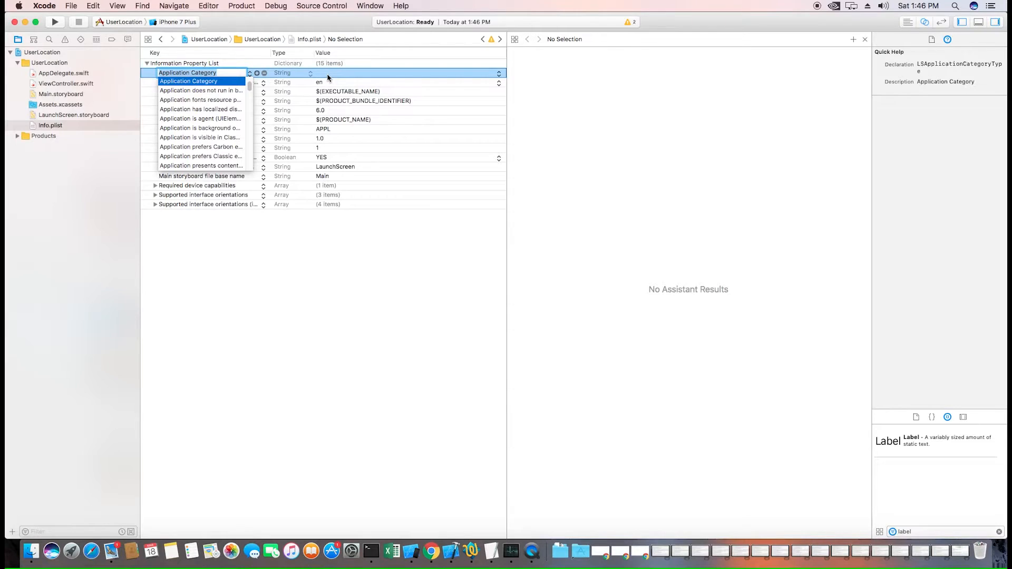
{"action": "mouse_move", "coordinate": [218, 71]}
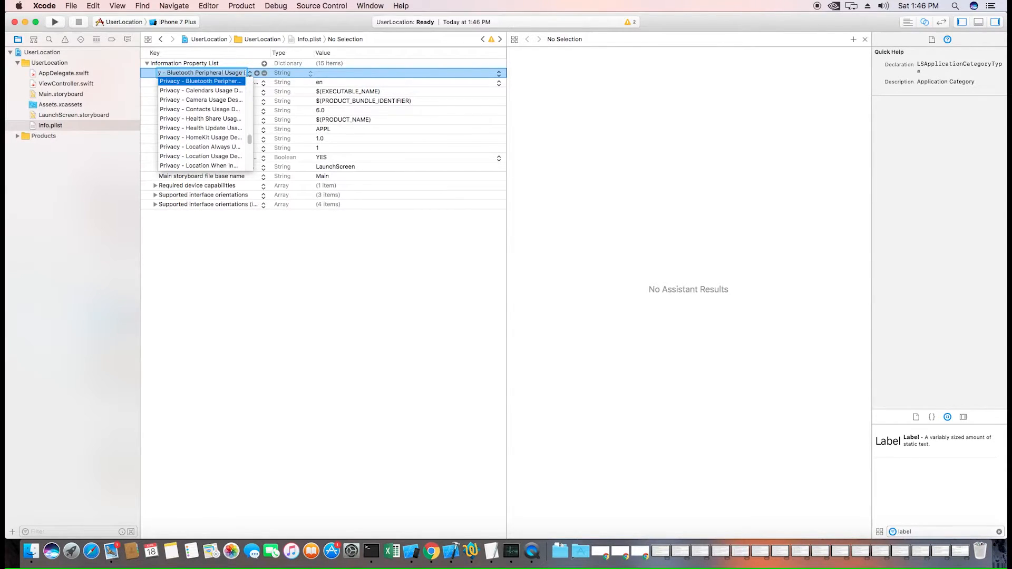
{"action": "left_click", "coordinate": [202, 156]}
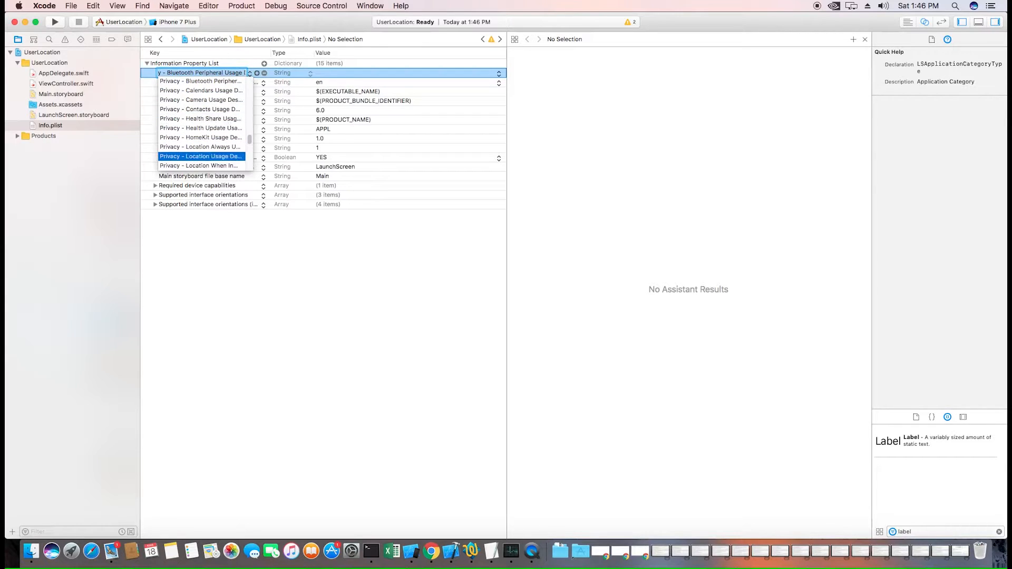
{"action": "left_click", "coordinate": [200, 165]}
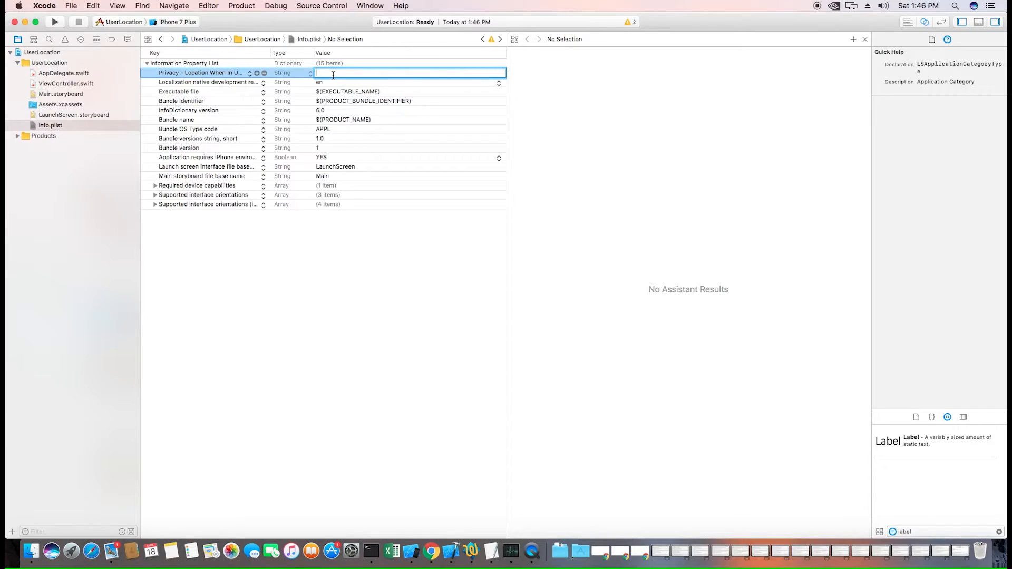
{"action": "type", "text": "To display the user's"}
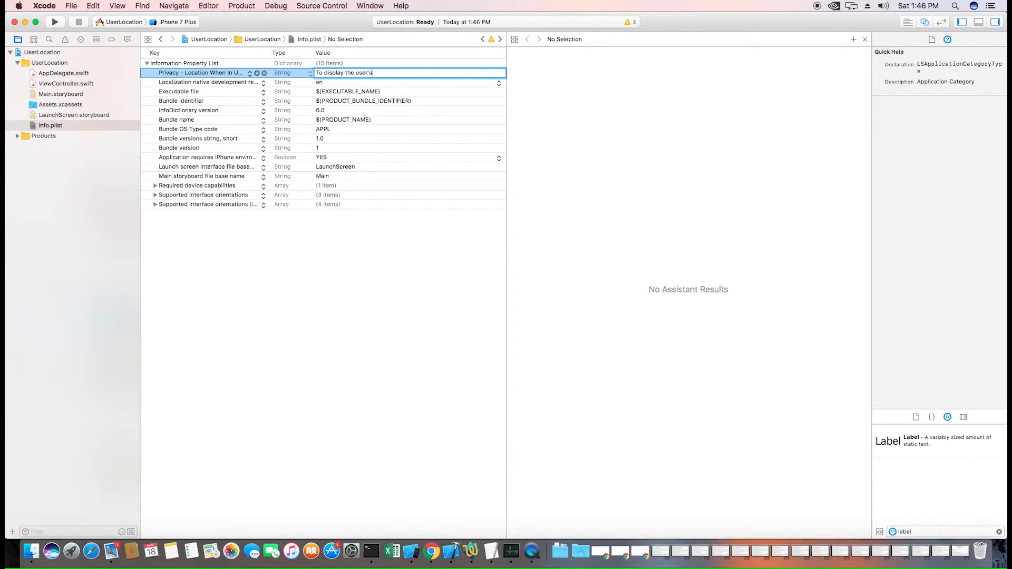
{"action": "type", "text": "location"}
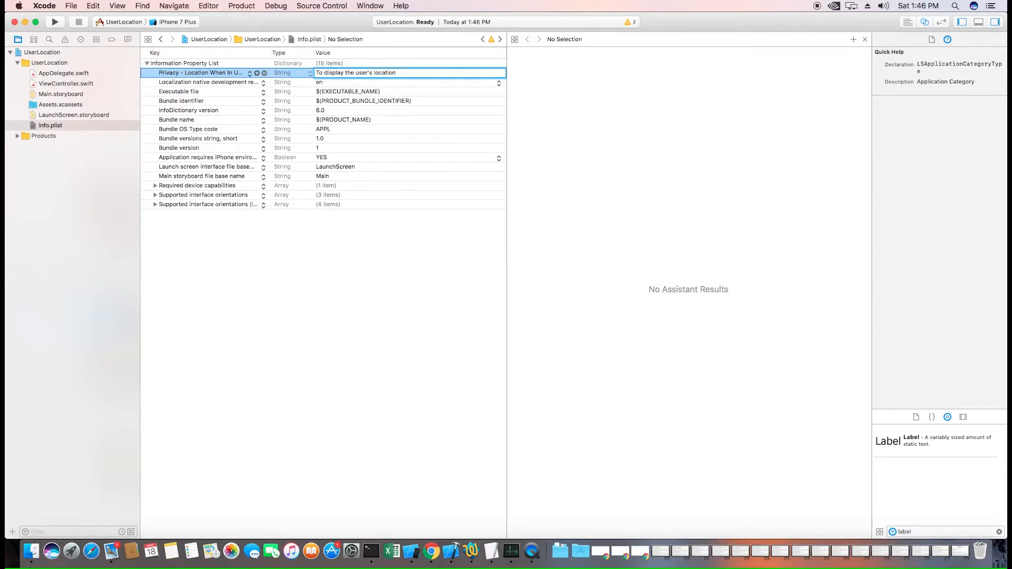
{"action": "left_click", "coordinate": [87, 176]}
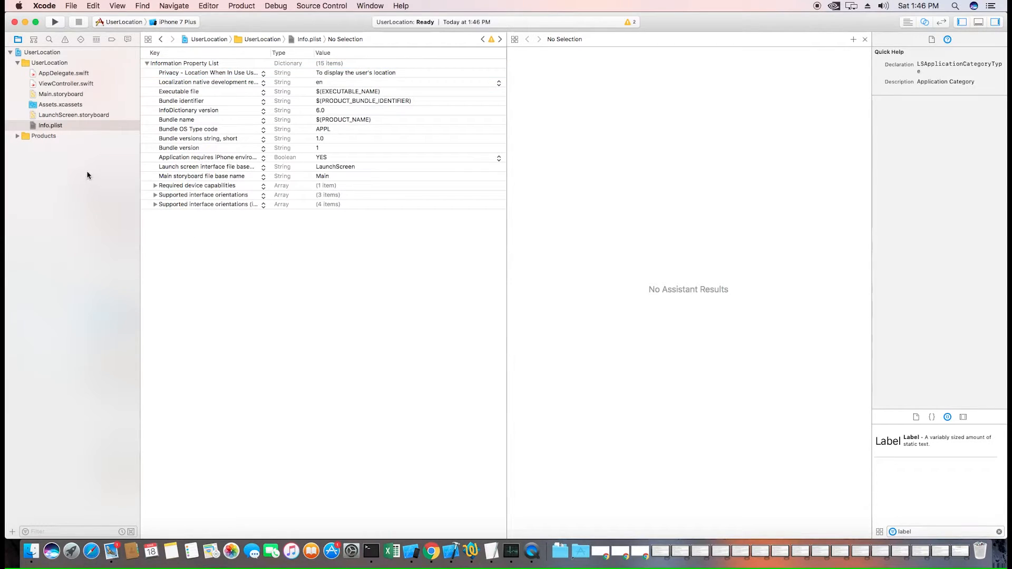
{"action": "left_click", "coordinate": [66, 83]}
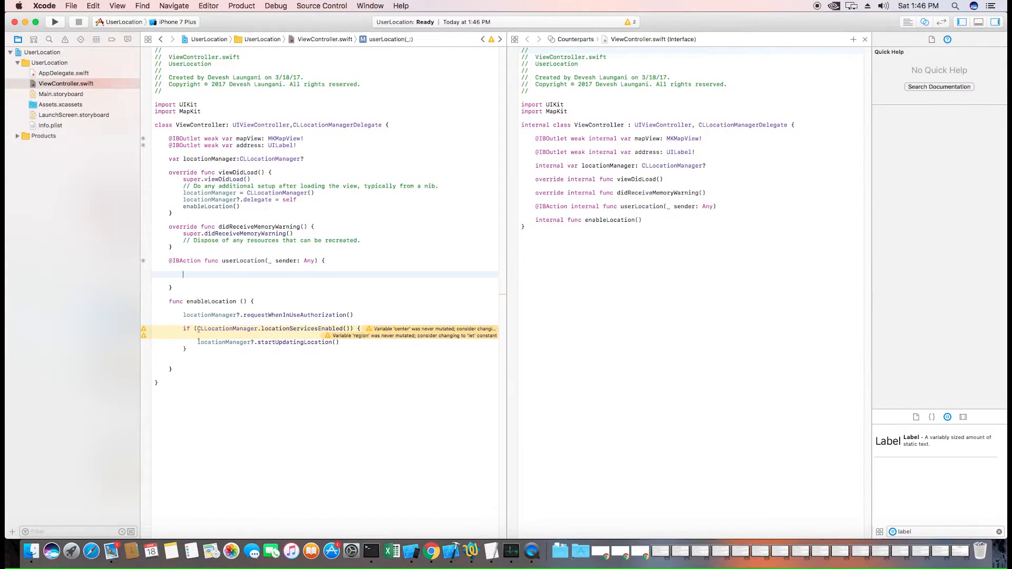
- Look up the didUpdateLocations declaration in CLLocationManagerDelegate to reuse as a stub
{"action": "type", "text": "1"}
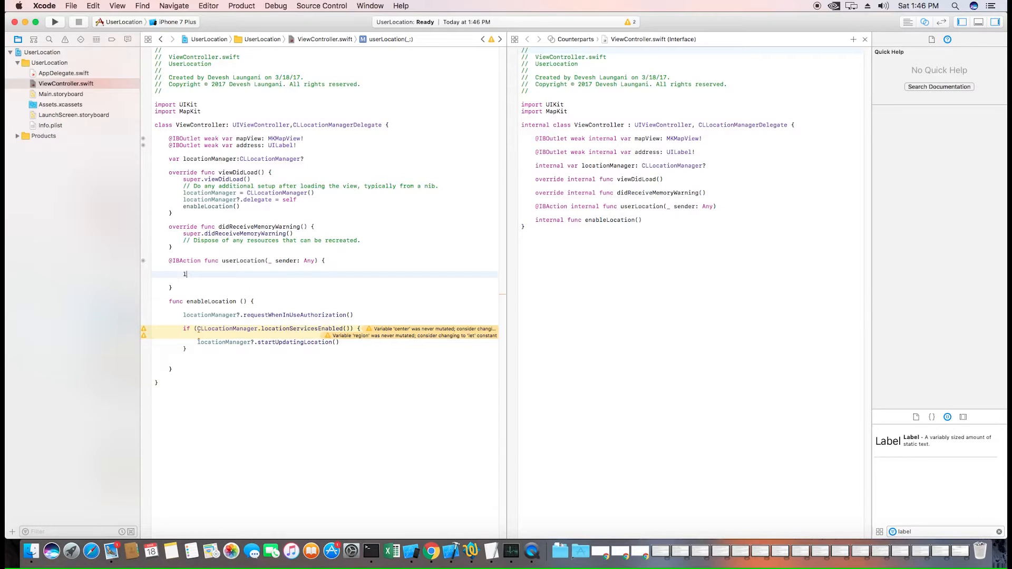
{"action": "key", "text": "backspace"}
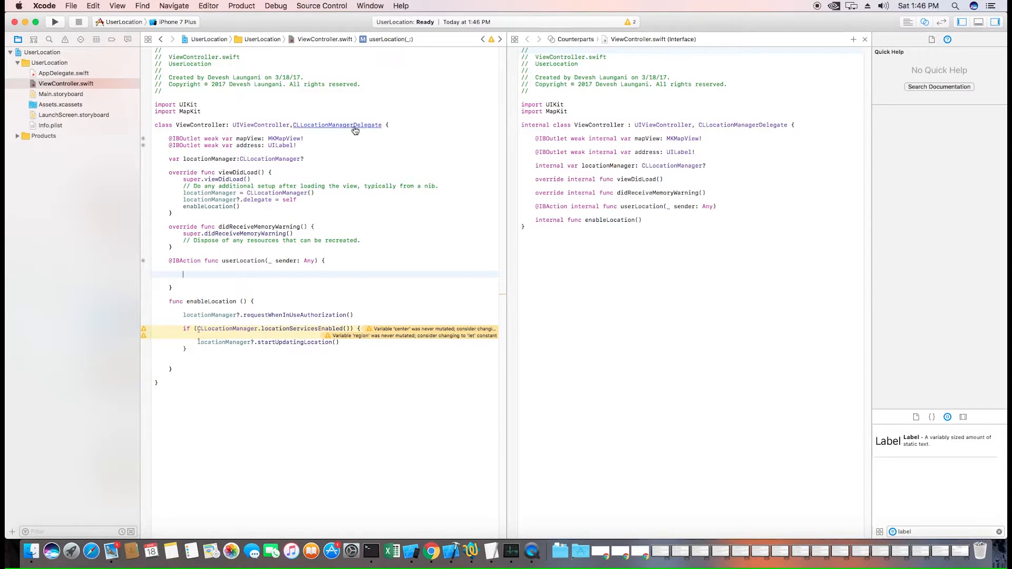
{"action": "left_click", "coordinate": [336, 125]}
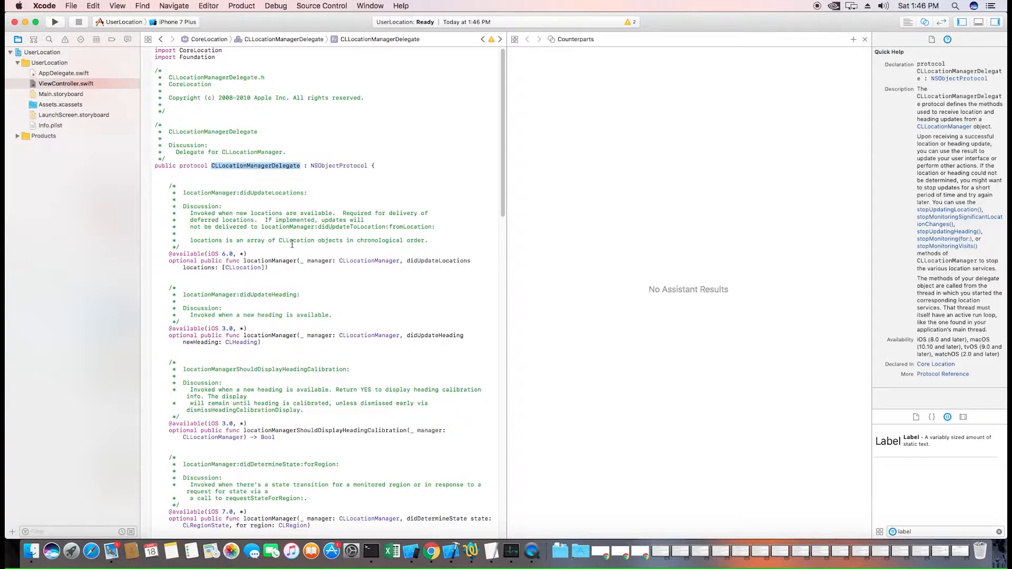
{"action": "scroll", "scroll_direction": "down", "scroll_amount": 3}
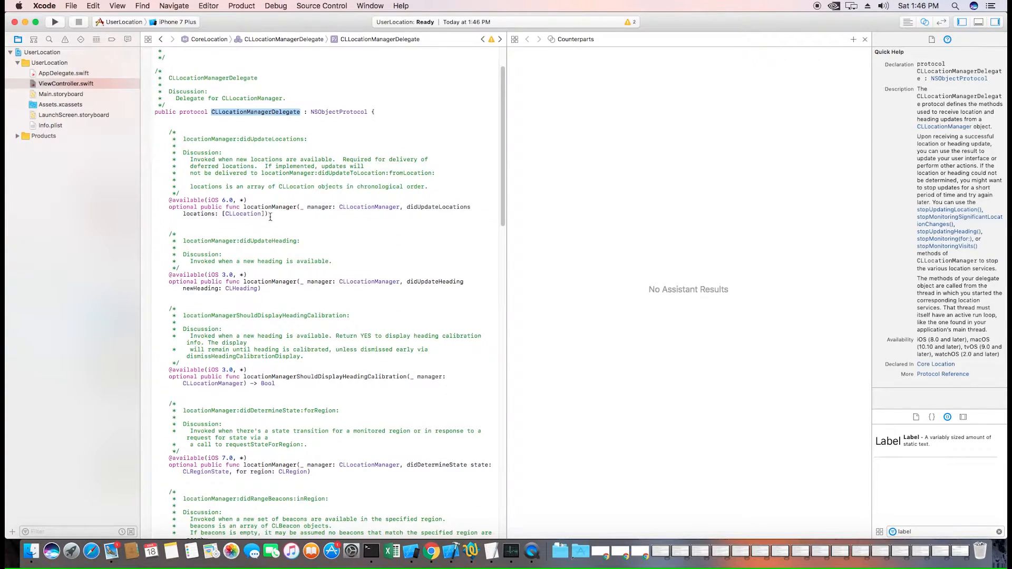
{"action": "left_click", "coordinate": [323, 207]}
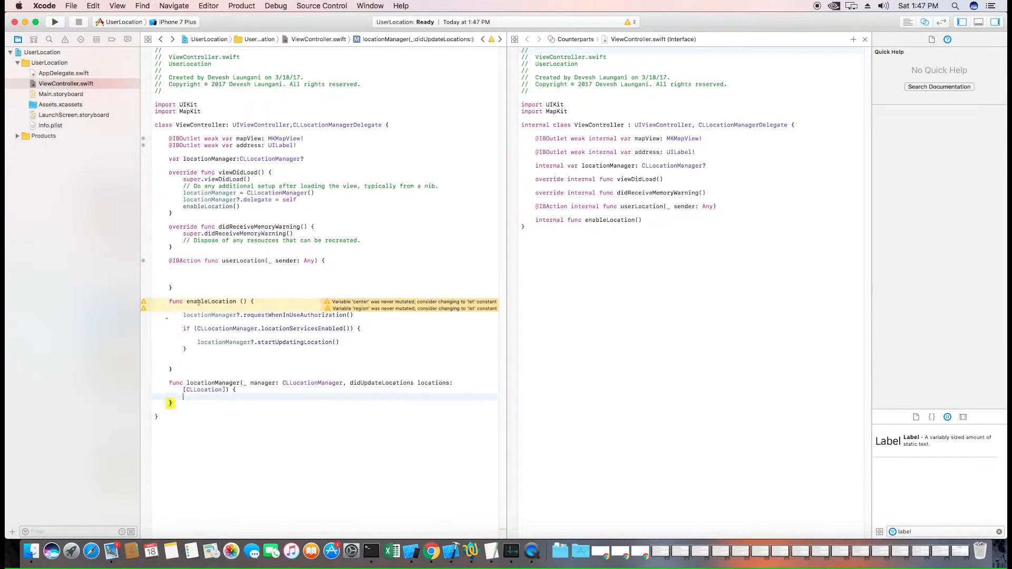
- In didUpdateLocations, assign locations.first to currentLocation using if let
{"action": "type", "text": "if let location = locations.fir"}
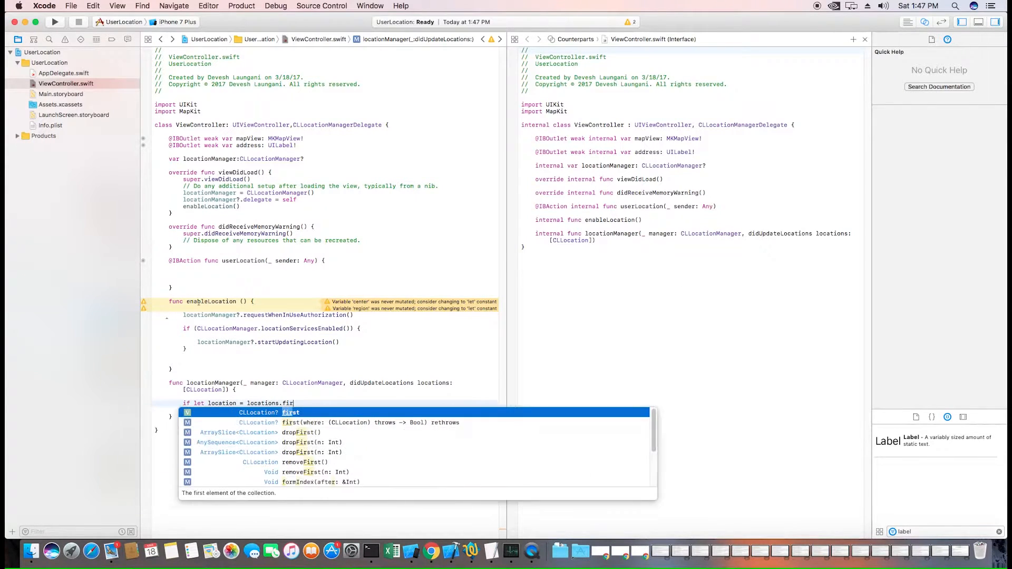
{"action": "key", "text": "return"}
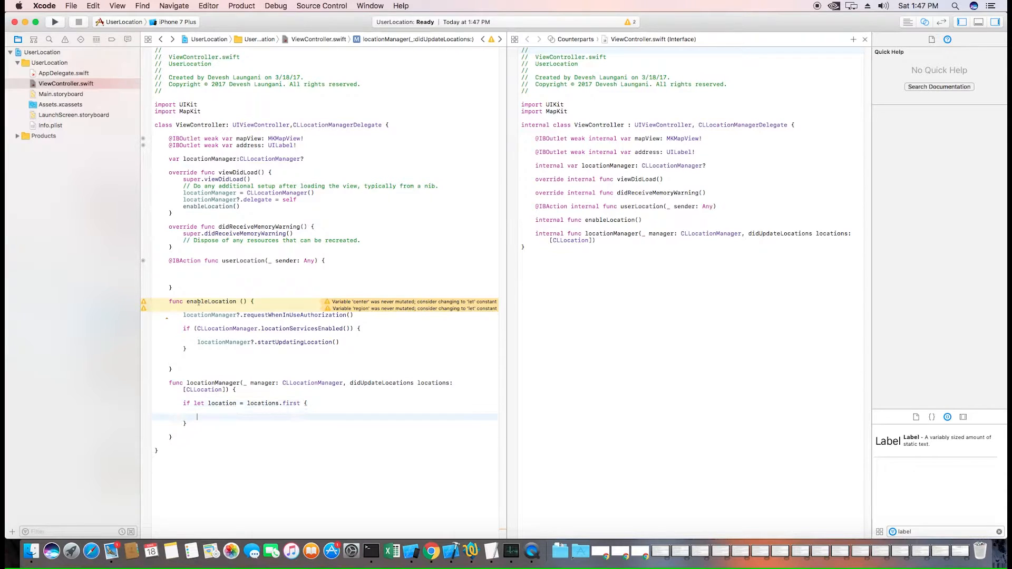
{"action": "type", "text": "currentLocation = location"}
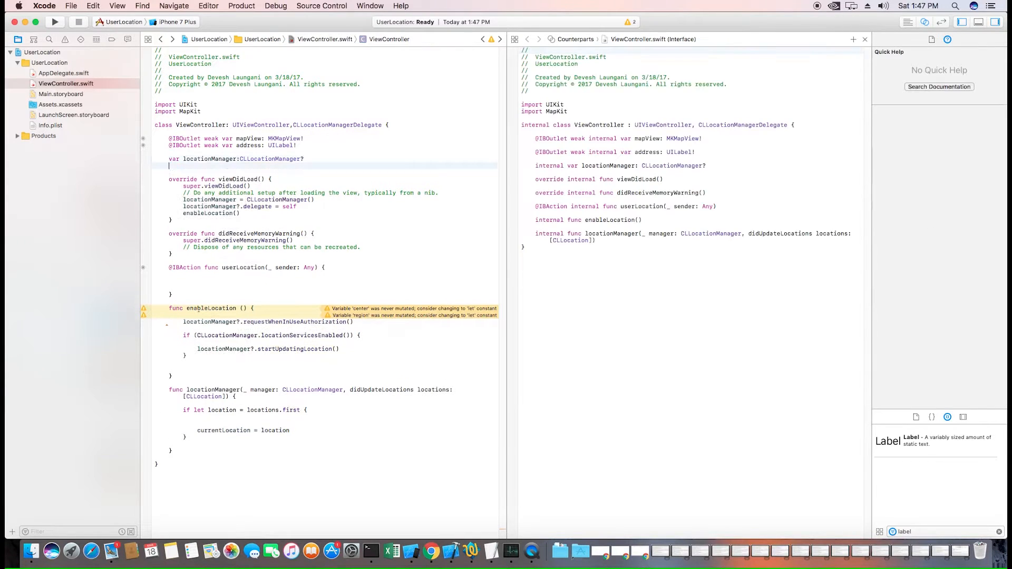
- Declare the property var currentLocation: CLLocation?
{"action": "type", "text": "var currentLocat"}
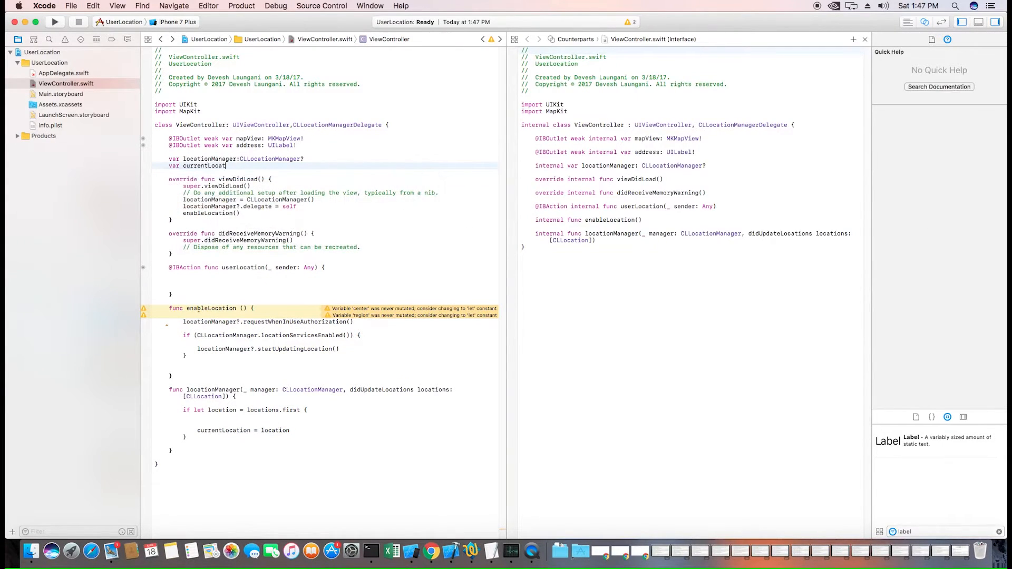
{"action": "type", "text": "ion"}
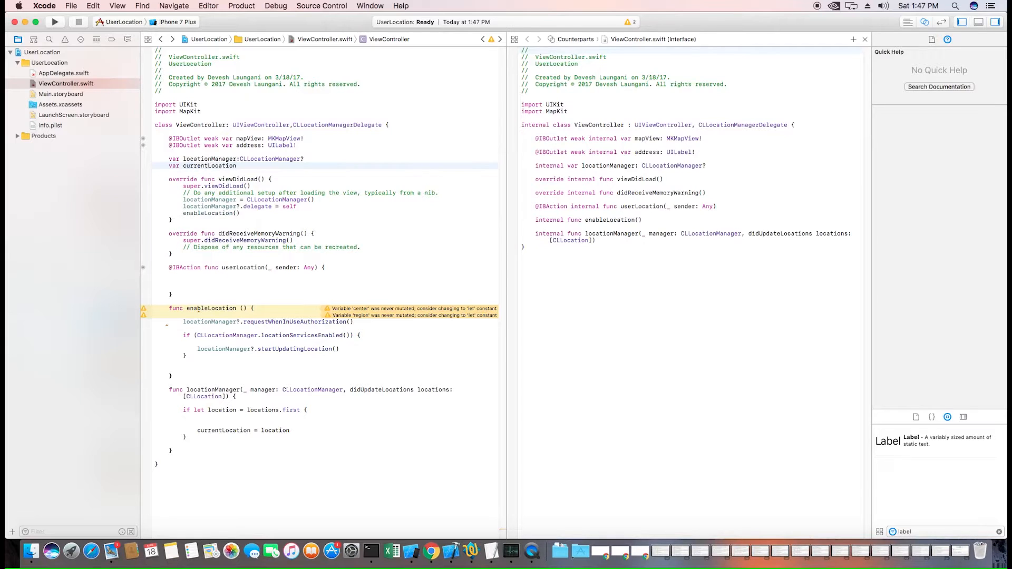
{"action": "type", "text": ":CLLocation"}
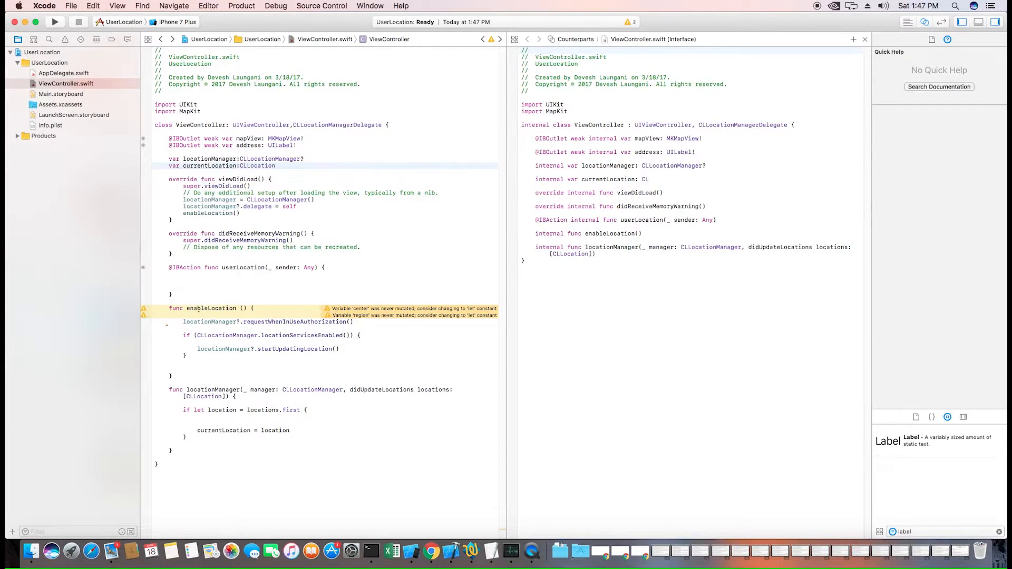
{"action": "type", "text": "?"}
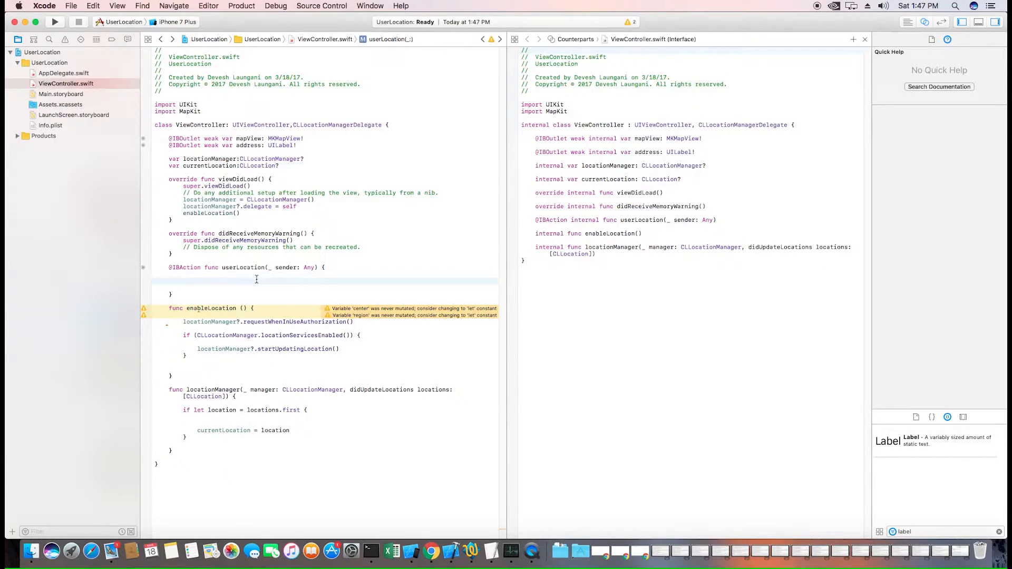
- Declare center as currentLocation?.coordinate in the userLocation action
{"action": "type", "text": "let center"}
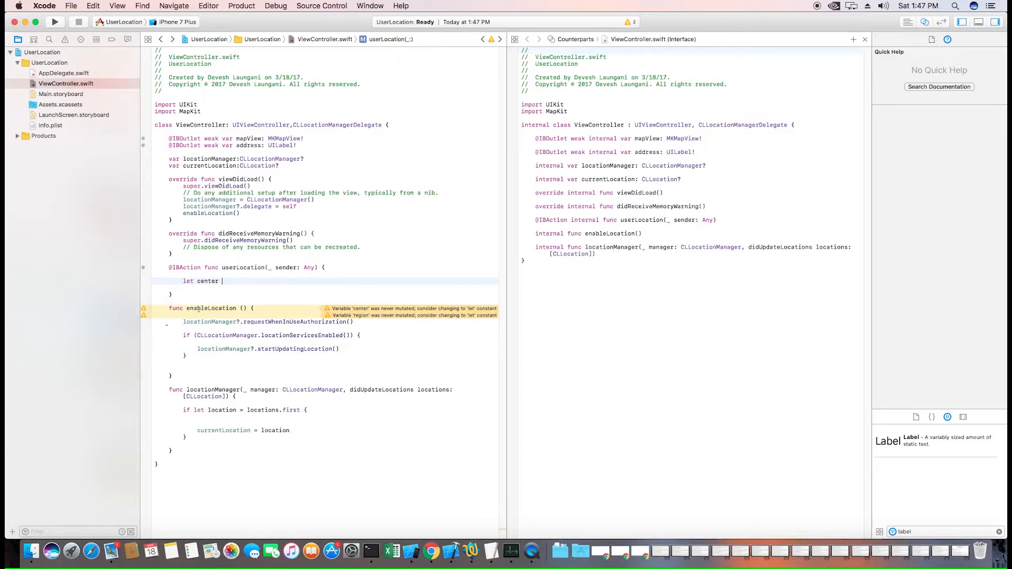
{"action": "type", "text": "="}
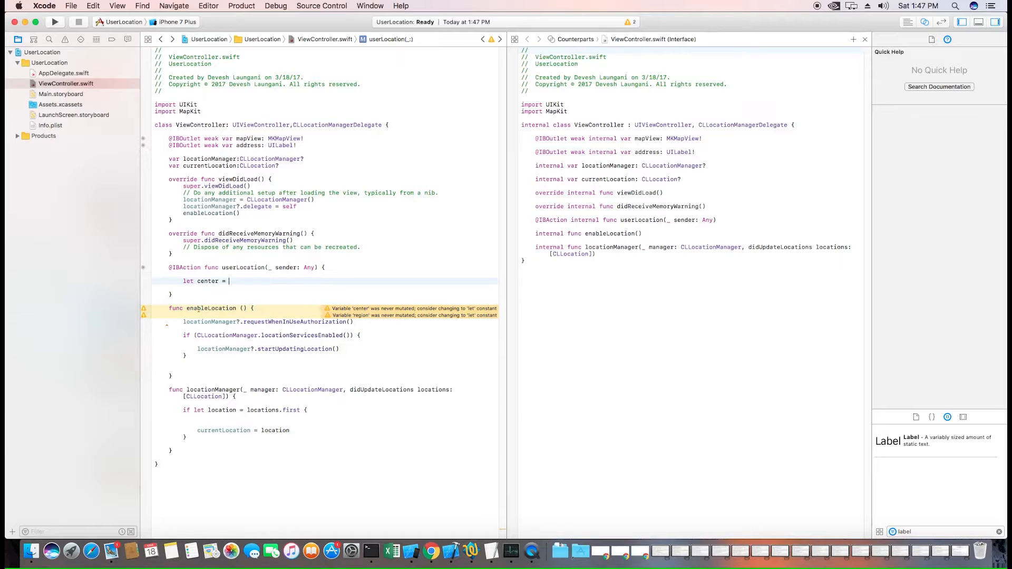
{"action": "type", "text": "cu"}
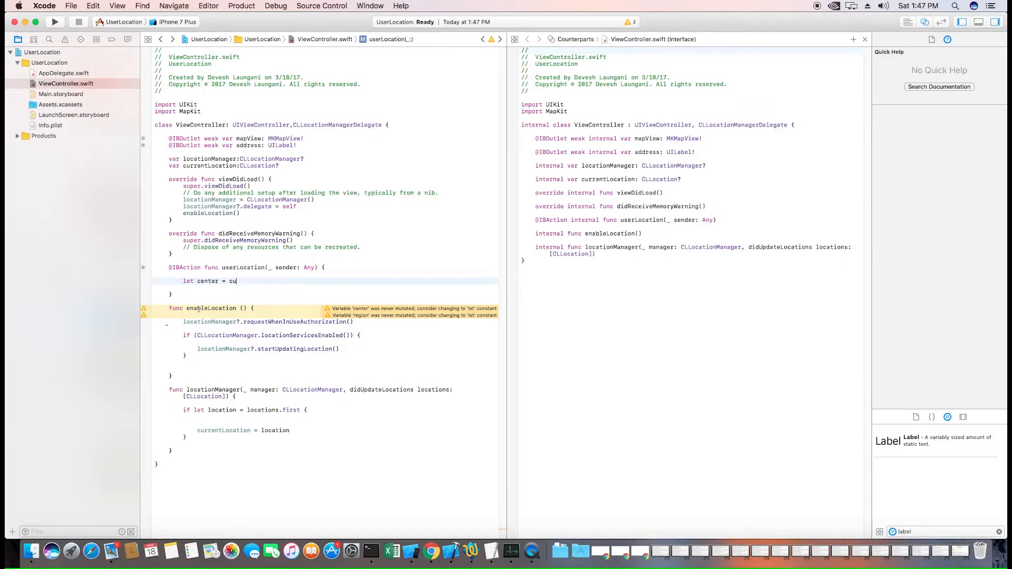
{"action": "type", "text": "rrentLocation?.c"}
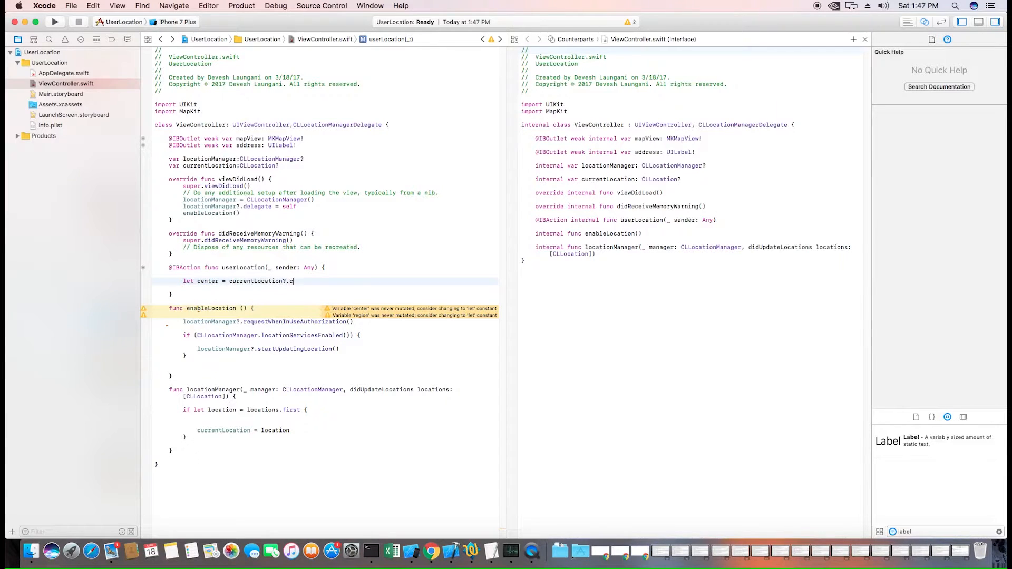
{"action": "type", "text": "oordinate"}
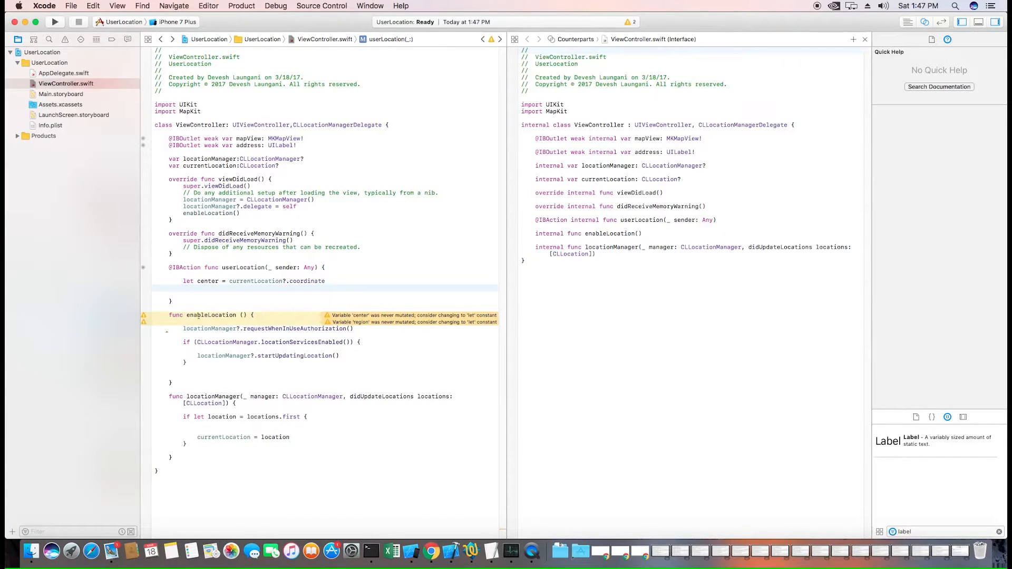
- Build an MKCoordinateRegion with a 0.01 span around center and call self.mapView.setRegion
{"action": "type", "text": "let region ="}
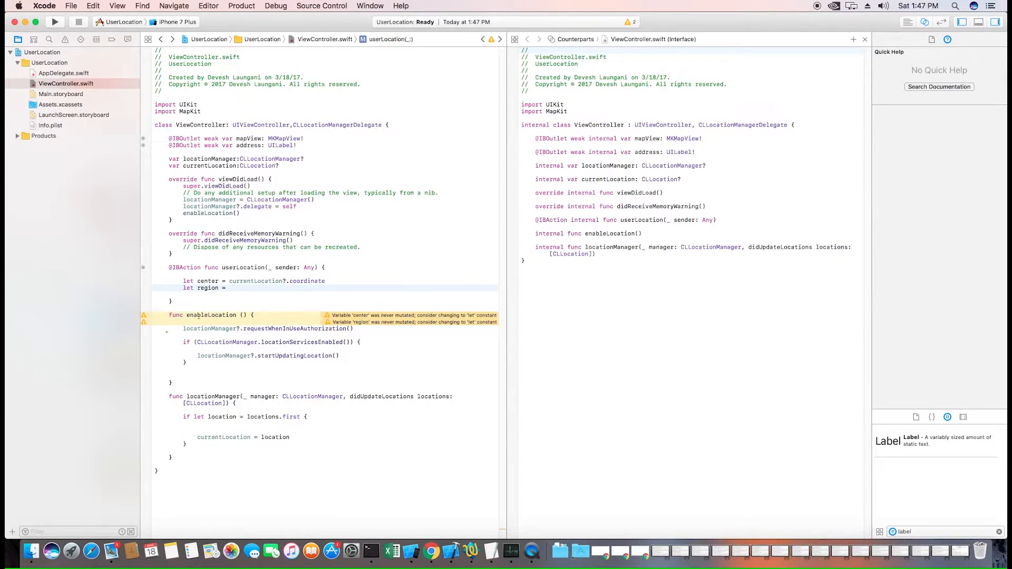
{"action": "type", "text": "MK"}
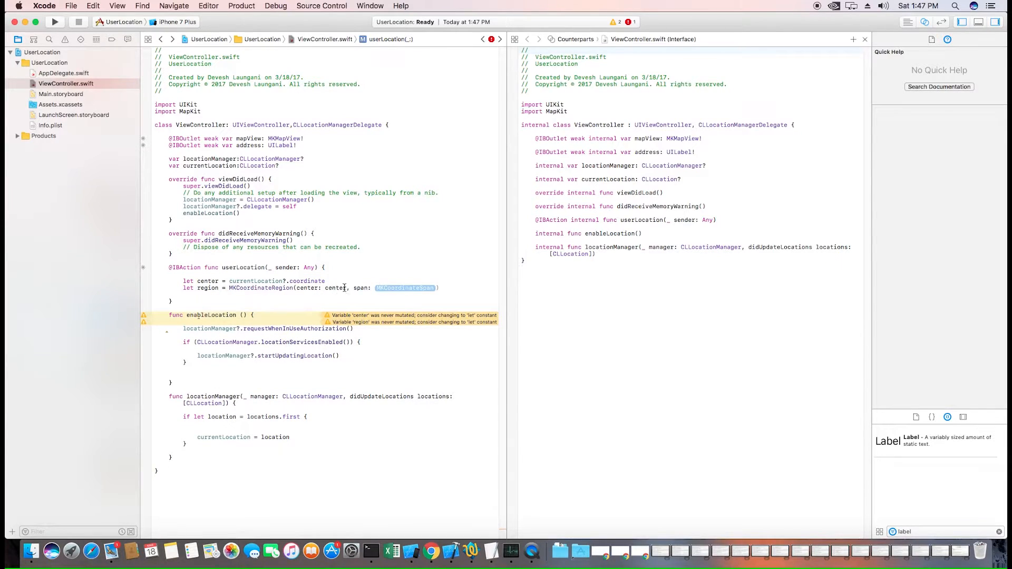
{"action": "type", "text": "!"}
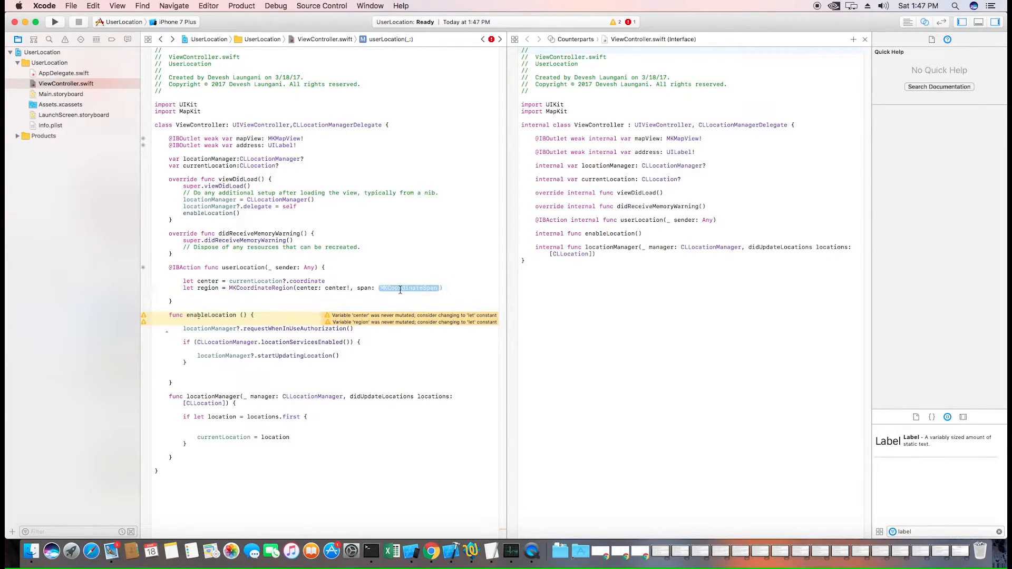
{"action": "type", "text": "MKCo"}
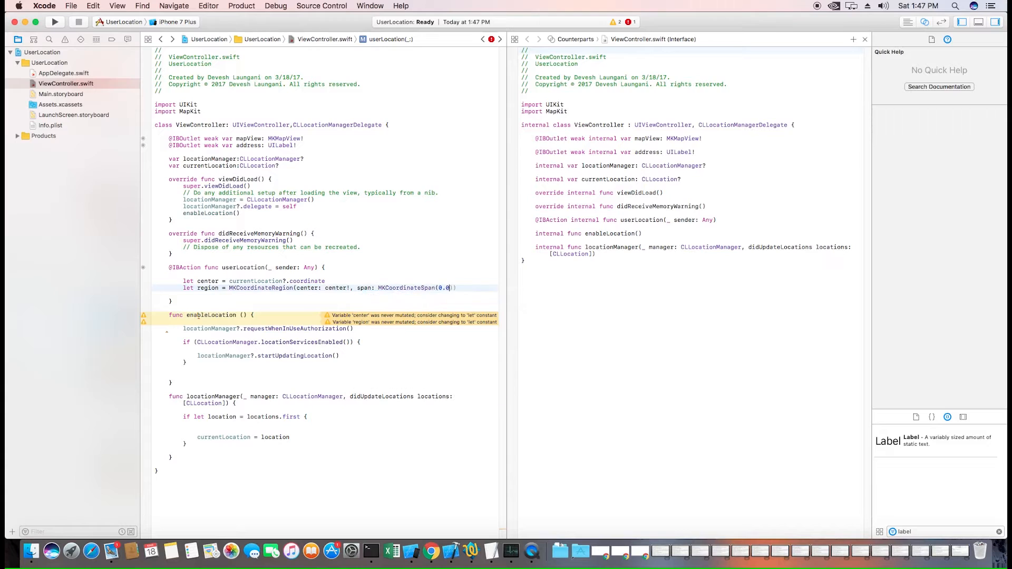
{"action": "type", "text": "1"}
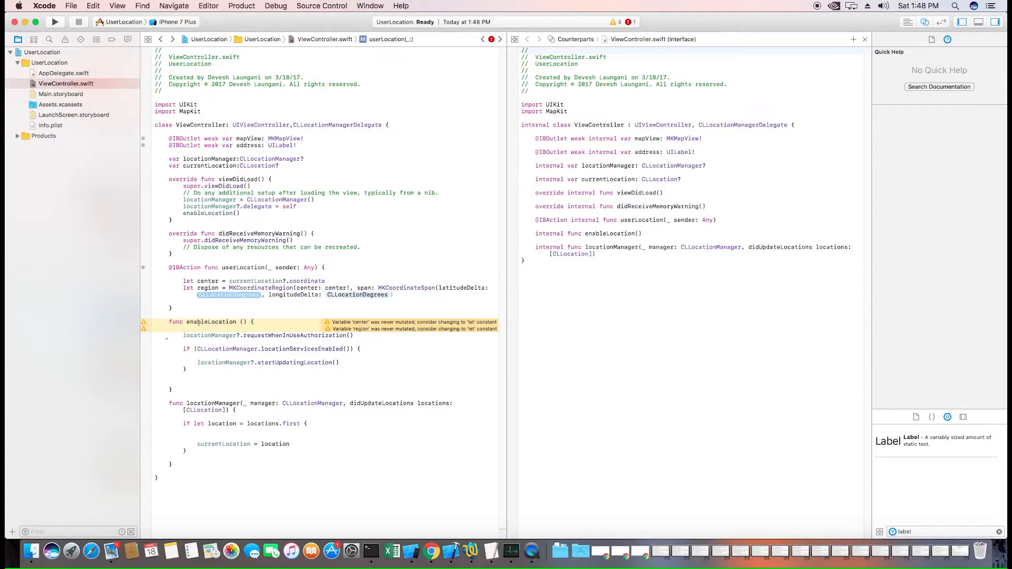
{"action": "type", "text": "0.01"}
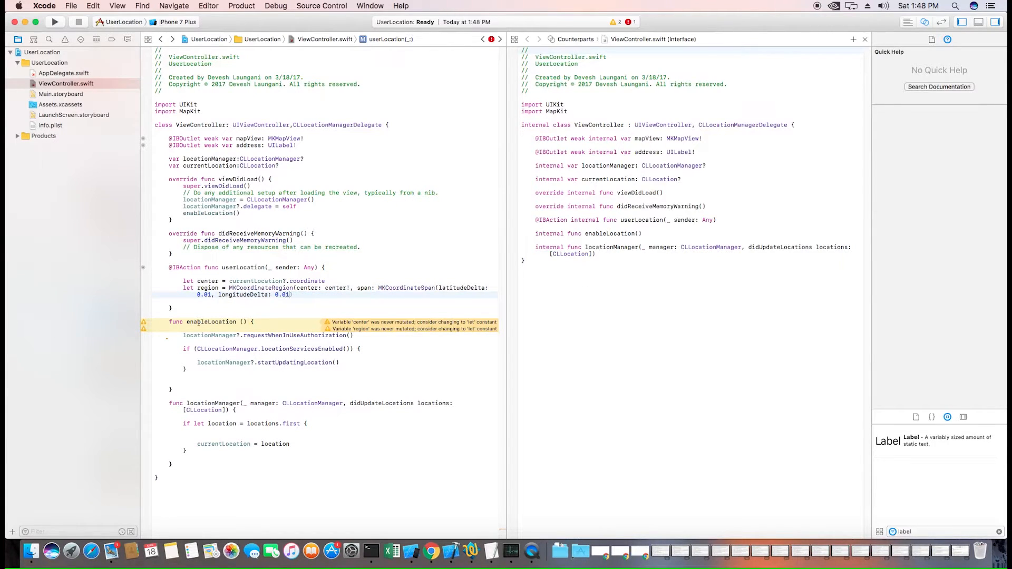
{"action": "key", "text": "return"}
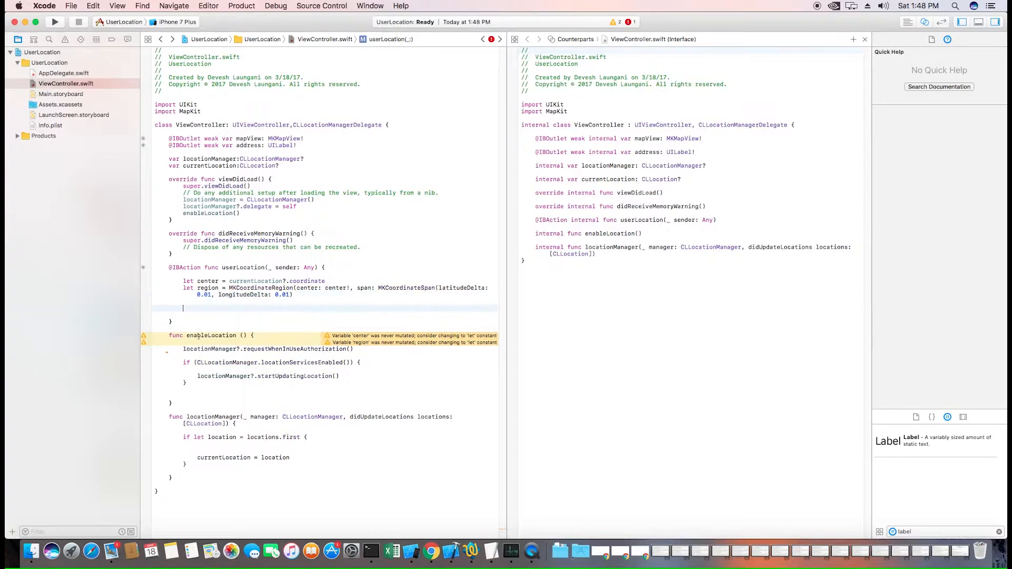
{"action": "type", "text": "self.m"}
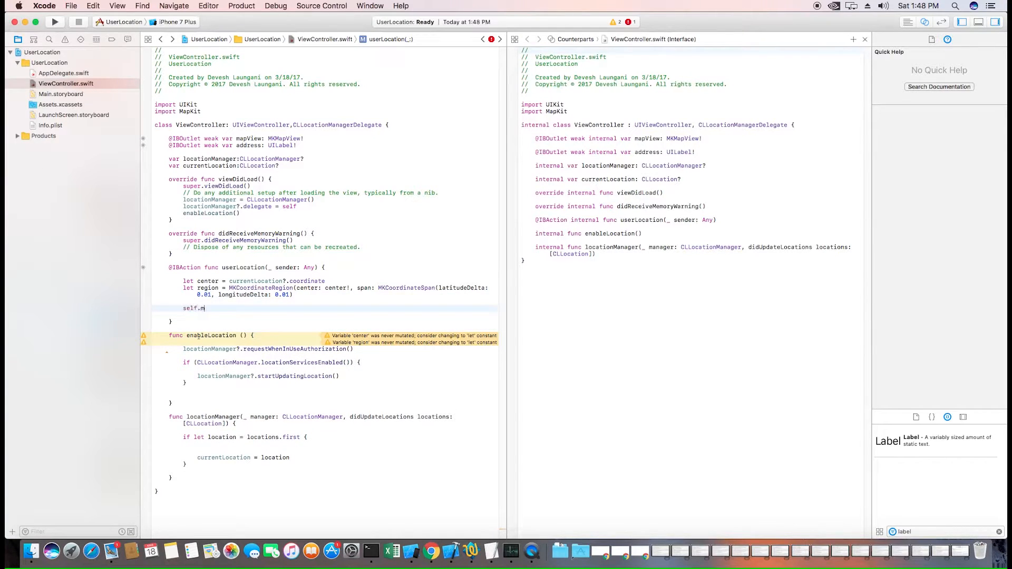
{"action": "type", "text": "apView."}
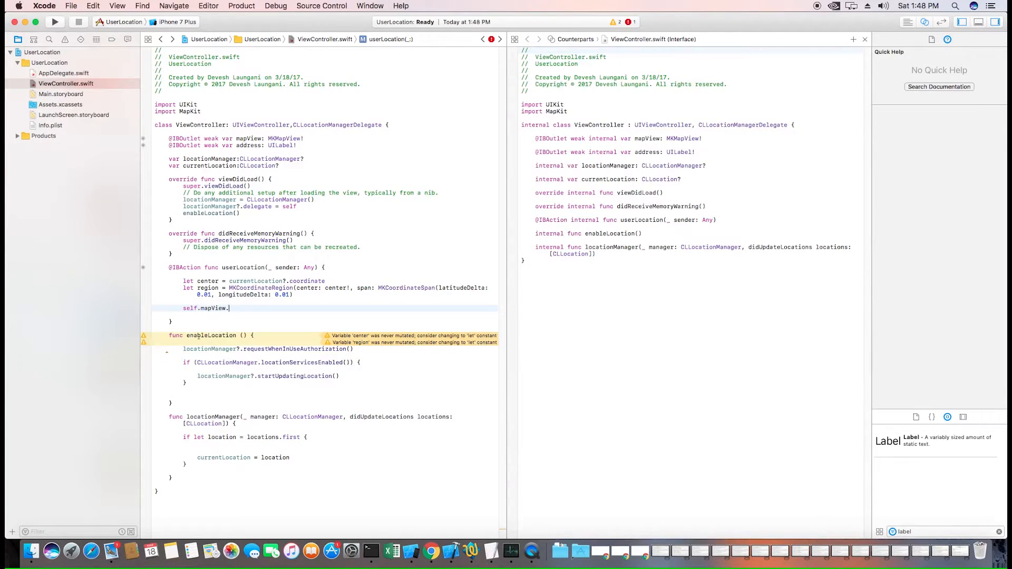
{"action": "type", "text": "setRegion(region, animated: true"}
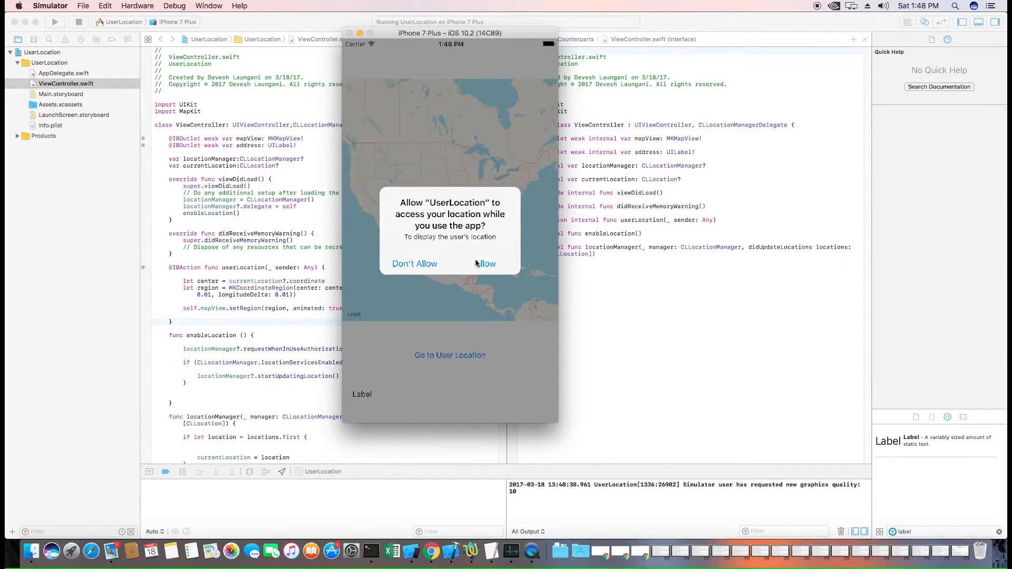
- Allow the app to access the user's location in Simulator
{"action": "left_click", "coordinate": [484, 263]}
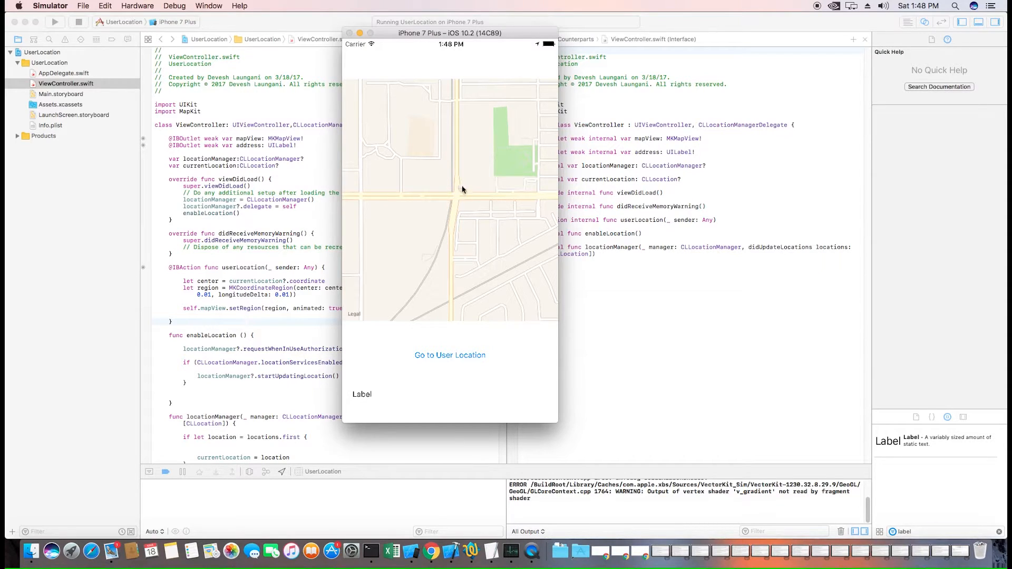
{"action": "mouse_move", "coordinate": [233, 279]}
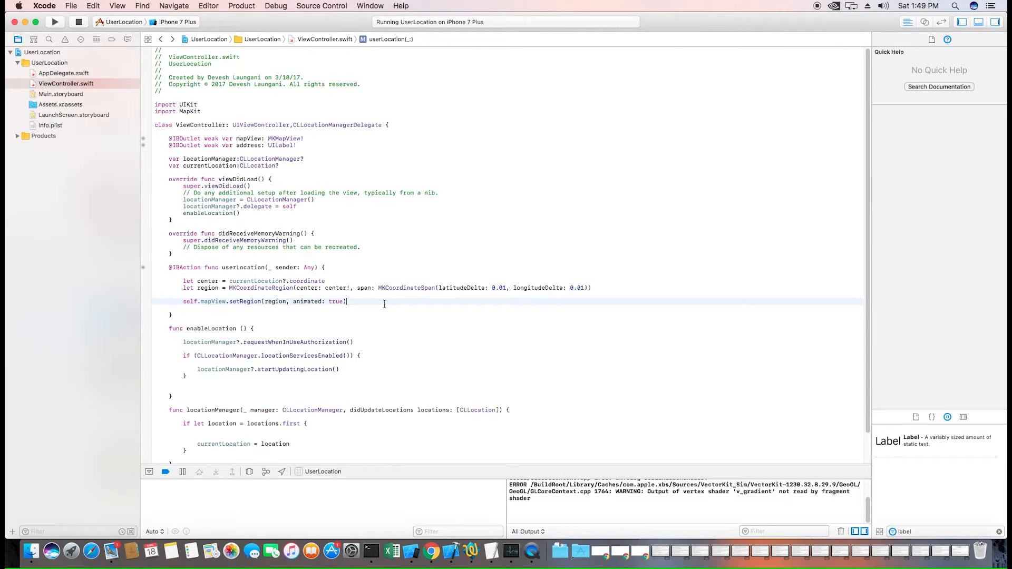
- Create a new MKPointAnnotation constant named annotation
{"action": "key", "text": "return"}
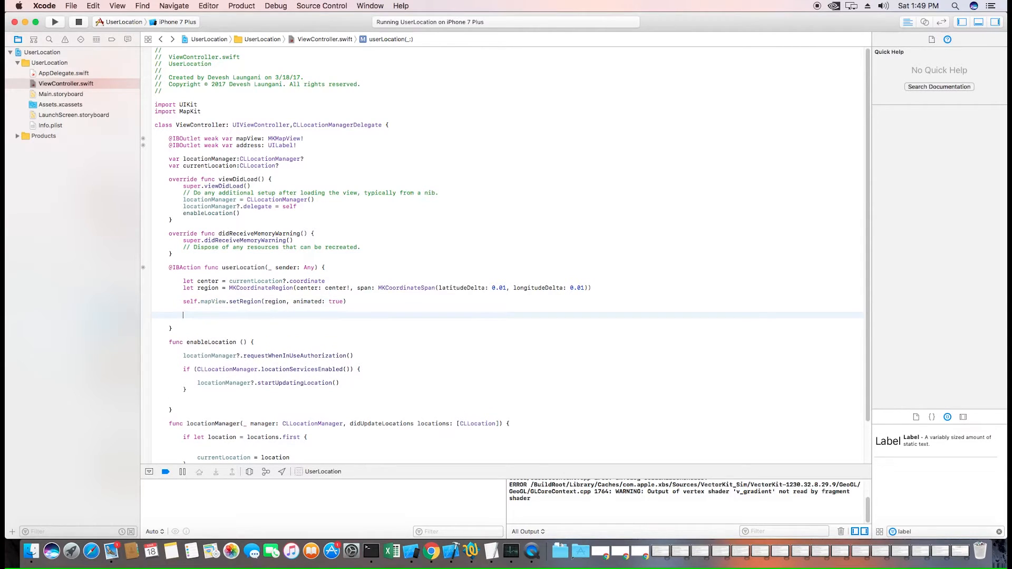
{"action": "type", "text": "let annotation"}
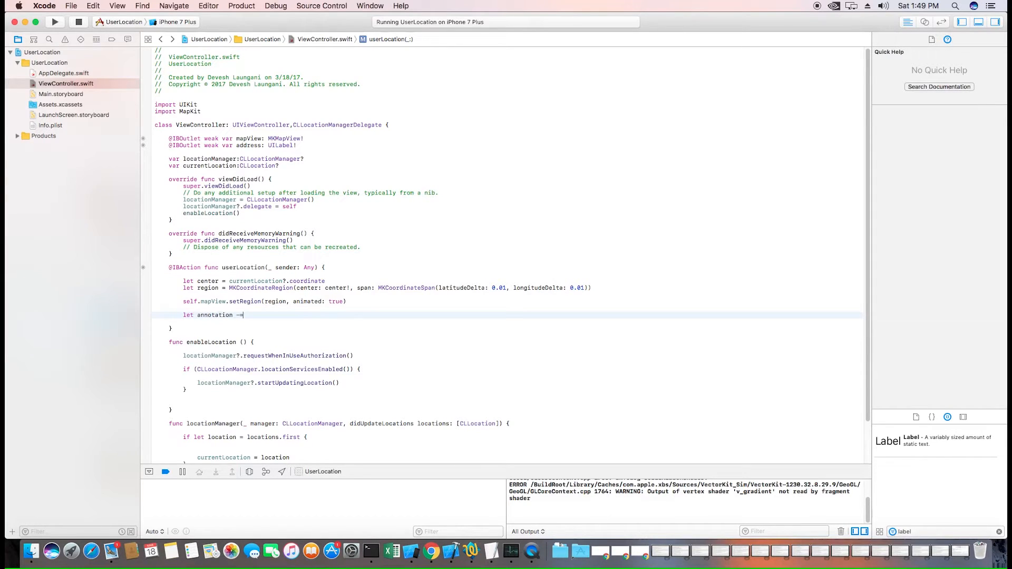
{"action": "type", "text": "= MKP"}
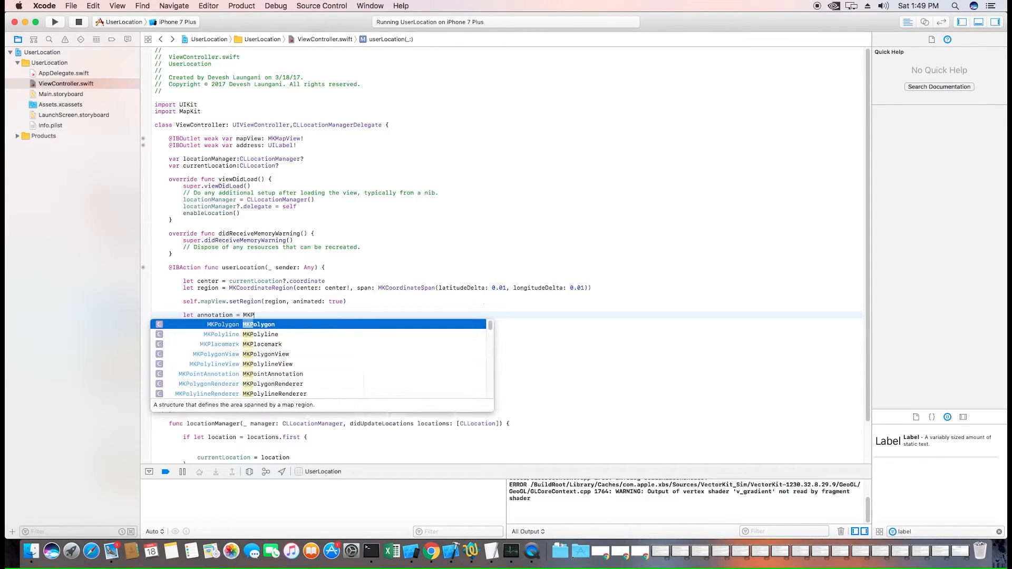
{"action": "left_click", "coordinate": [209, 374]}
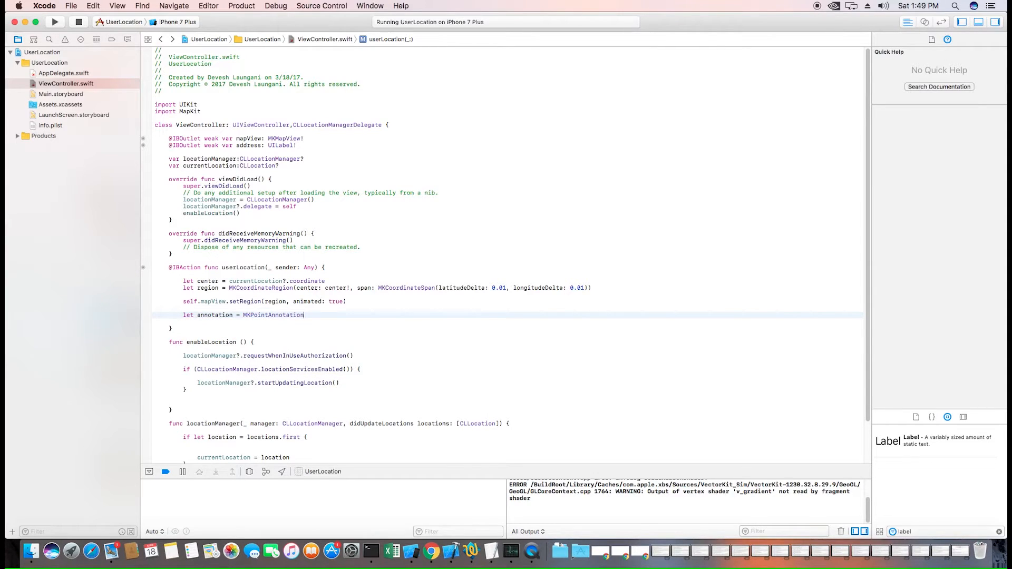
{"action": "type", "text": "()"}
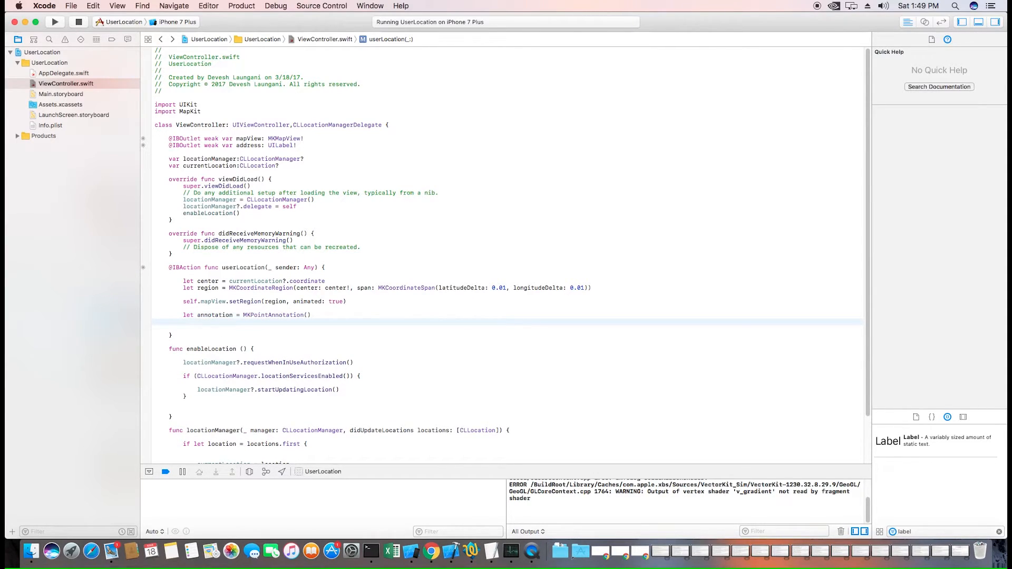
- Set the annotation's coordinate to the current location and its title to 'User Location'
{"action": "type", "text": "ann"}
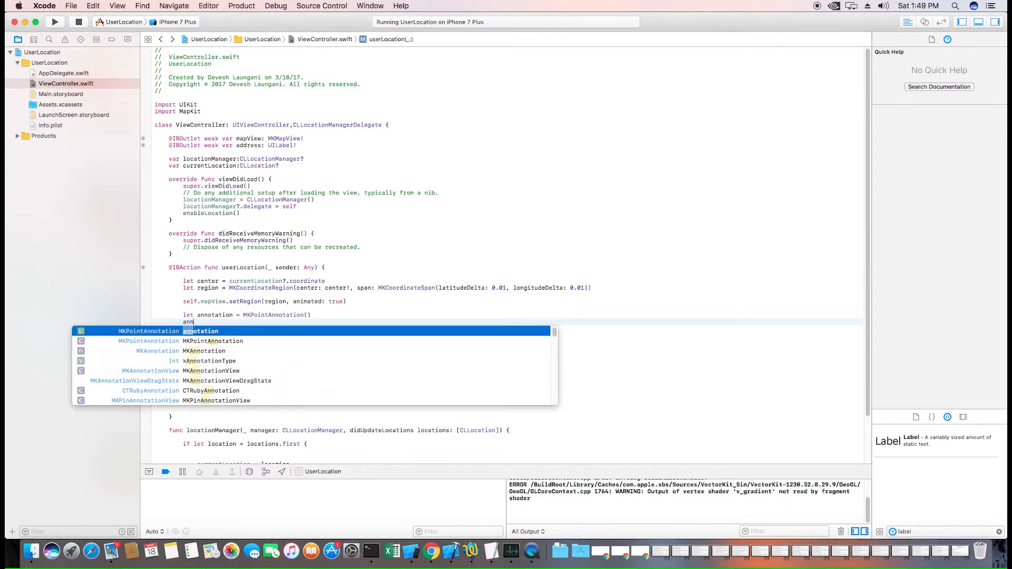
{"action": "type", "text": ".coordinate = currentLocati"}
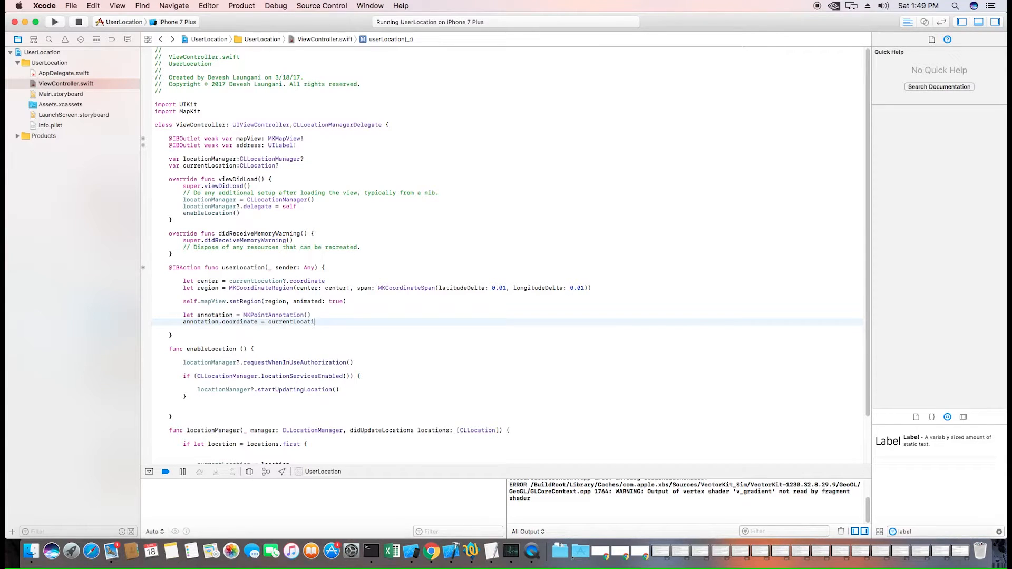
{"action": "type", "text": ".coordinate"}
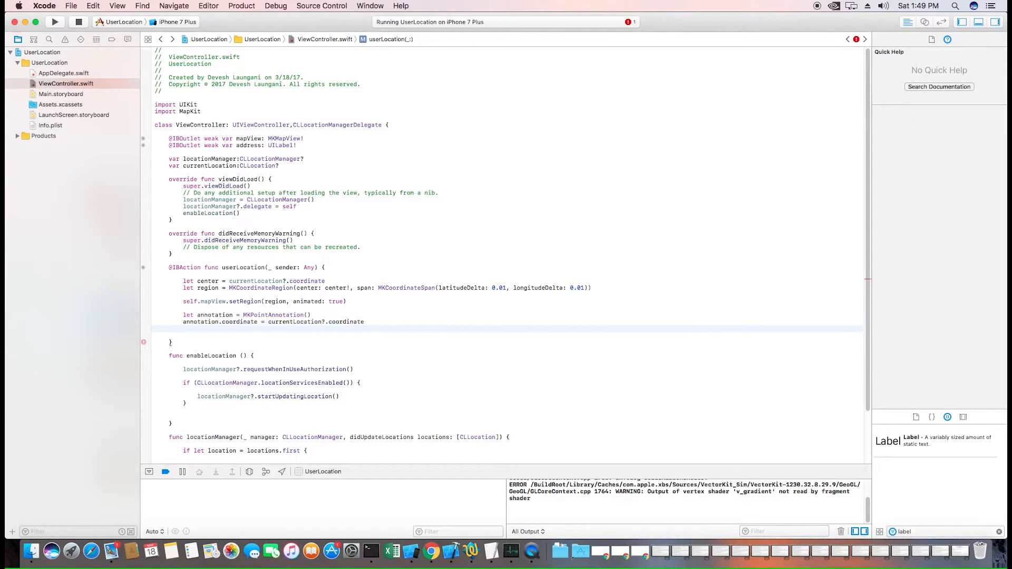
{"action": "type", "text": "annotation.title = \"User L"}
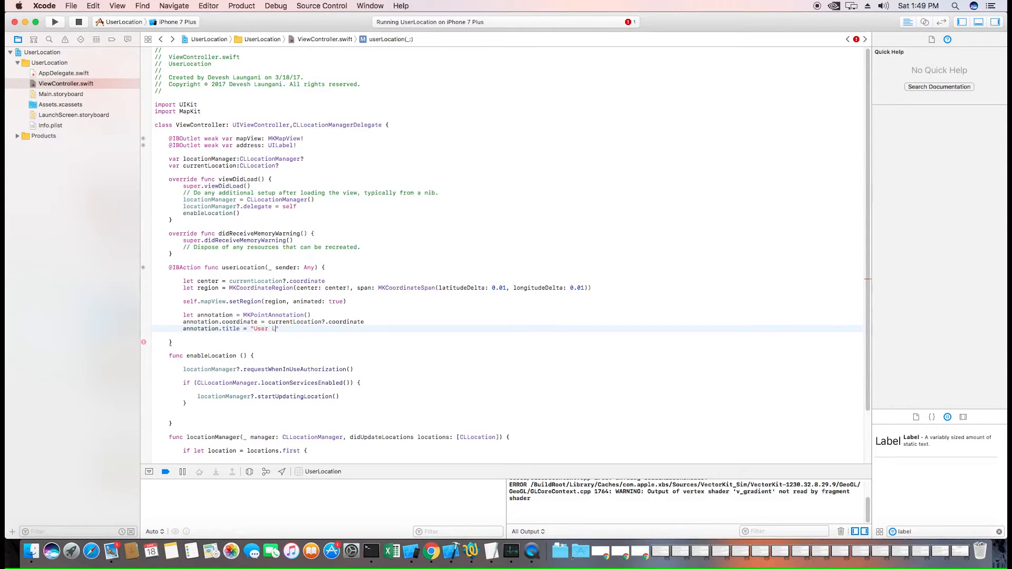
{"action": "type", "text": "ocation"}
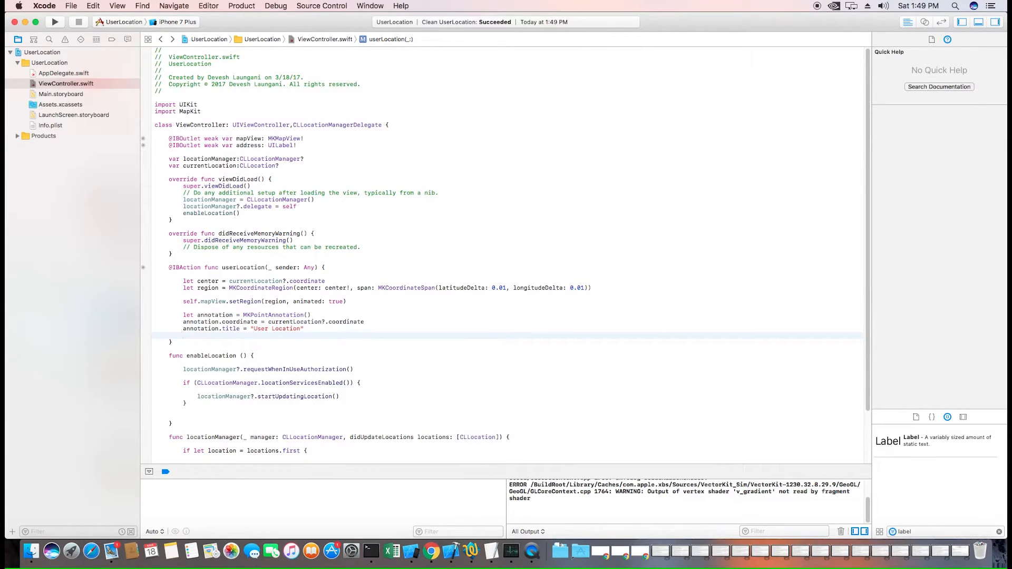
- Add the annotation to the map with self.mapView.addAnnotation
{"action": "type", "text": "self.mapView"}
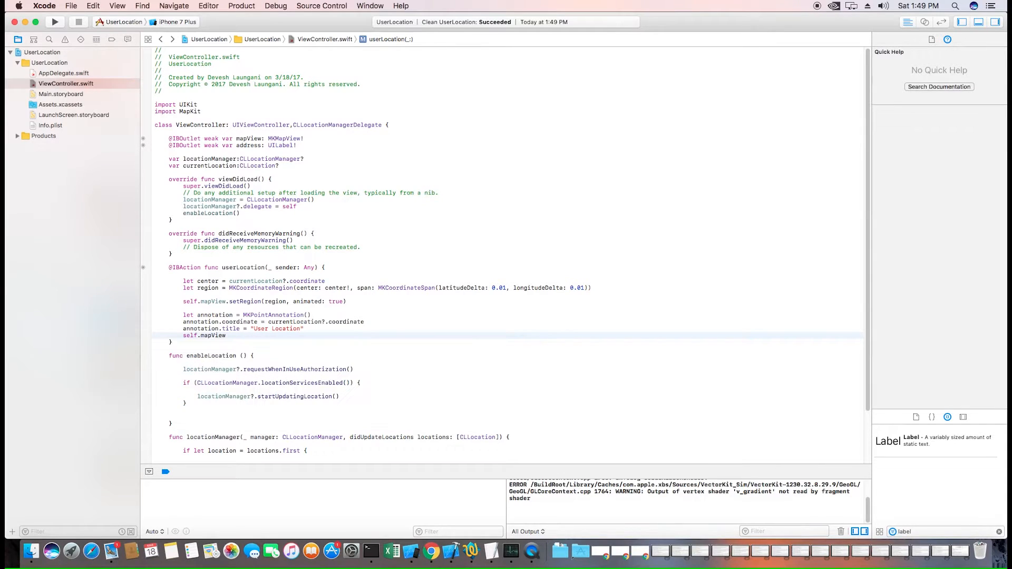
{"action": "type", "text": "."}
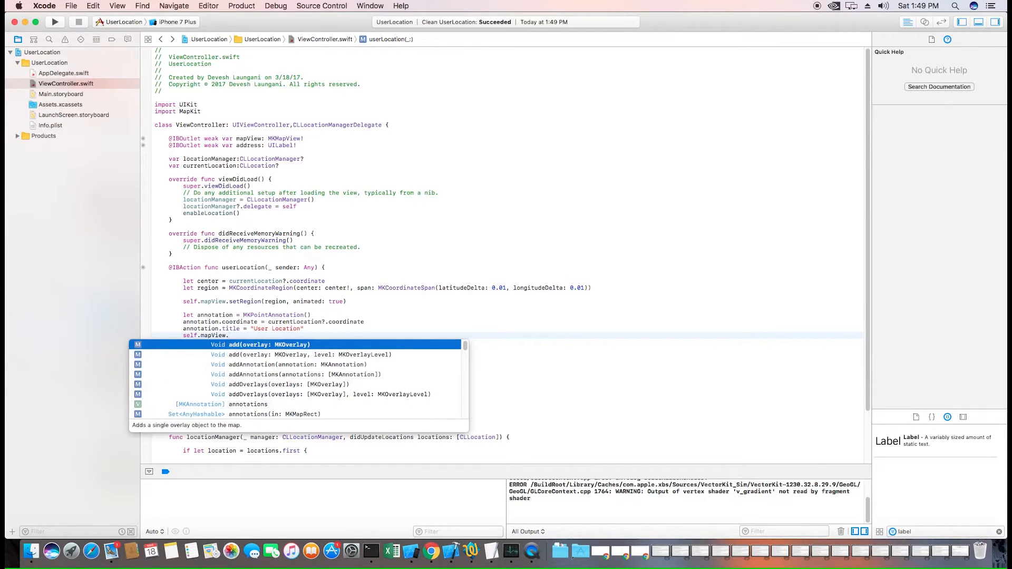
{"action": "type", "text": "addAnnotation(annotation"}
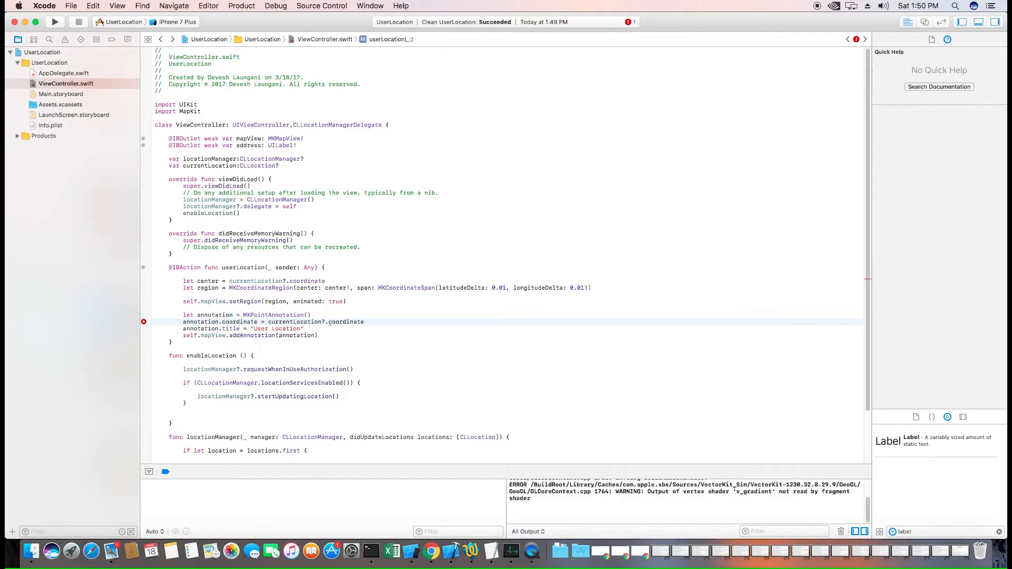
{"action": "type", "text": "("}
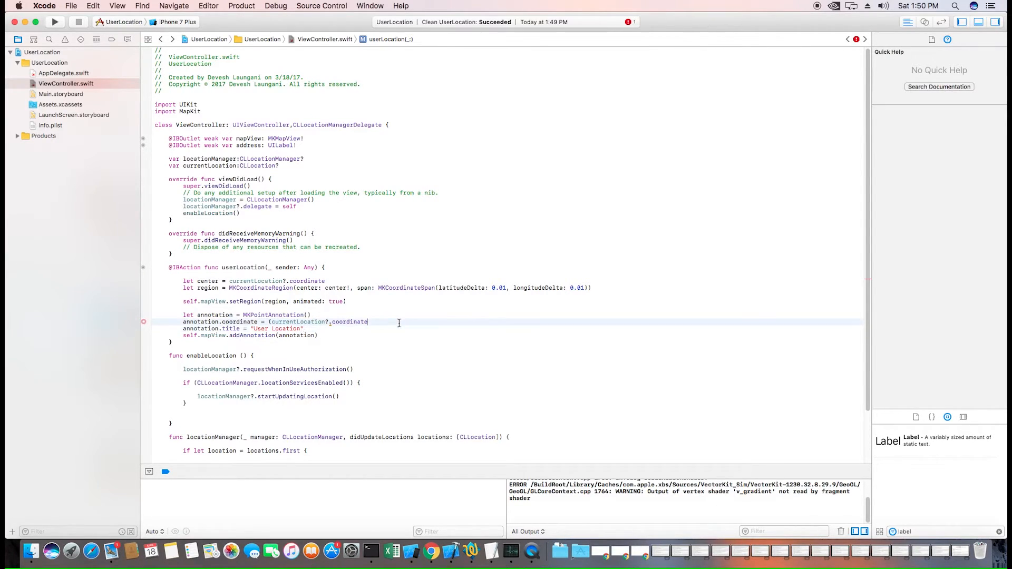
{"action": "type", "text": ")!"}
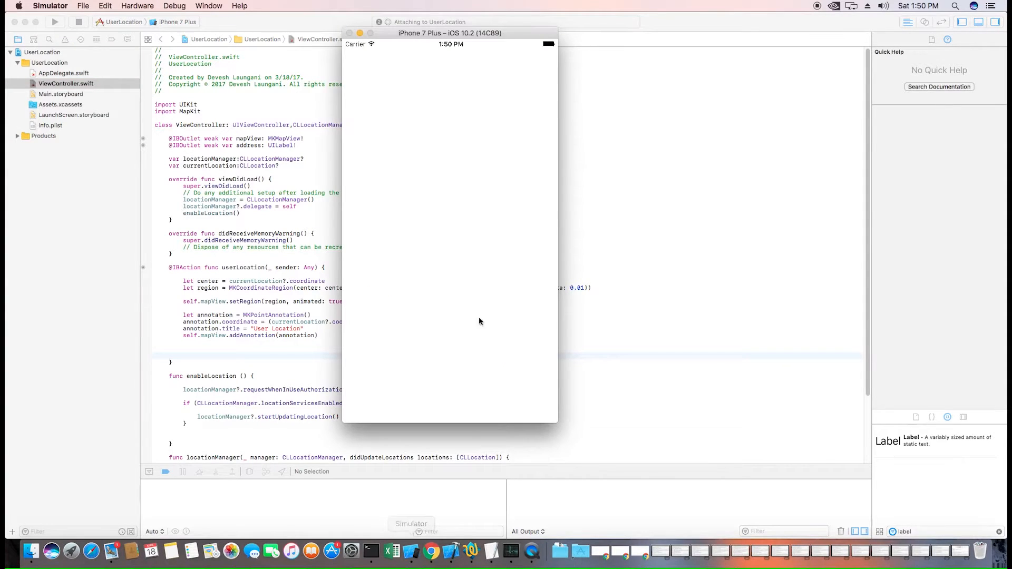
- Relaunch the app and tap Go to User Location twice to test it
{"action": "left_click", "coordinate": [55, 21]}
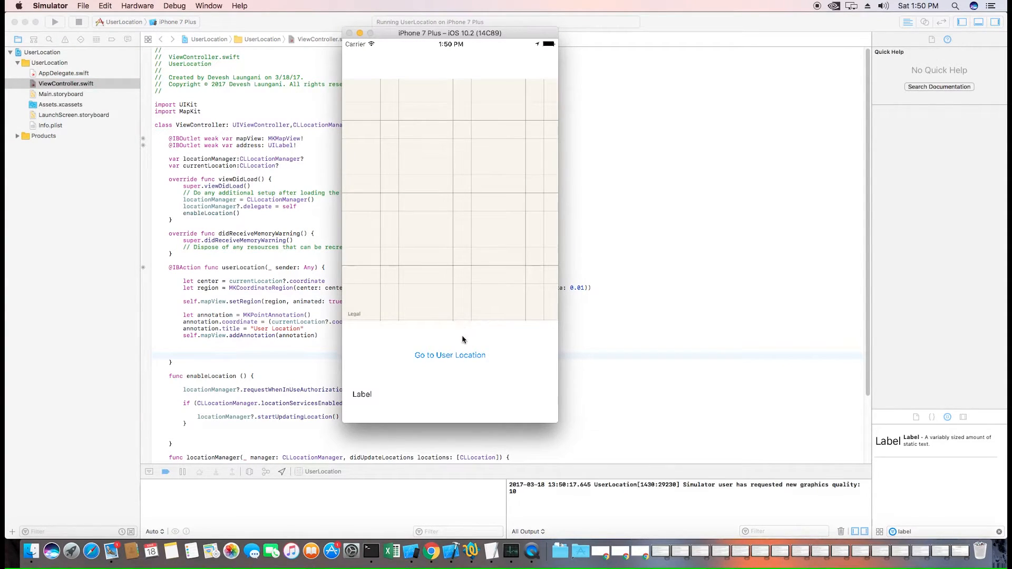
{"action": "mouse_move", "coordinate": [460, 359]}
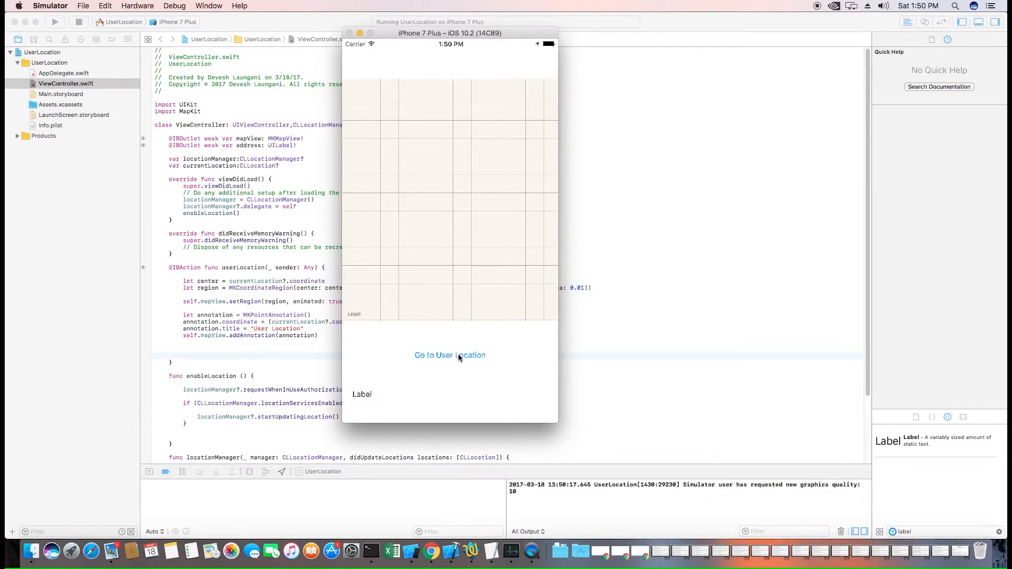
{"action": "left_click", "coordinate": [449, 355]}
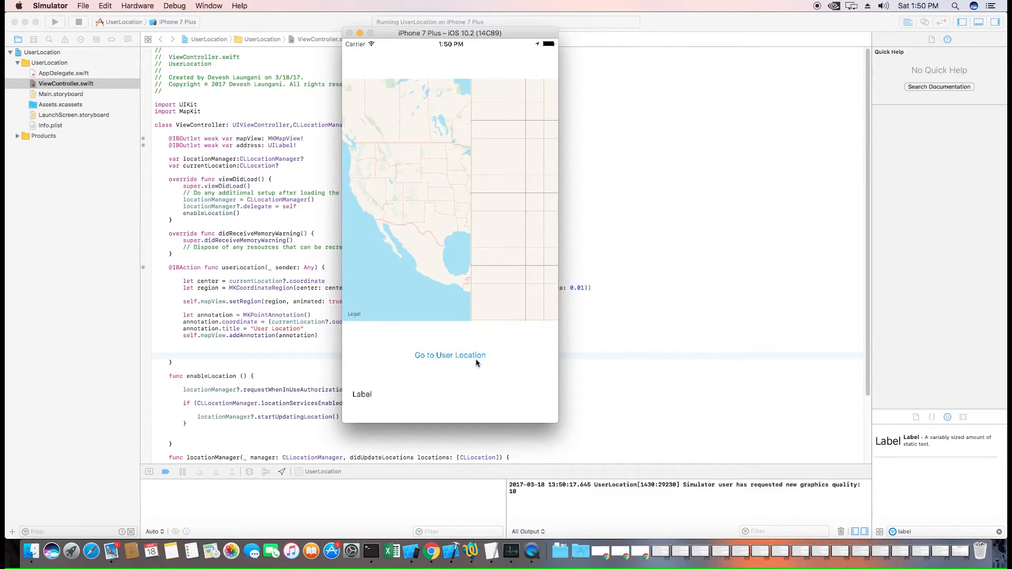
{"action": "left_click", "coordinate": [450, 355]}
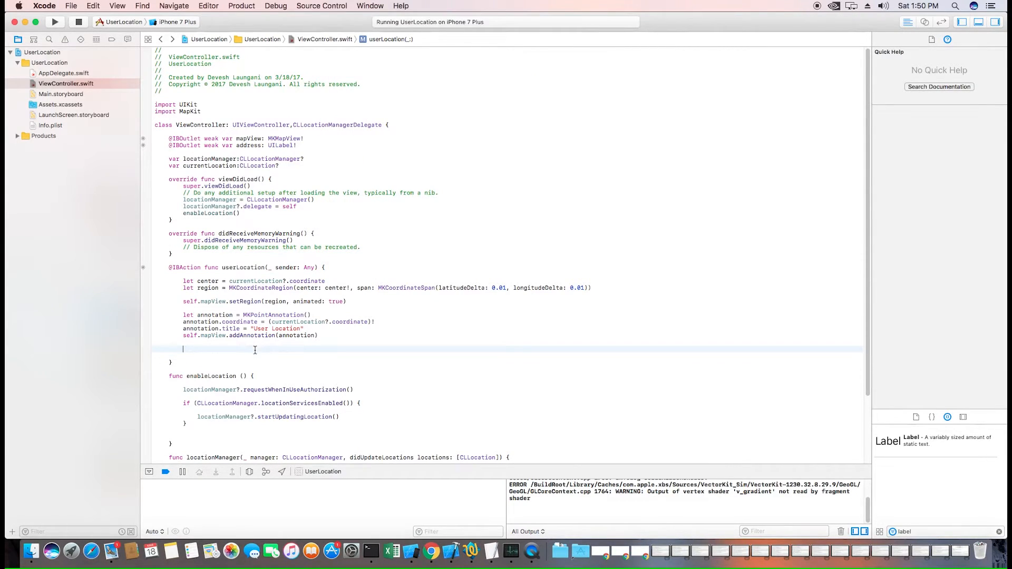
- Create a CLGeocoder, reverse-geocode currentLocation!, and check error == nil in the closure
{"action": "type", "text": "let g"}
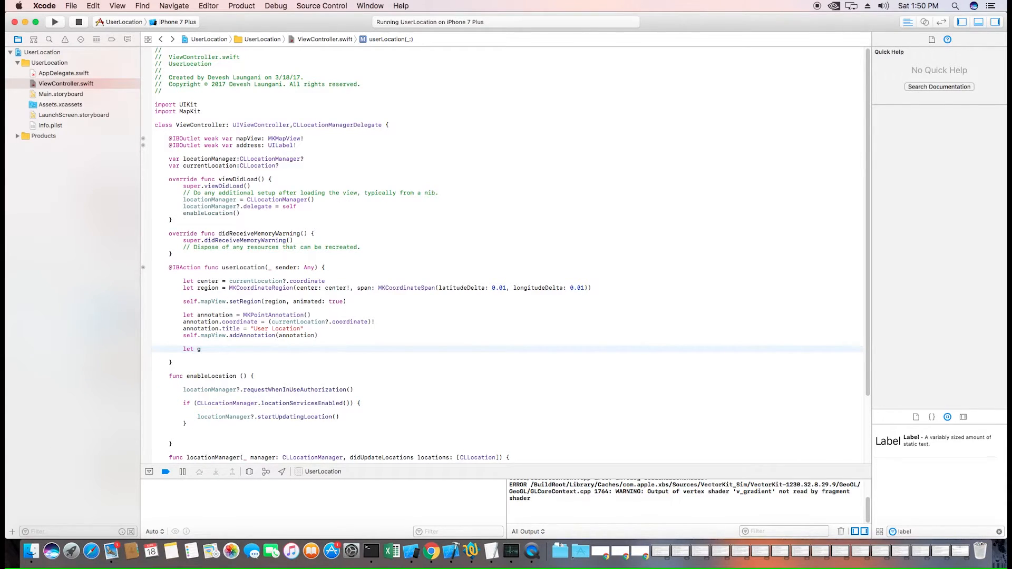
{"action": "type", "text": "eocoder"}
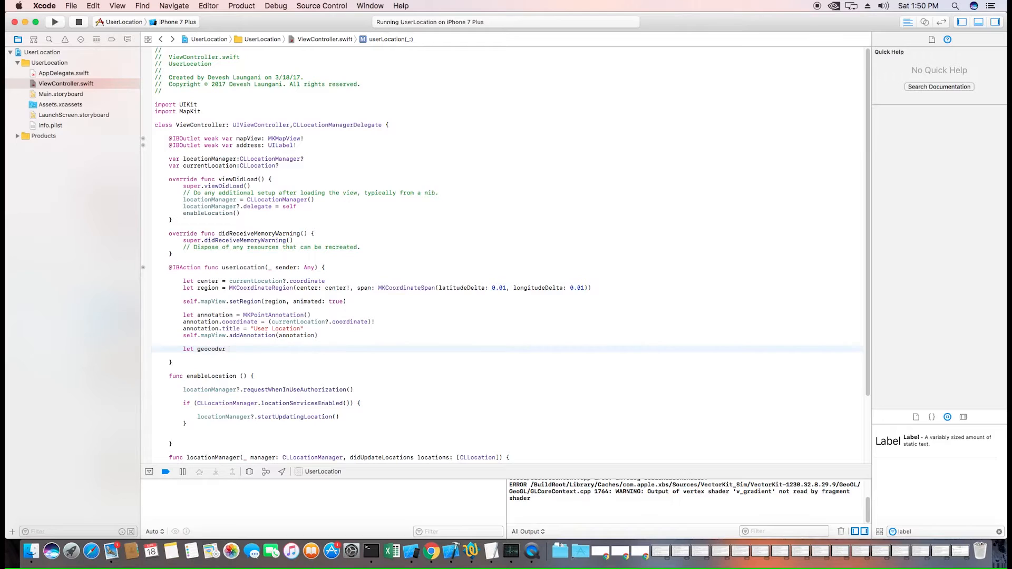
{"action": "type", "text": "="}
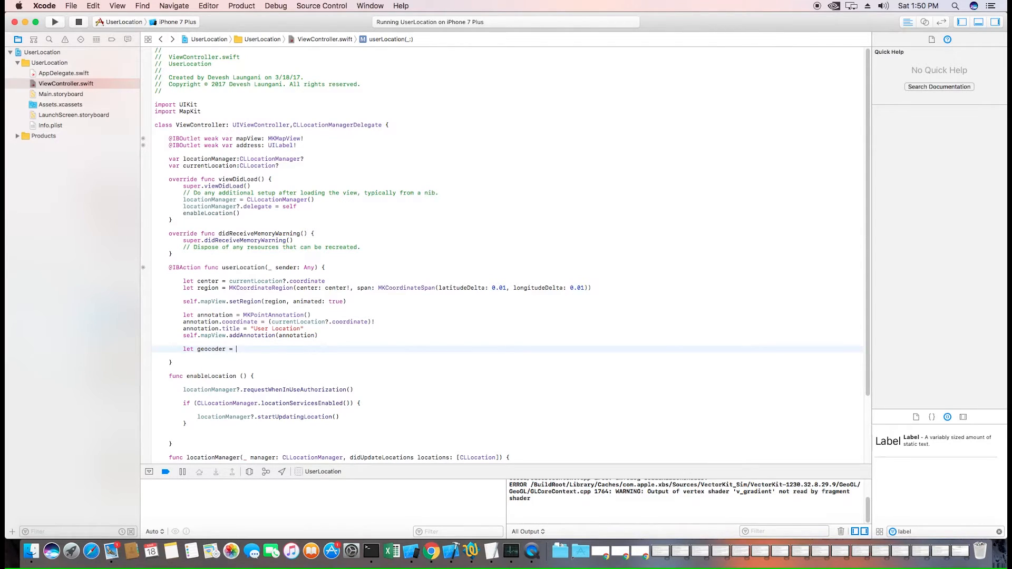
{"action": "type", "text": "CLGE"}
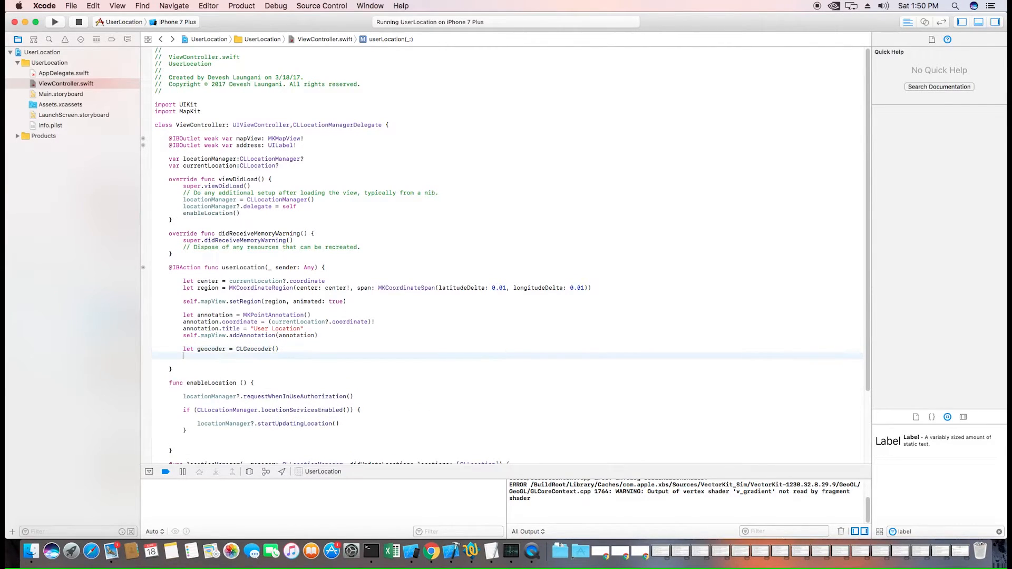
{"action": "type", "text": "geocoder.r"}
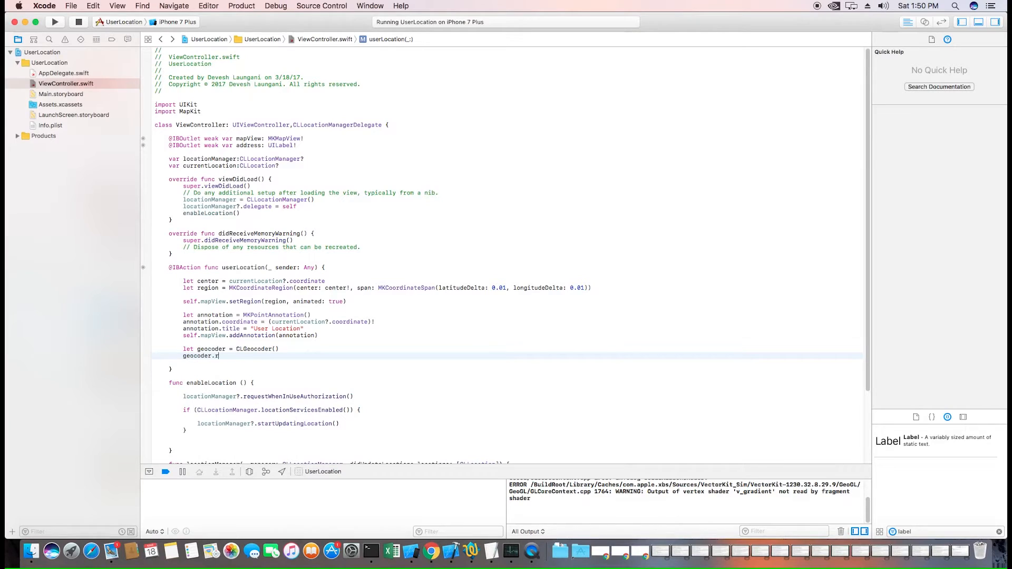
{"action": "type", "text": "evers"}
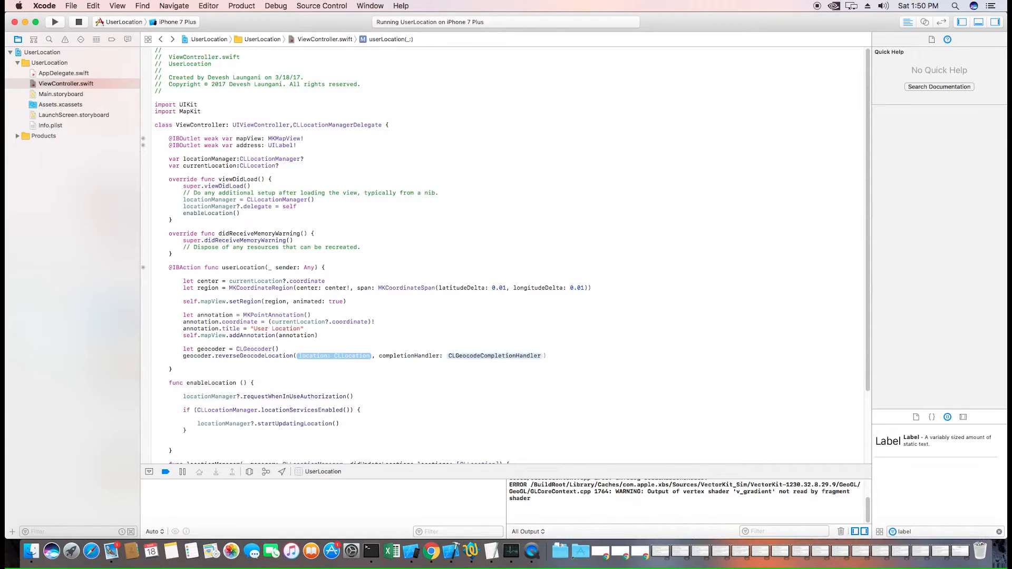
{"action": "type", "text": "currentLocation!) { ([CLPlacemark]?, Error?) in"}
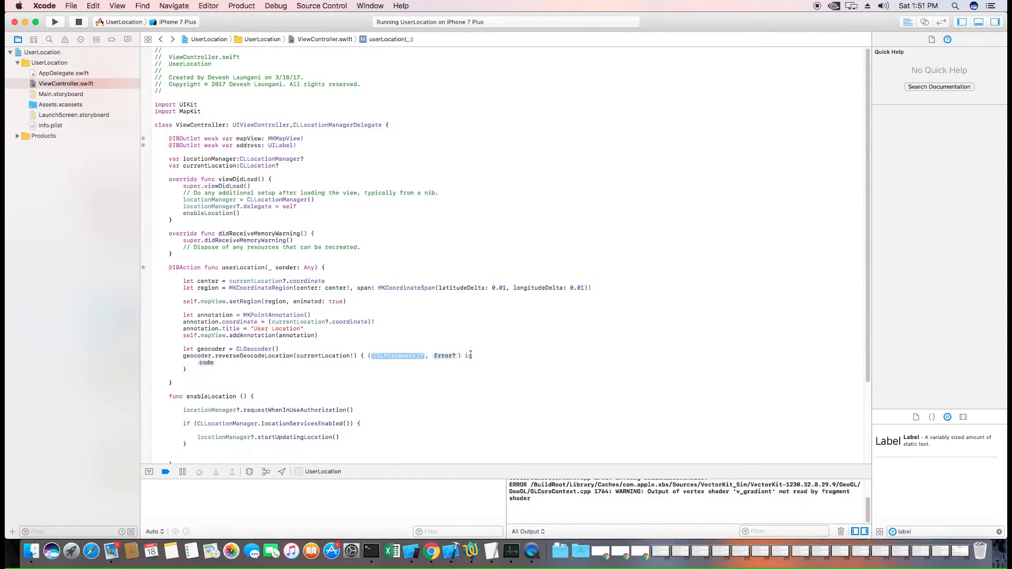
{"action": "type", "text": "pla"}
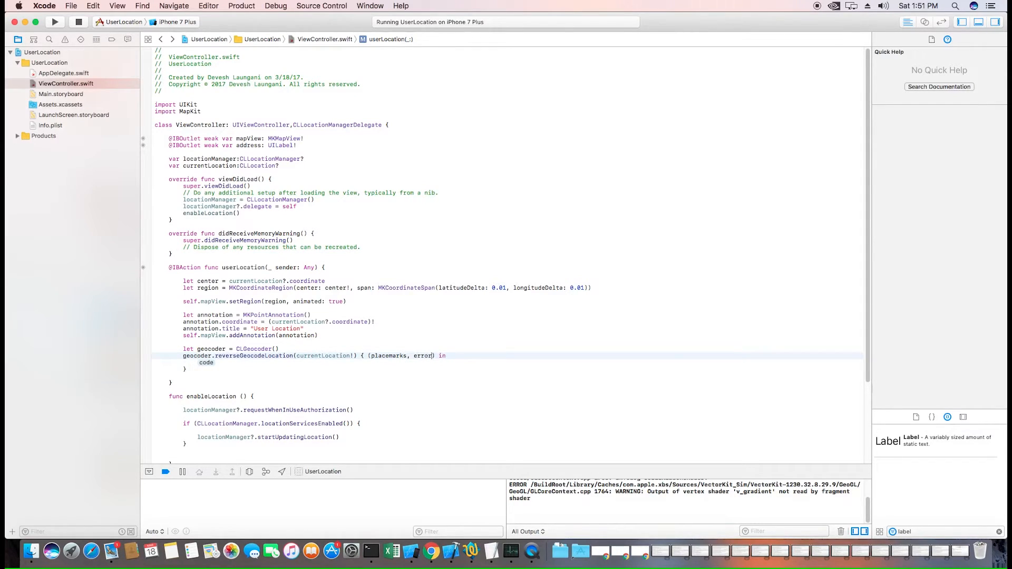
{"action": "type", "text": "if (error == nil) {"}
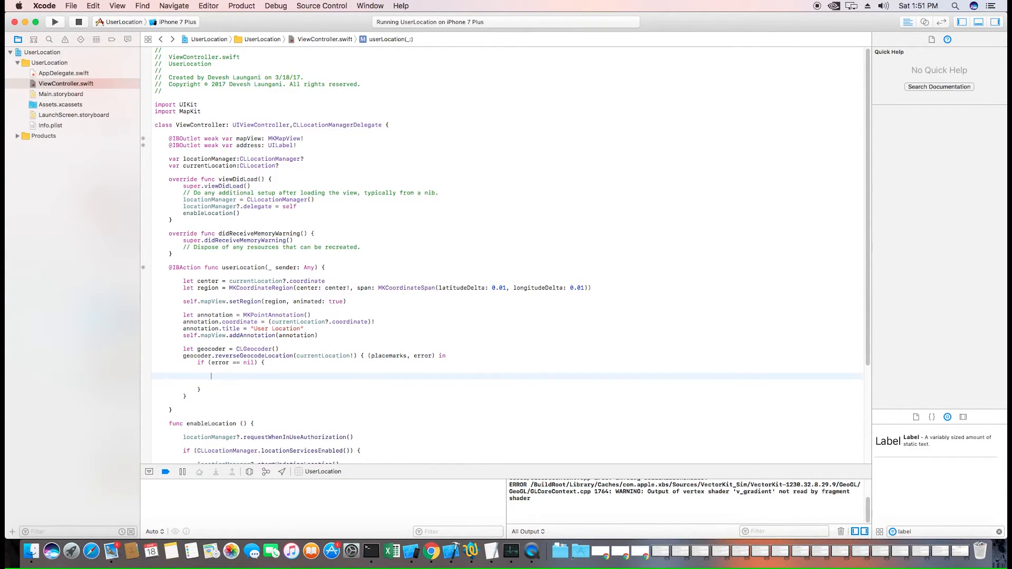
- Start an if-let binding addrList to placemarks[0].addressDictionary
{"action": "type", "text": "if let add"}
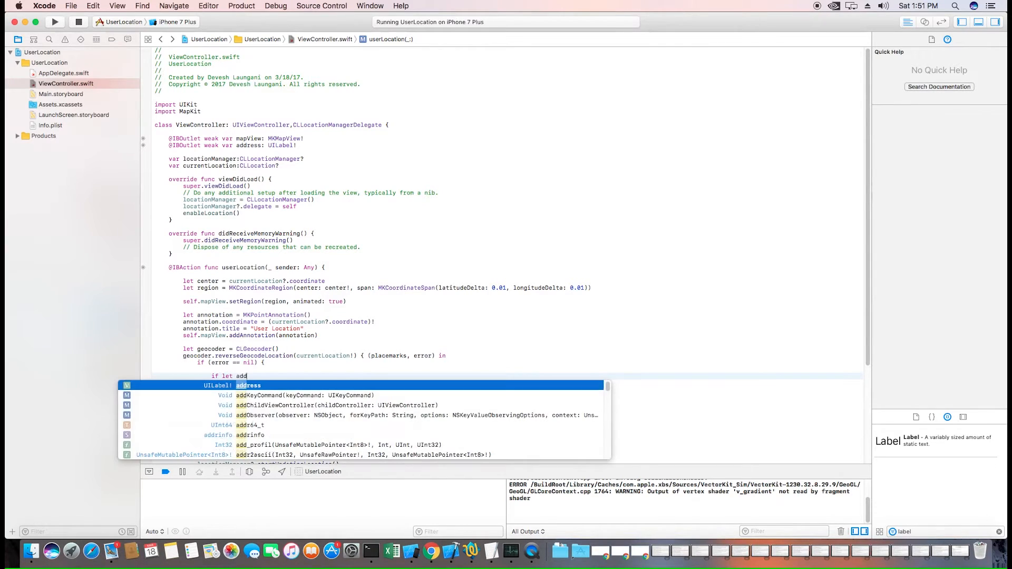
{"action": "type", "text": "rList"}
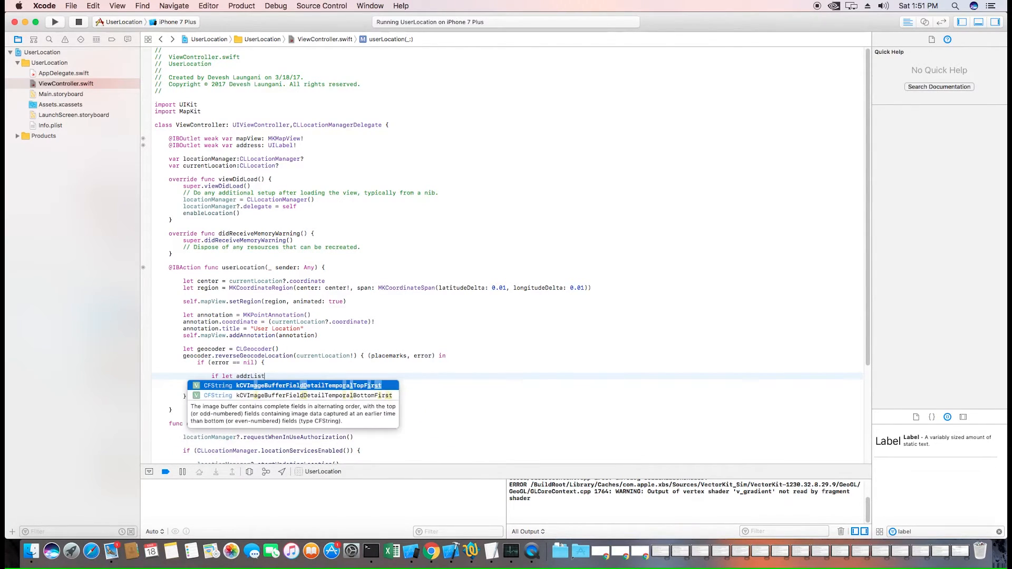
{"action": "type", "text": "= plac"}
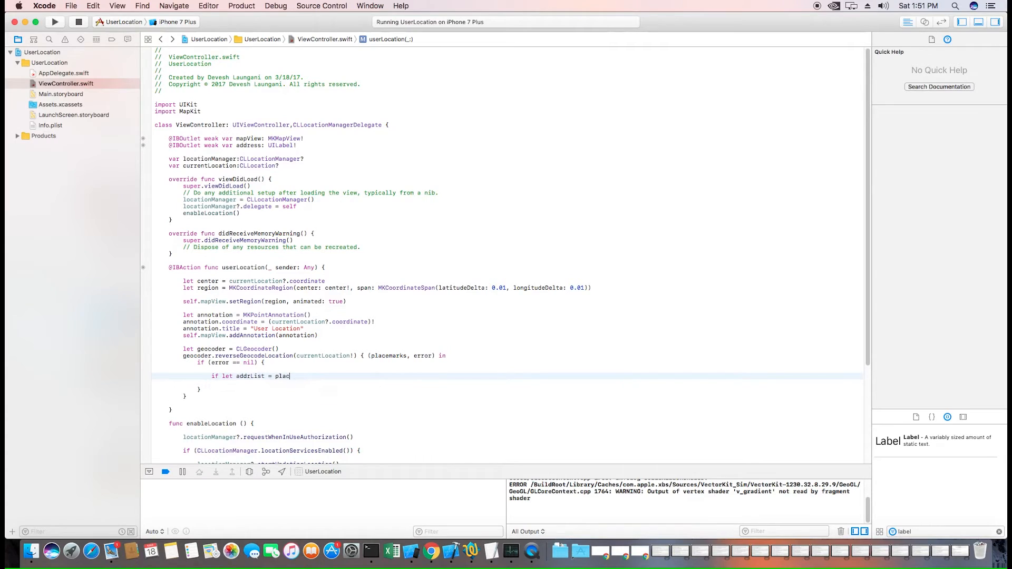
{"action": "type", "text": "emarks"}
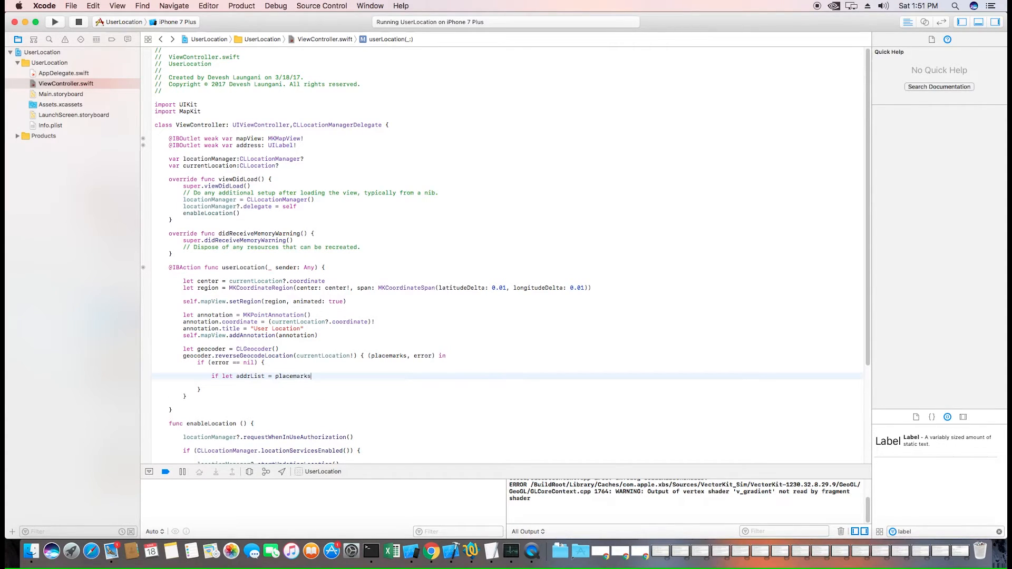
{"action": "type", "text": "[0]"}
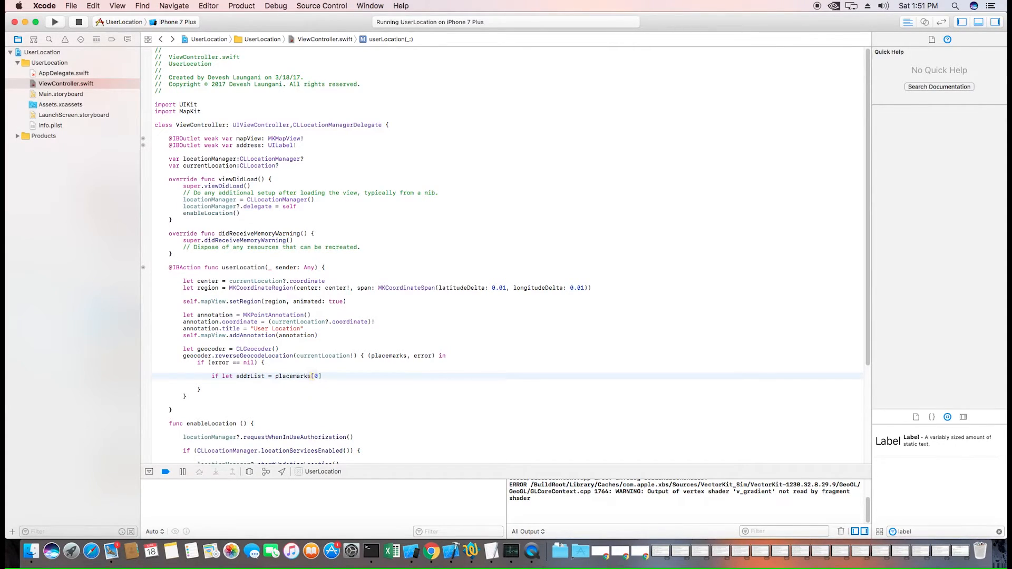
{"action": "type", "text": ".addressDictionary?"}
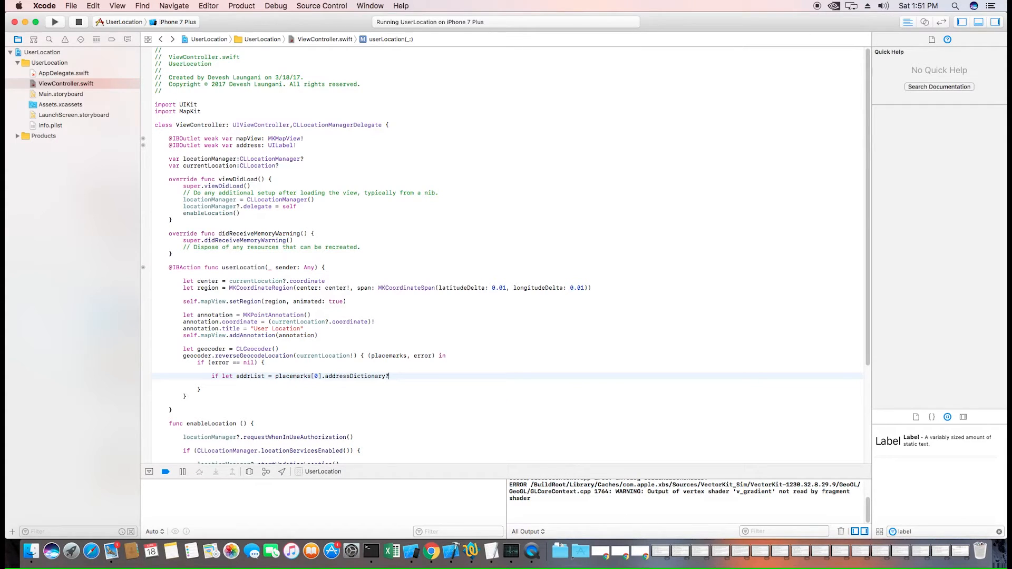
- Read the "FormattedAddressLines" entry as String and begin let originAddress = addrList
{"action": "type", "text": "[\""}
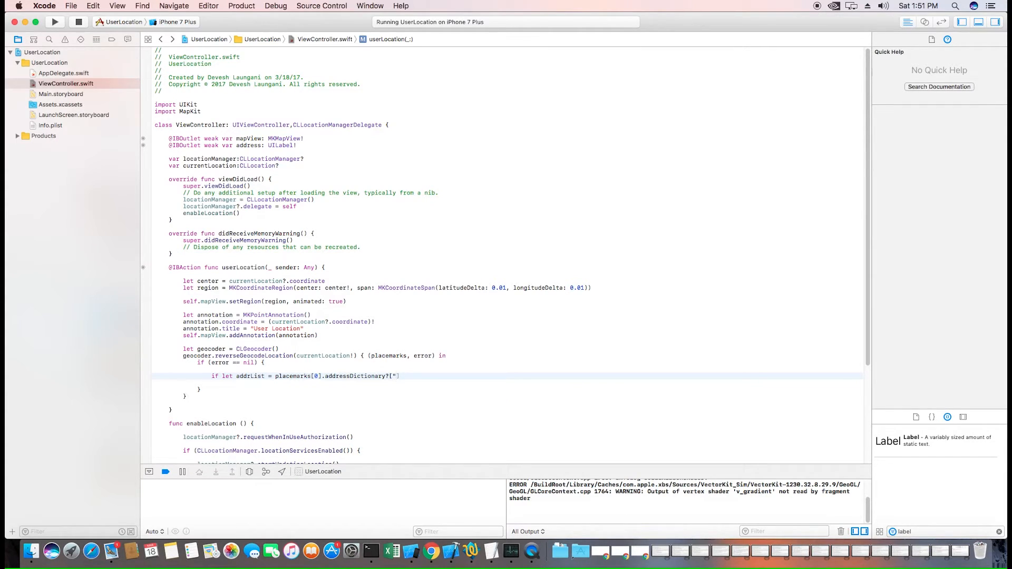
{"action": "type", "text": "Formatted"}
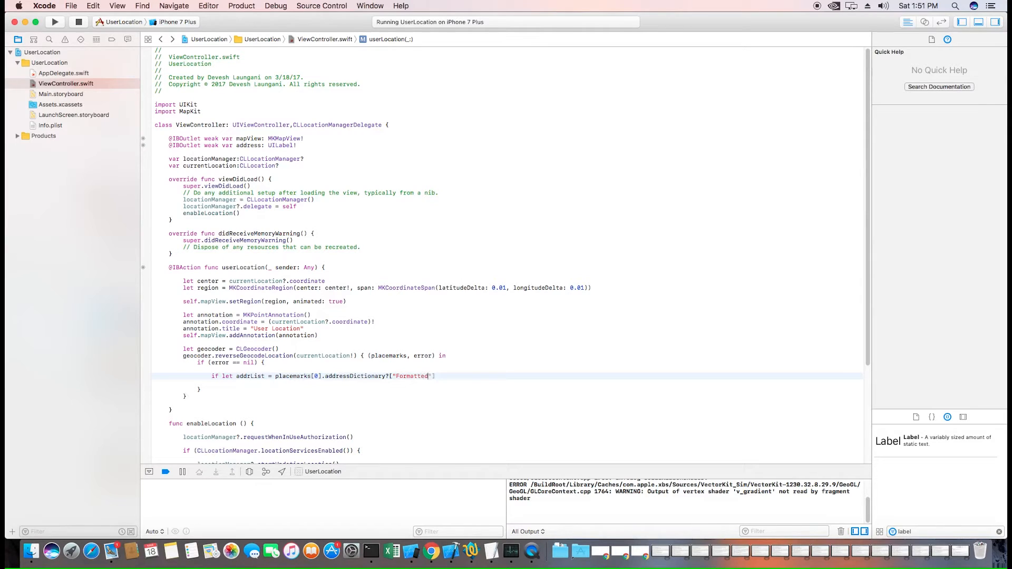
{"action": "type", "text": "Address"}
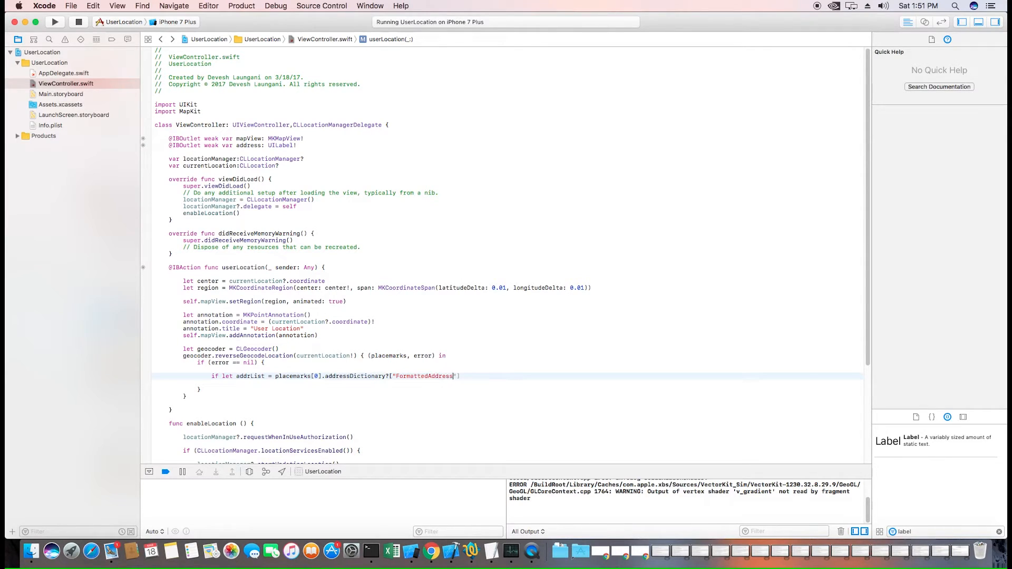
{"action": "type", "text": "Lines"}
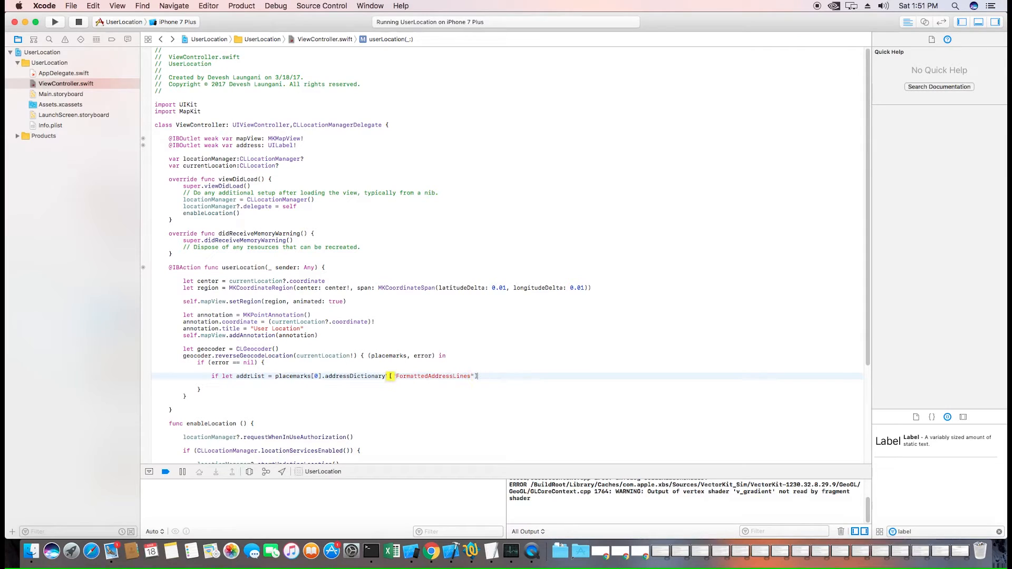
{"action": "type", "text": "a"}
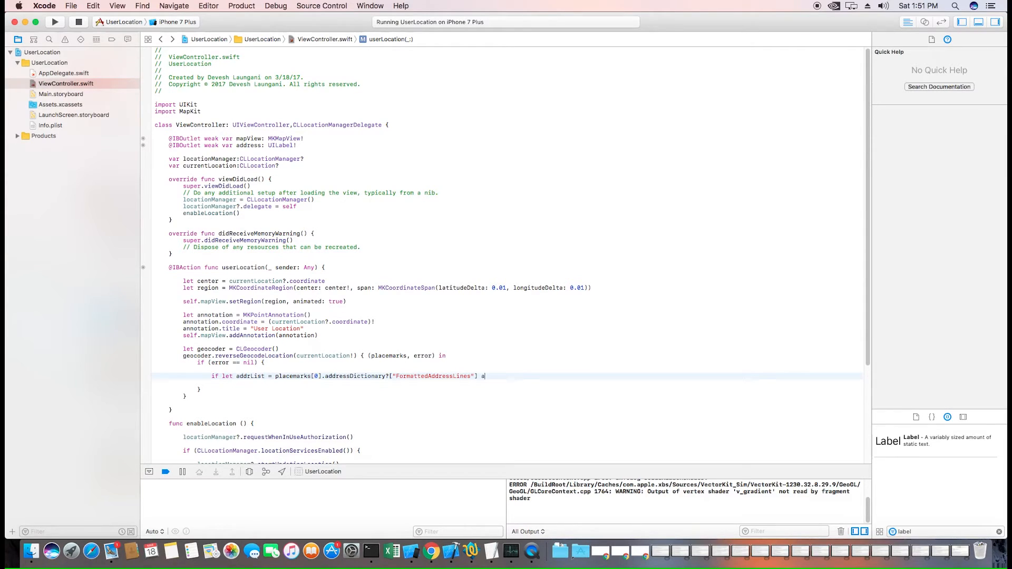
{"action": "type", "text": "as? String {"}
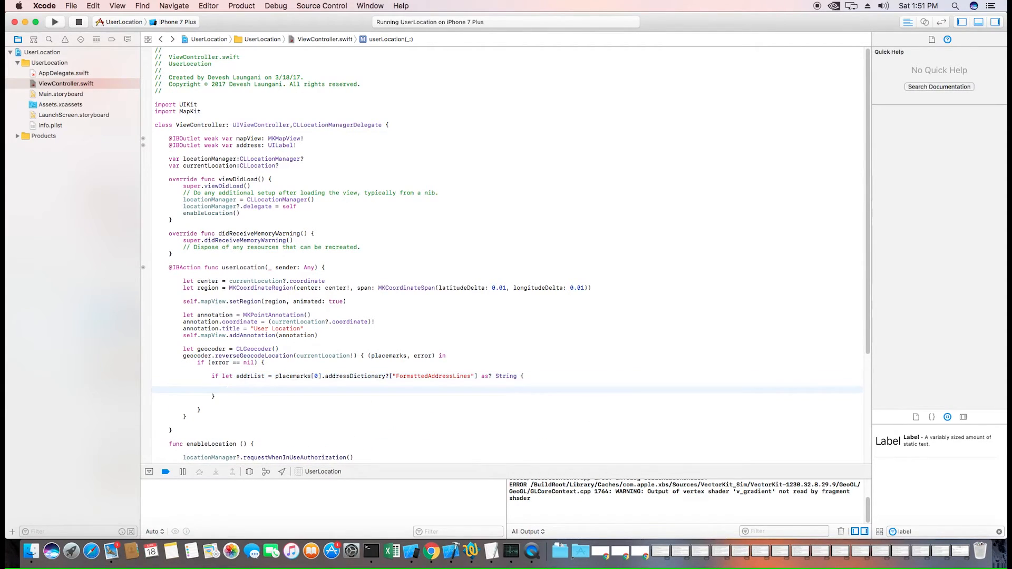
{"action": "type", "text": "let o"}
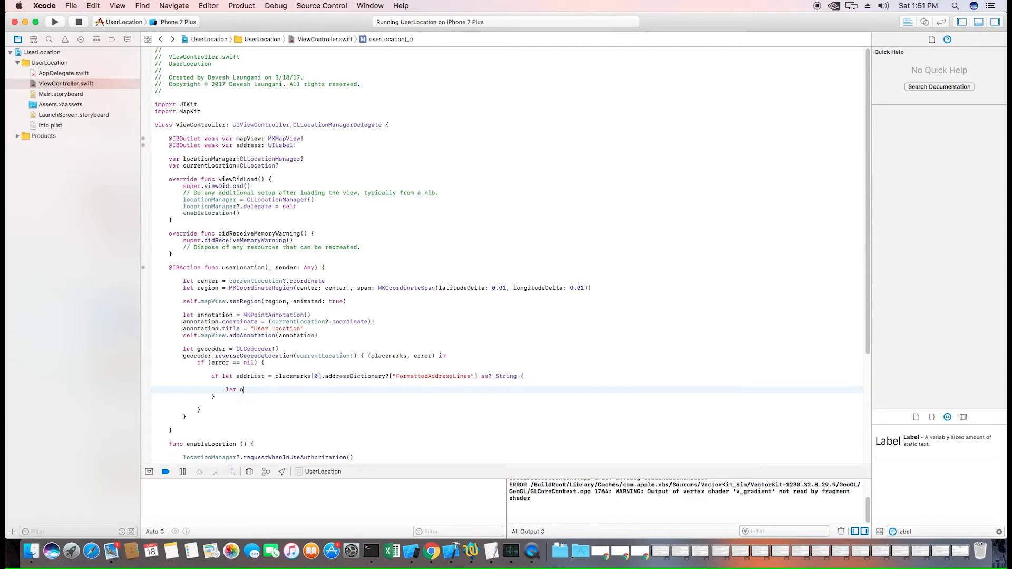
{"action": "type", "text": "riginAddress = addrList"}
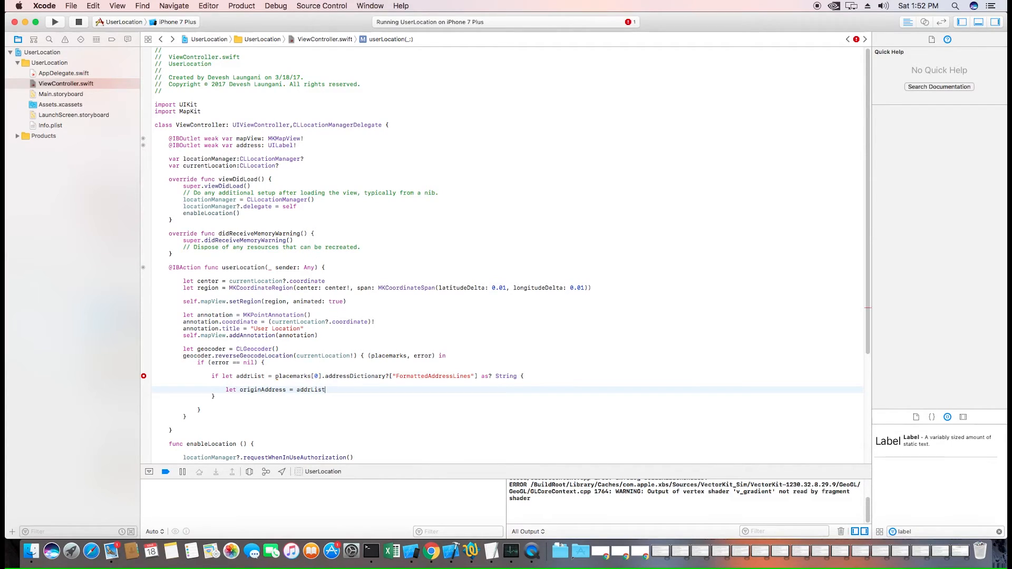
- Join addrList into originAddress with a ", " separator
{"action": "type", "text": ".j"}
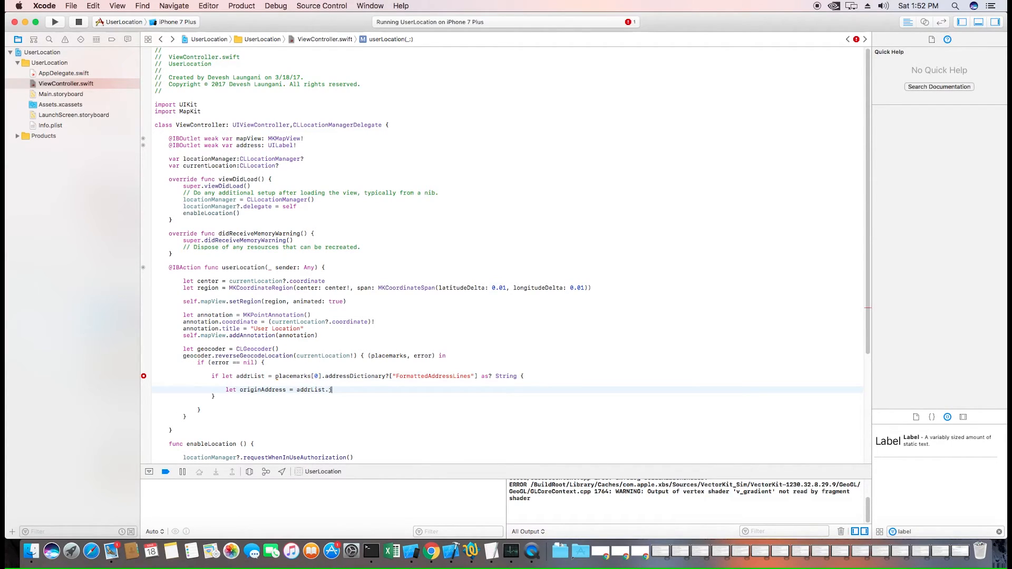
{"action": "type", "text": "oin"}
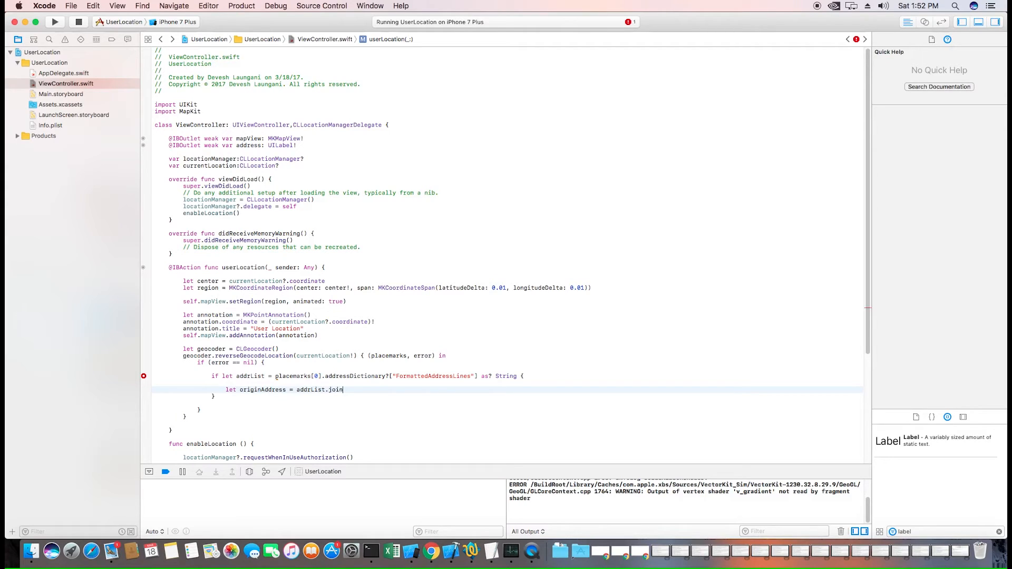
{"action": "type", "text": "ed"}
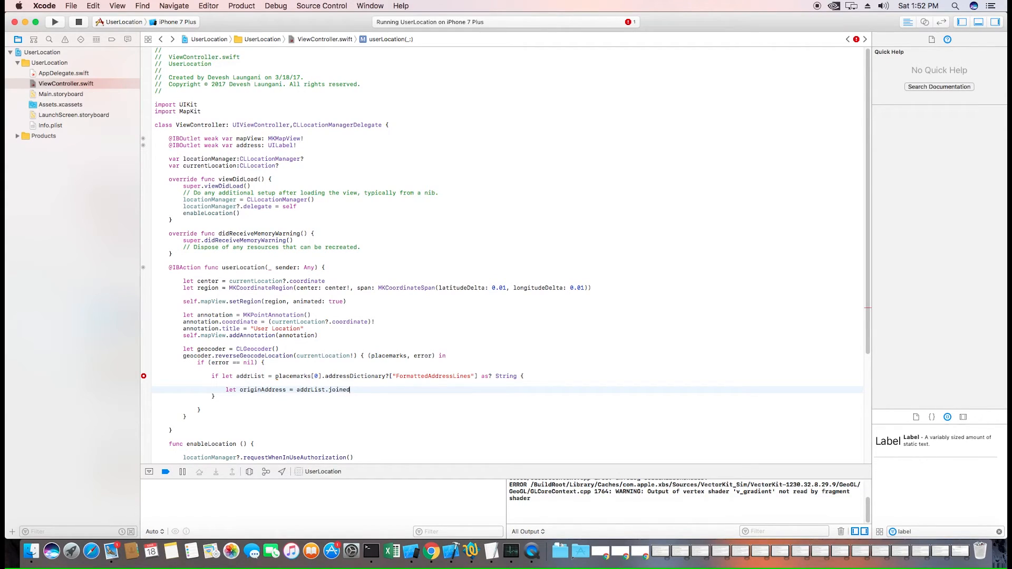
{"action": "type", "text": "(sepa"}
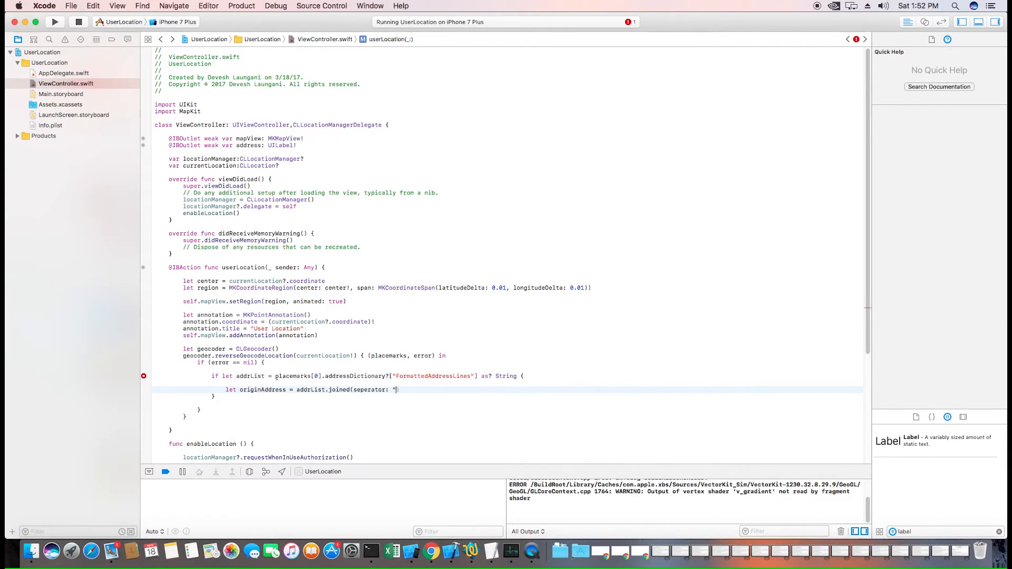
{"action": "type", "text": "\", \""}
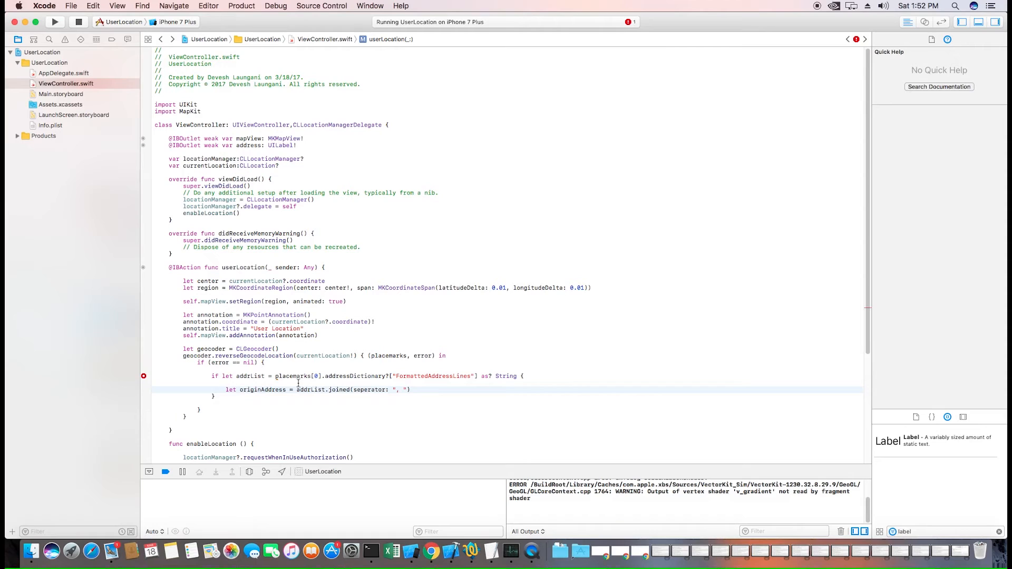
- Apply the Fix-it to unwrap placemarks with '?' and correct the String cast to [String]
{"action": "left_click", "coordinate": [143, 376]}
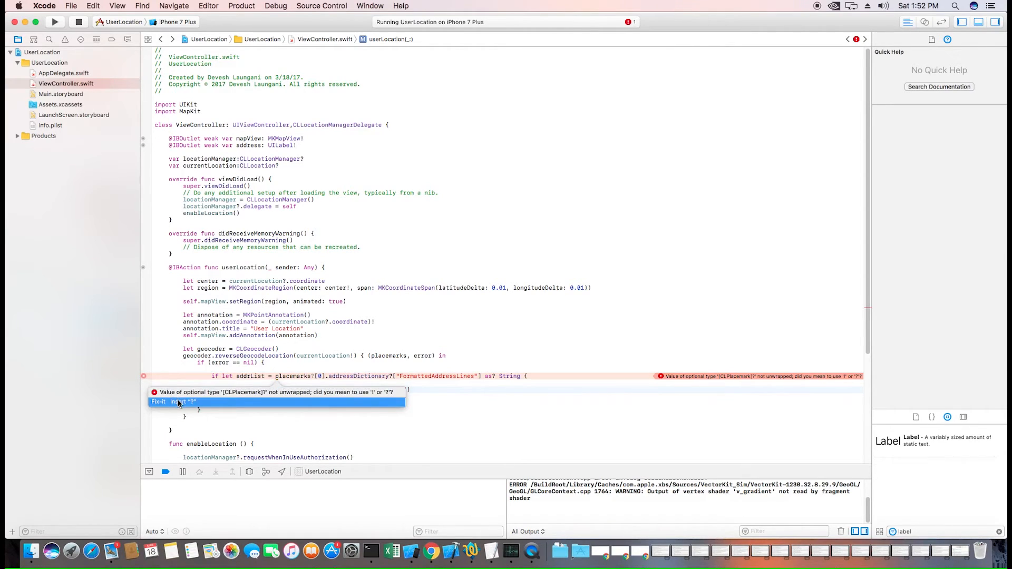
{"action": "left_click", "coordinate": [174, 402]}
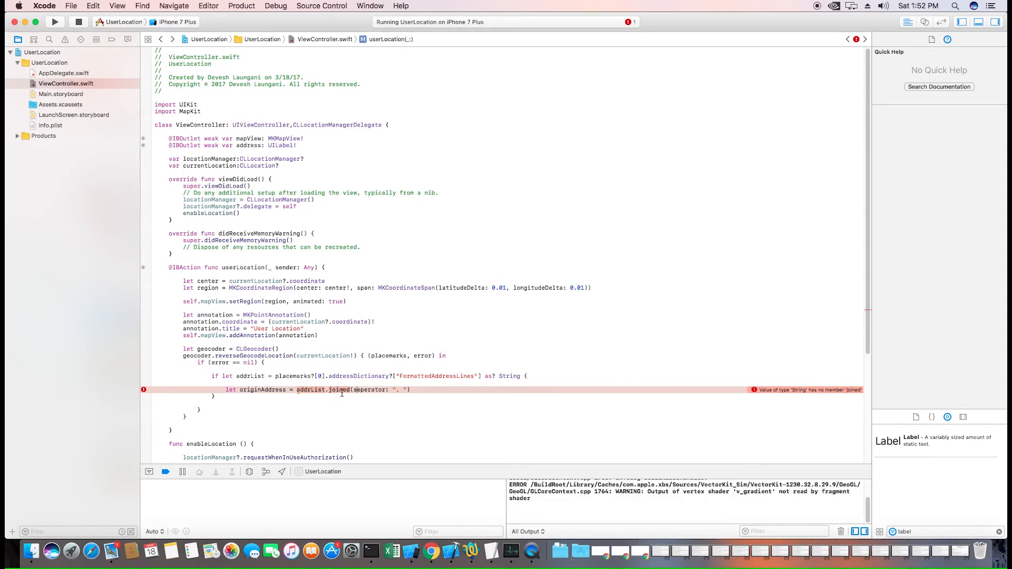
{"action": "left_click", "coordinate": [512, 376]}
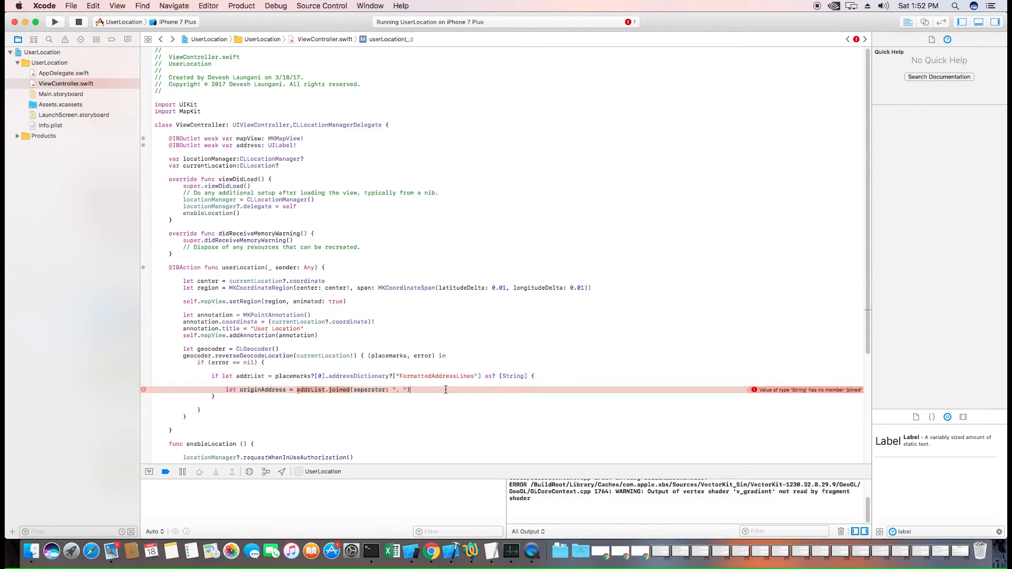
{"action": "key", "text": "enter"}
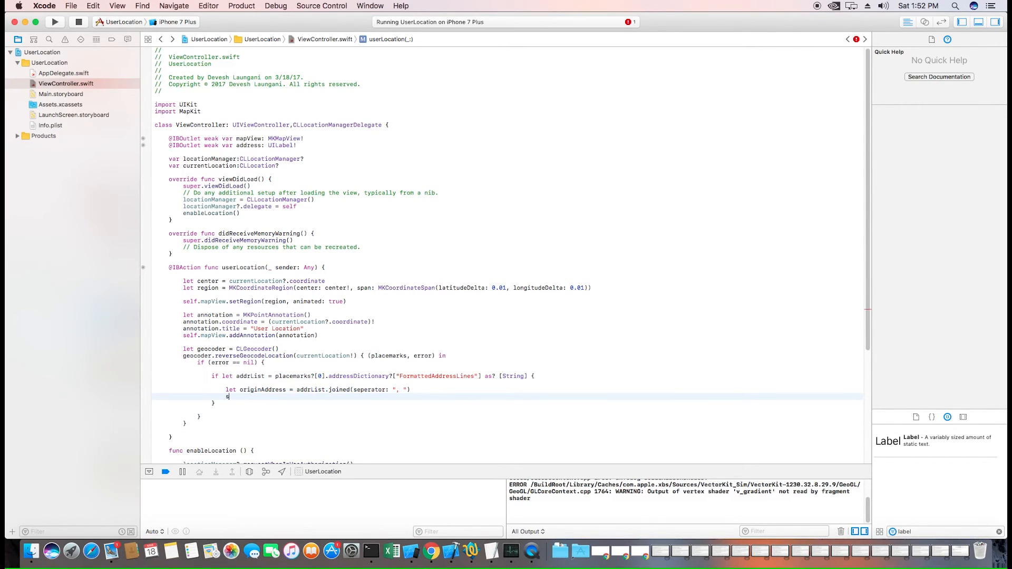
- Assign originAddress to self.address.text
{"action": "type", "text": "self.address.text = or"}
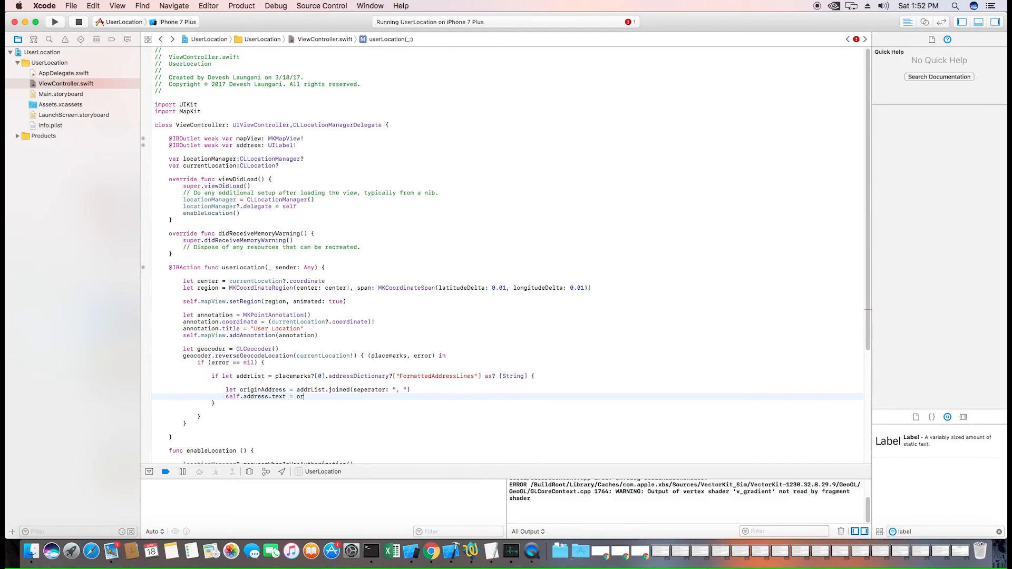
{"action": "type", "text": "iginAddress"}
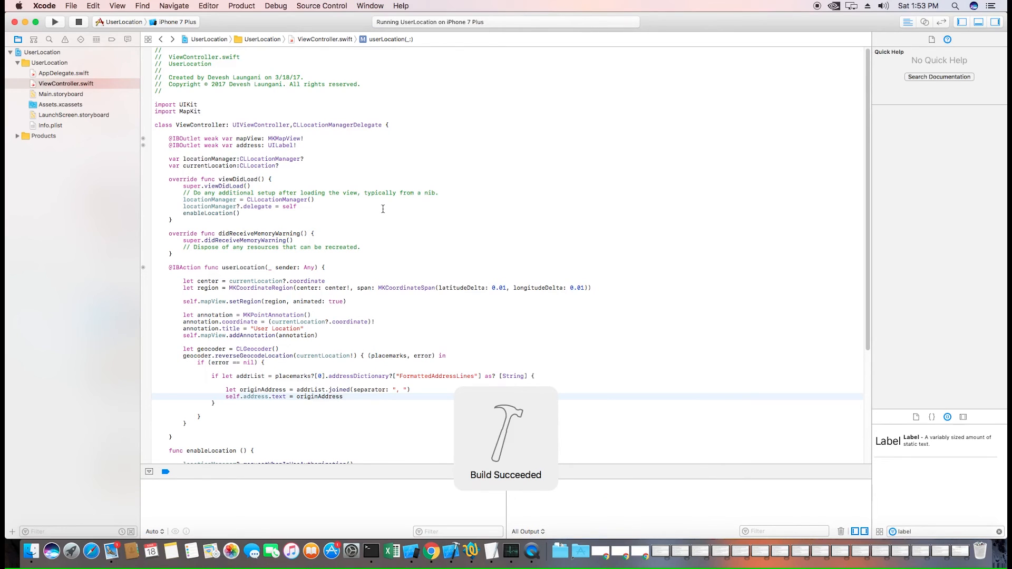
{"action": "mouse_move", "coordinate": [411, 553]}
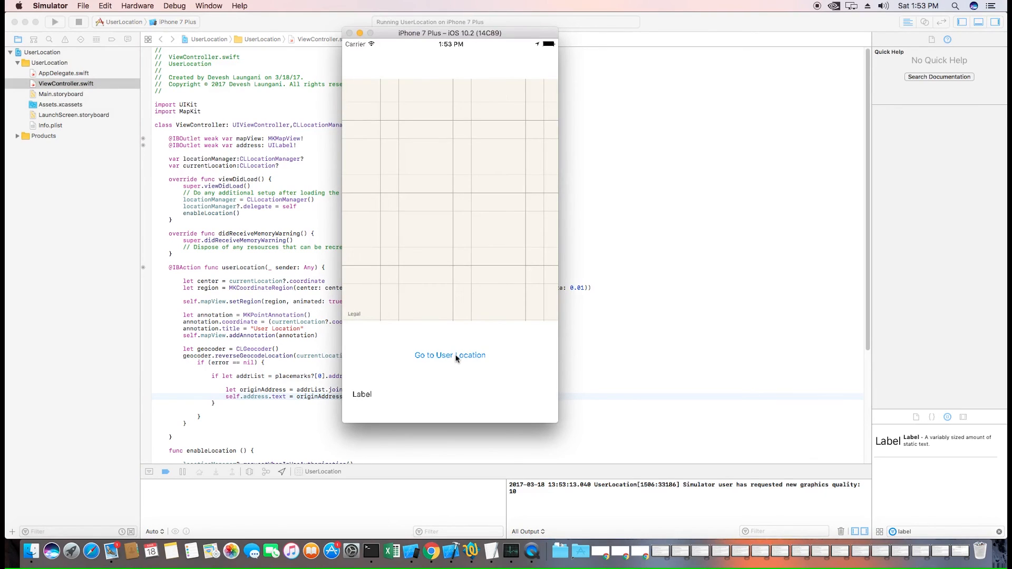
- Tap Go to User Location to drop the pin and show the El Segundo address
{"action": "left_click", "coordinate": [449, 354]}
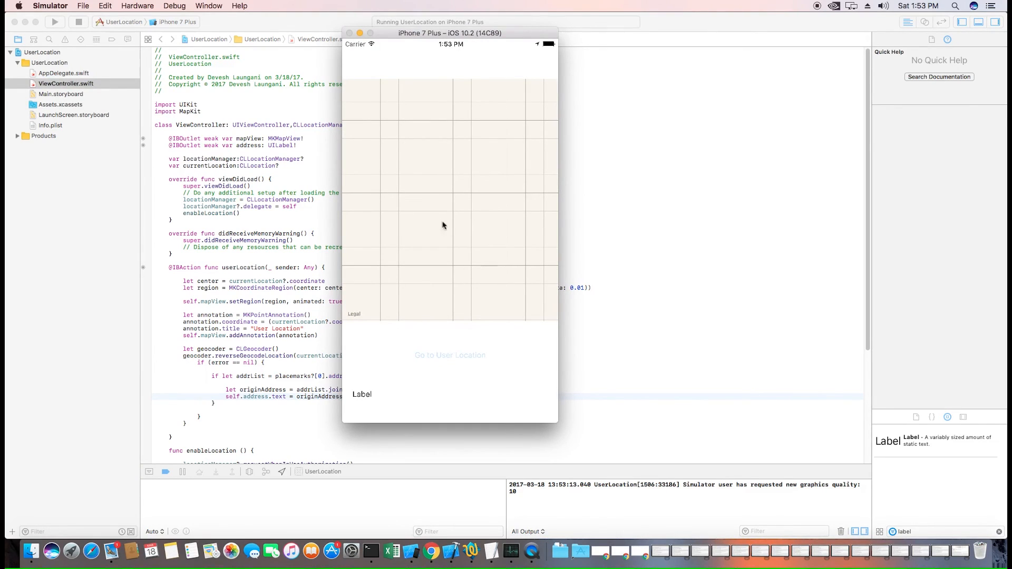
{"action": "left_click", "coordinate": [450, 354]}
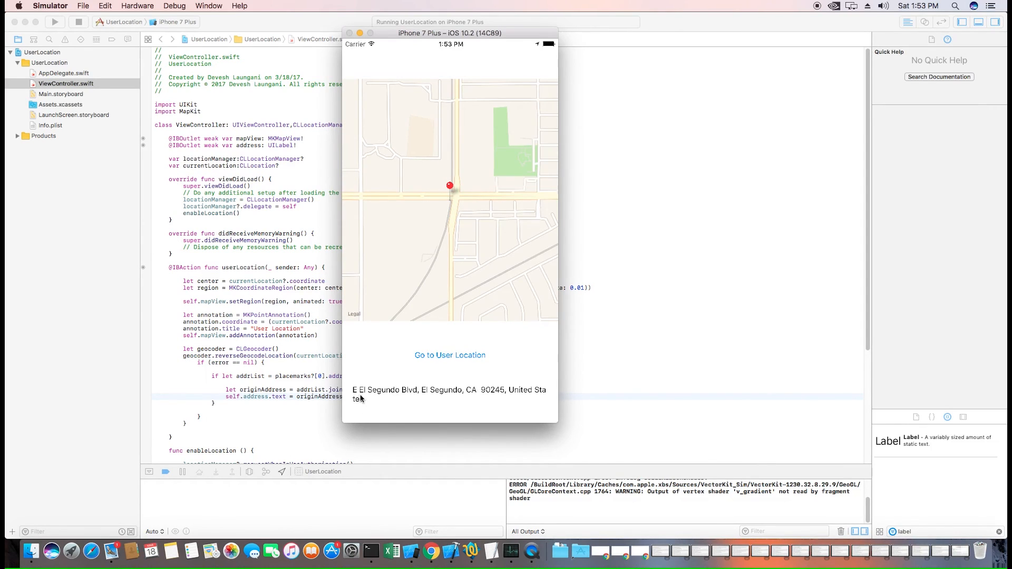
{"action": "mouse_move", "coordinate": [412, 400]}
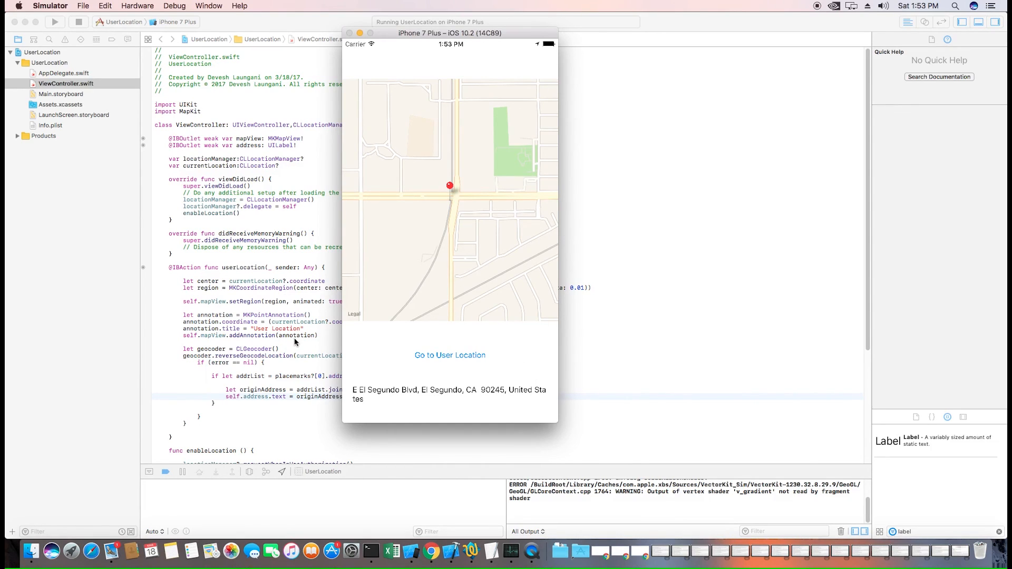
{"action": "mouse_move", "coordinate": [263, 242]}
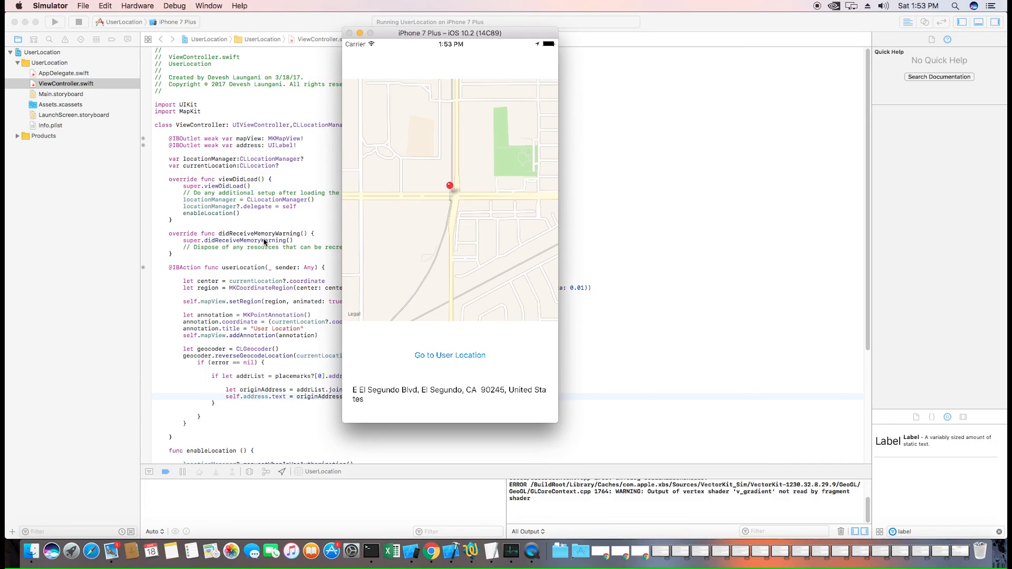